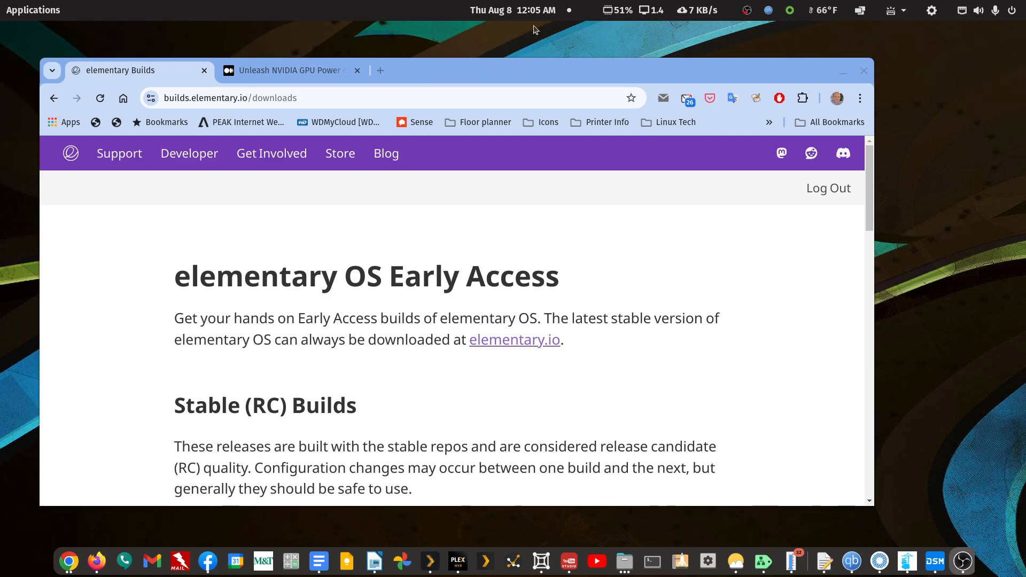
mouse_move(539, 47)
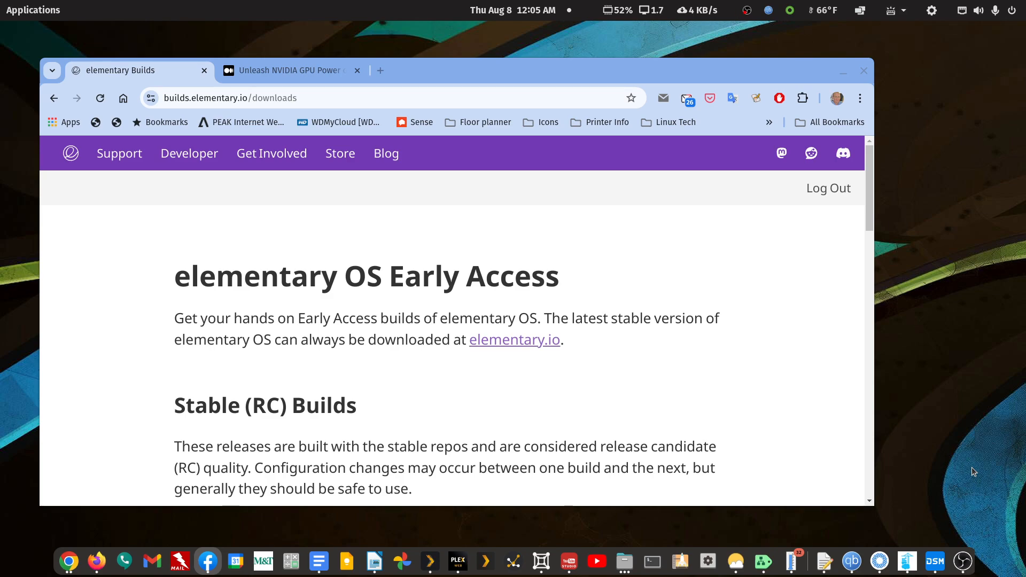
mouse_move(665, 397)
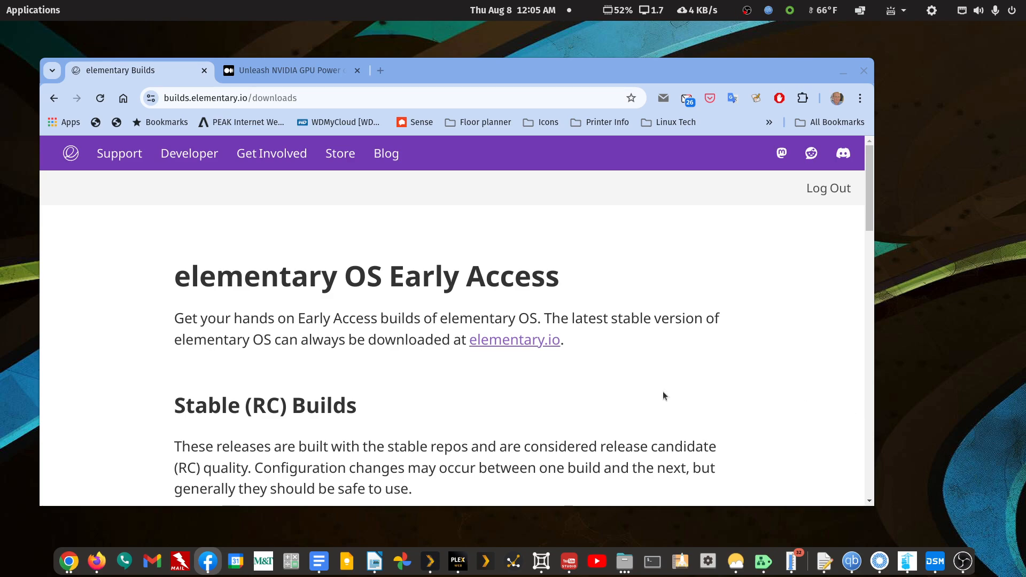
- Close the elementary OS builds tab and read the Reddit 'Plex and Nvidia GPU setup' post
click(291, 70)
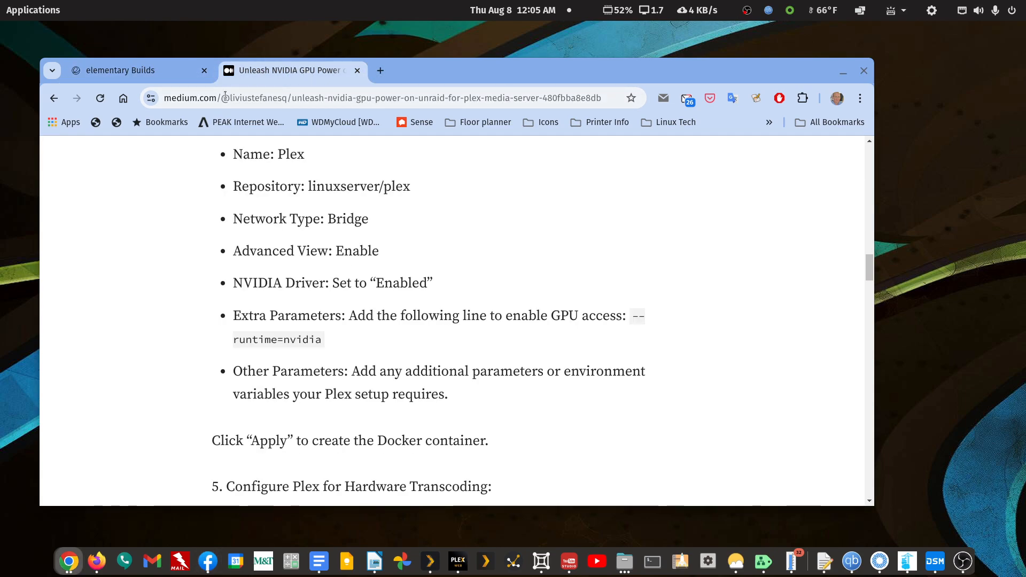
click(121, 70)
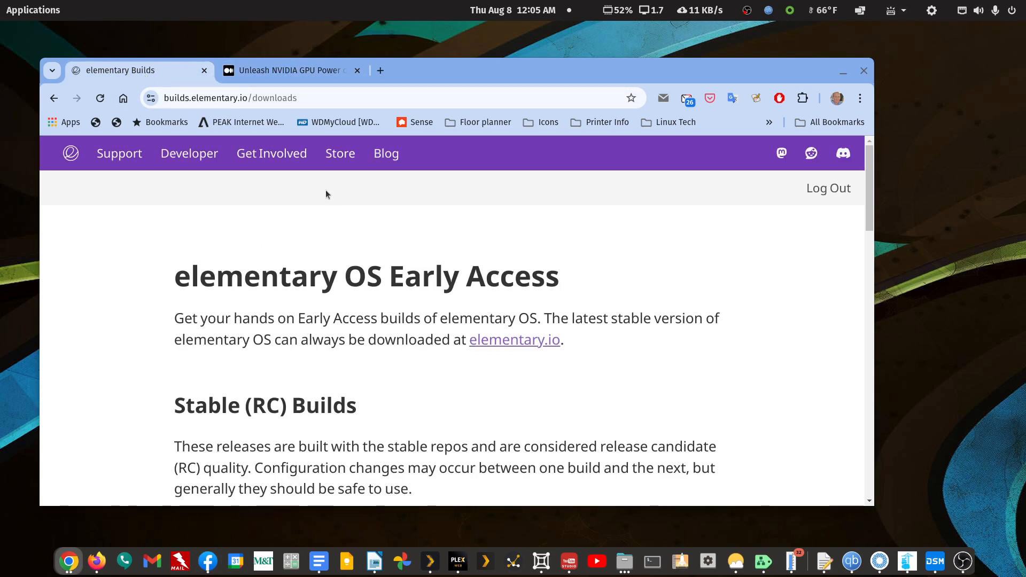
click(291, 70)
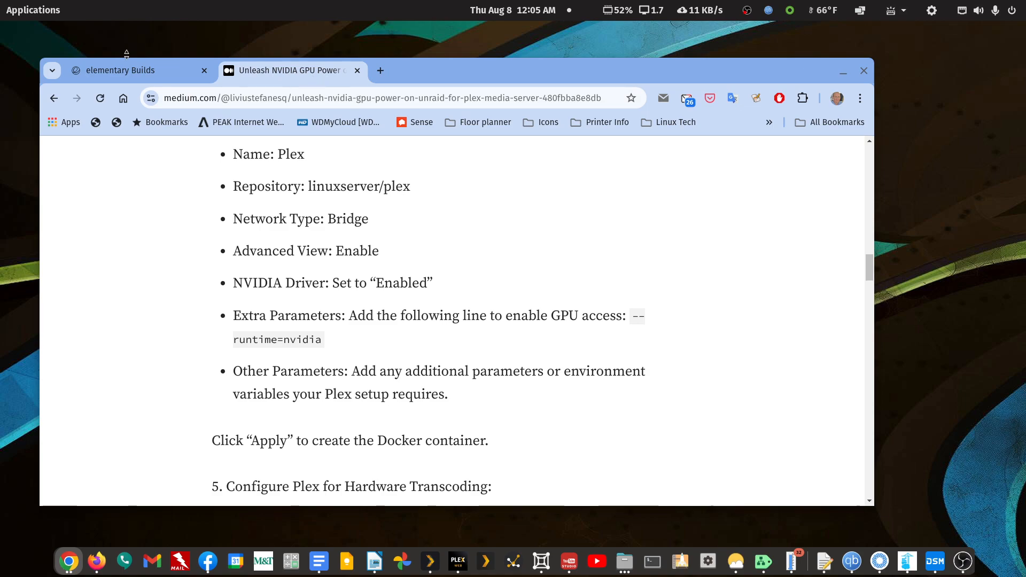
click(204, 70)
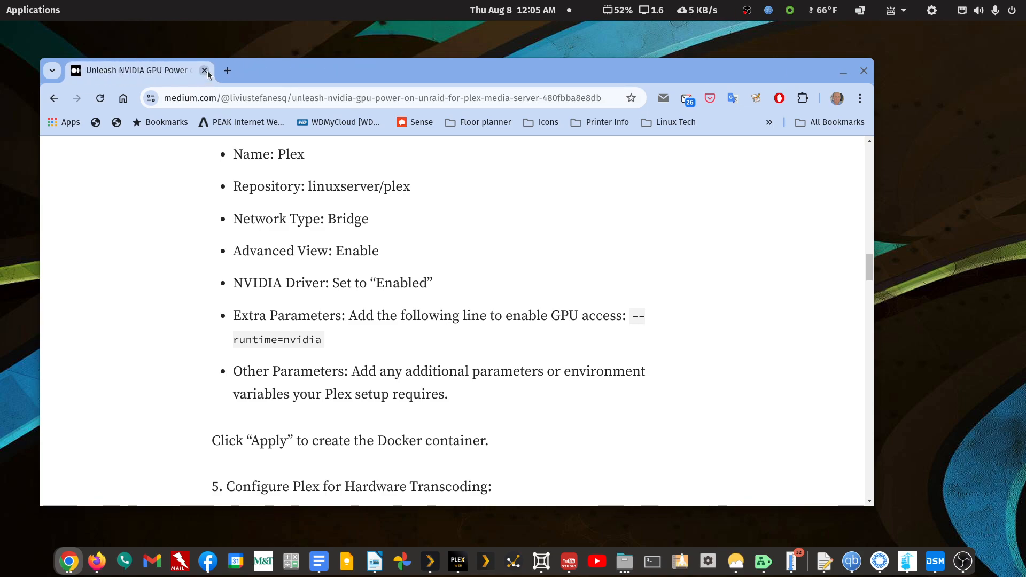
mouse_move(211, 362)
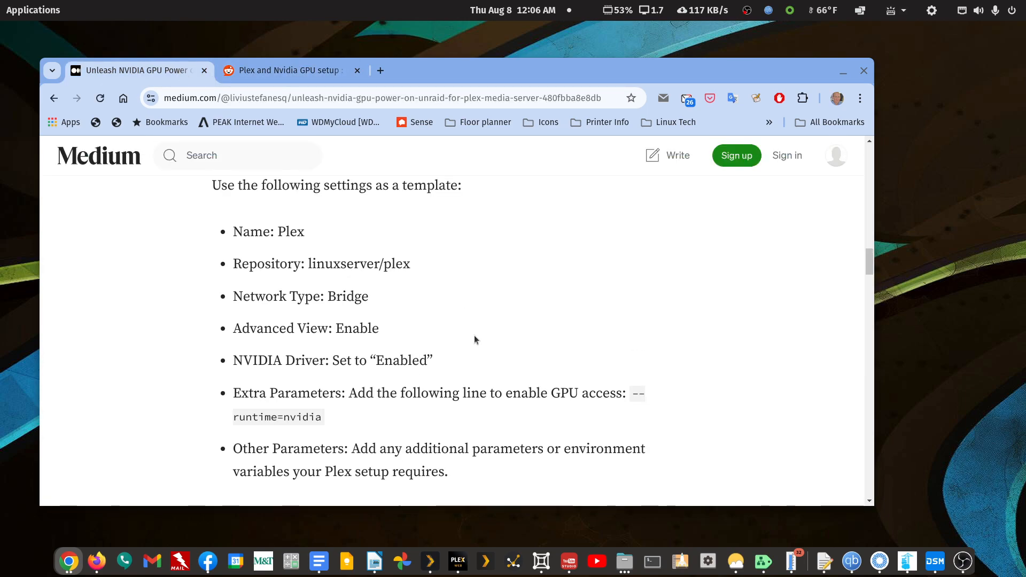
mouse_move(464, 328)
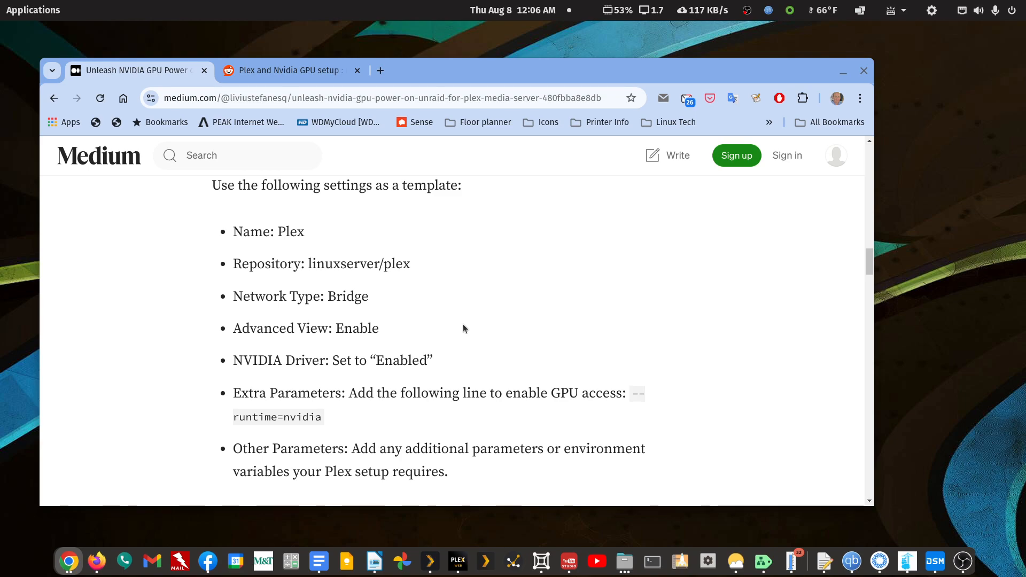
click(288, 70)
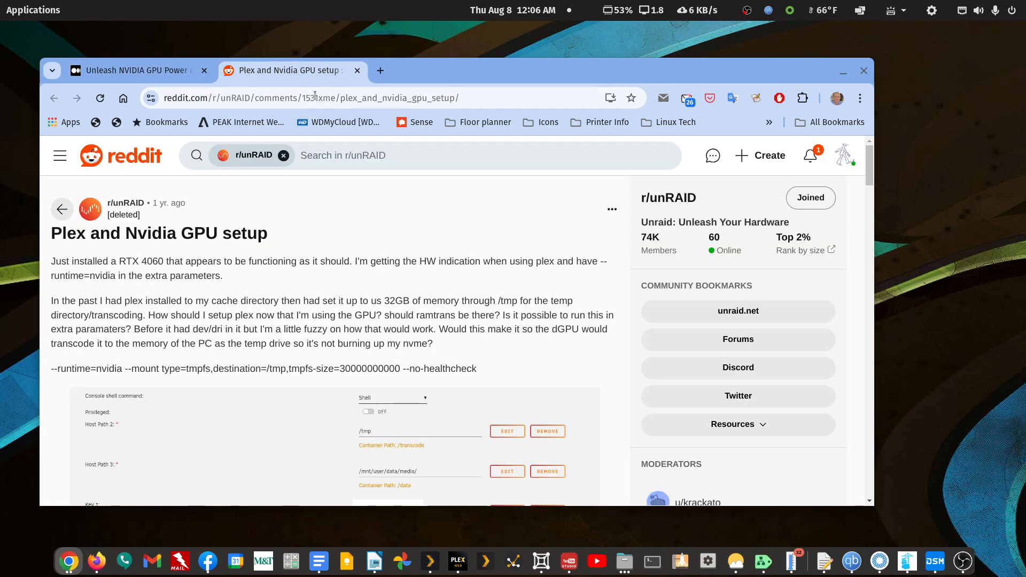
scroll(down, 3)
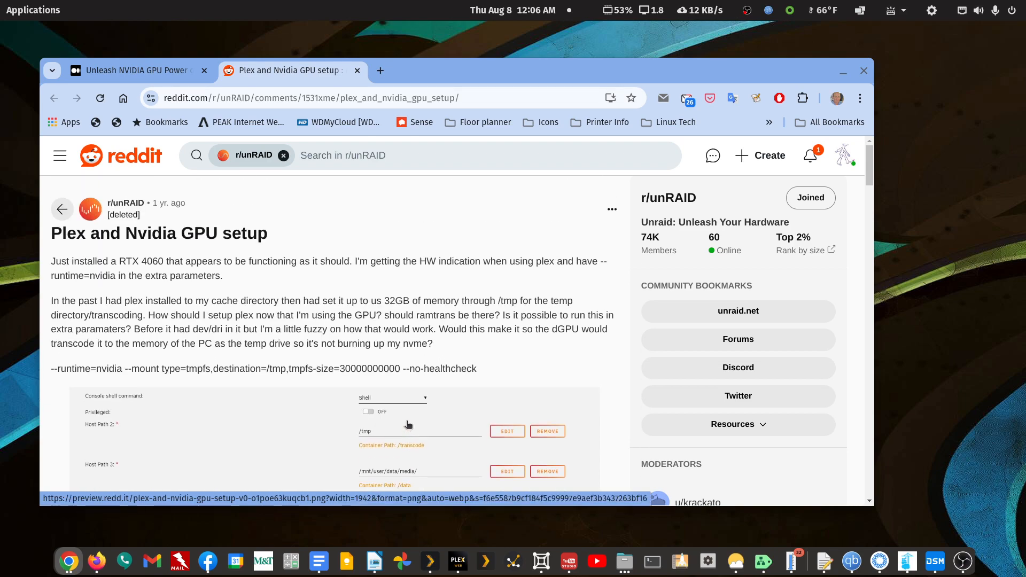
- Search the applications launcher for 'unra' and launch the UNRAID63 web app
click(32, 9)
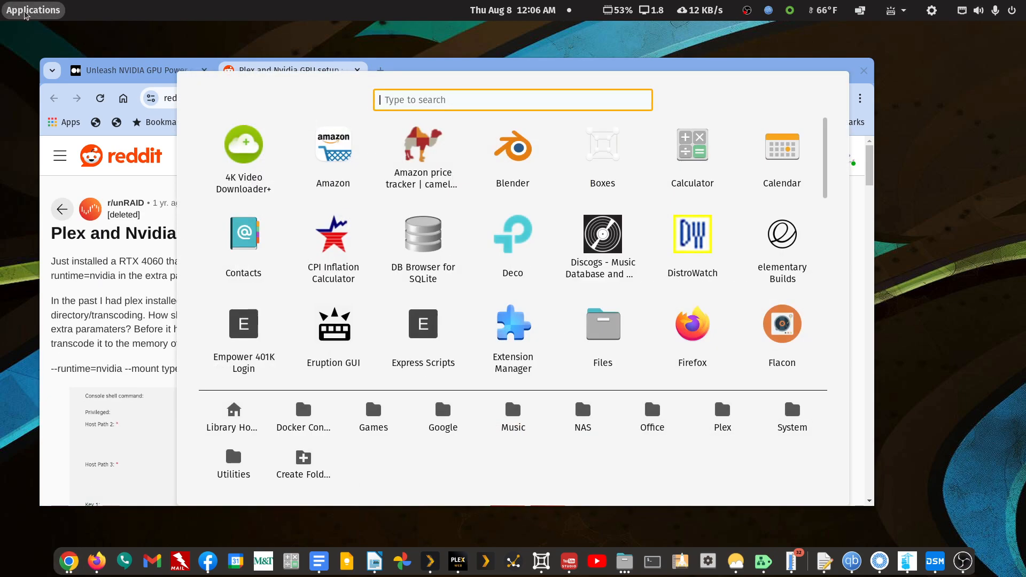
text(unraid)
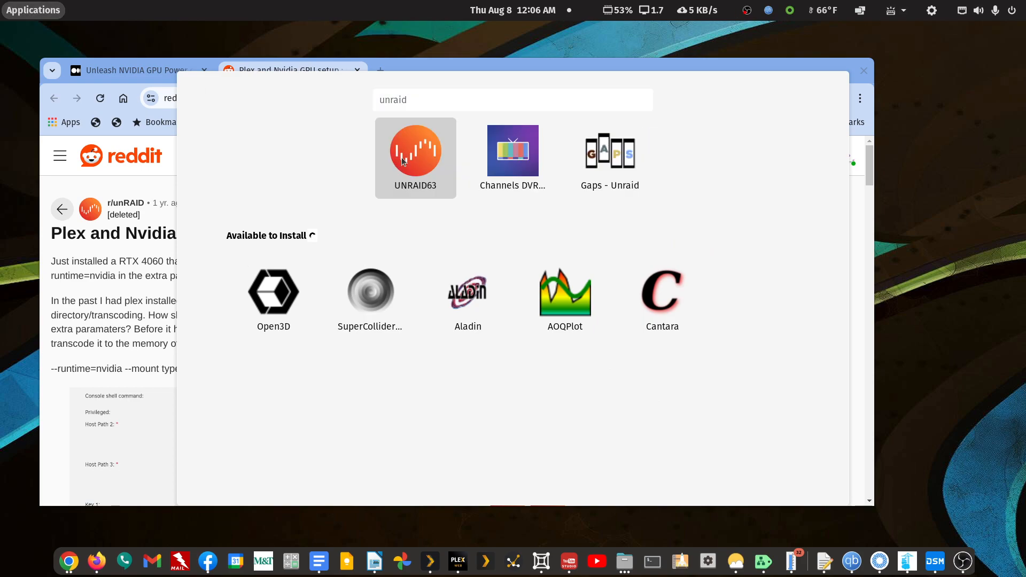
click(415, 151)
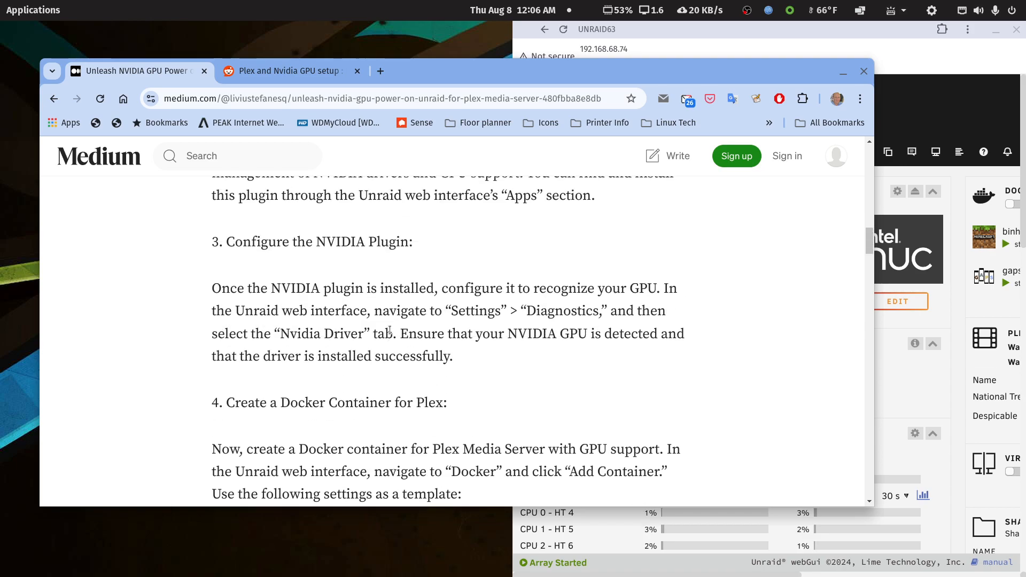
scroll(down, 3)
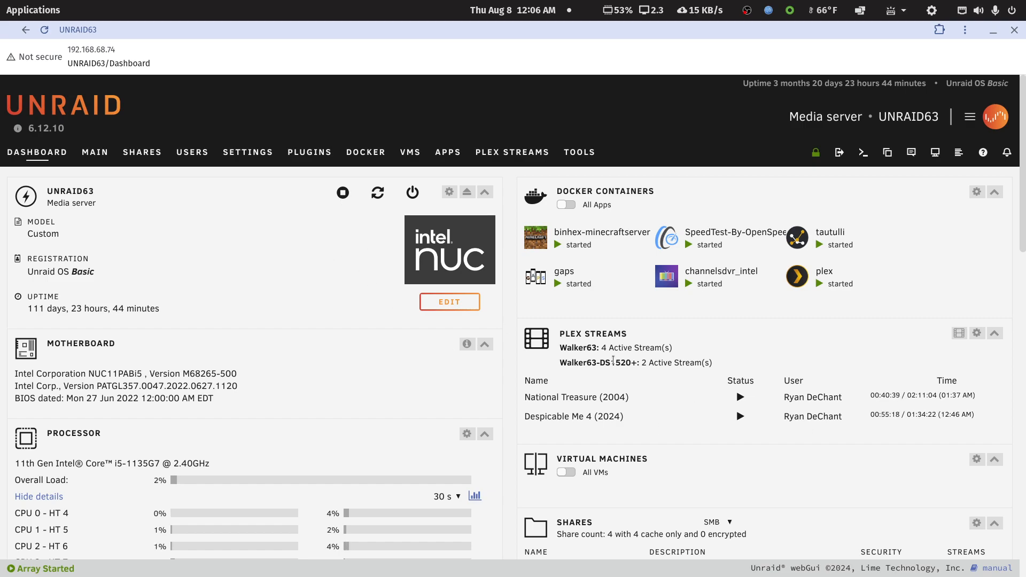
mouse_move(330, 166)
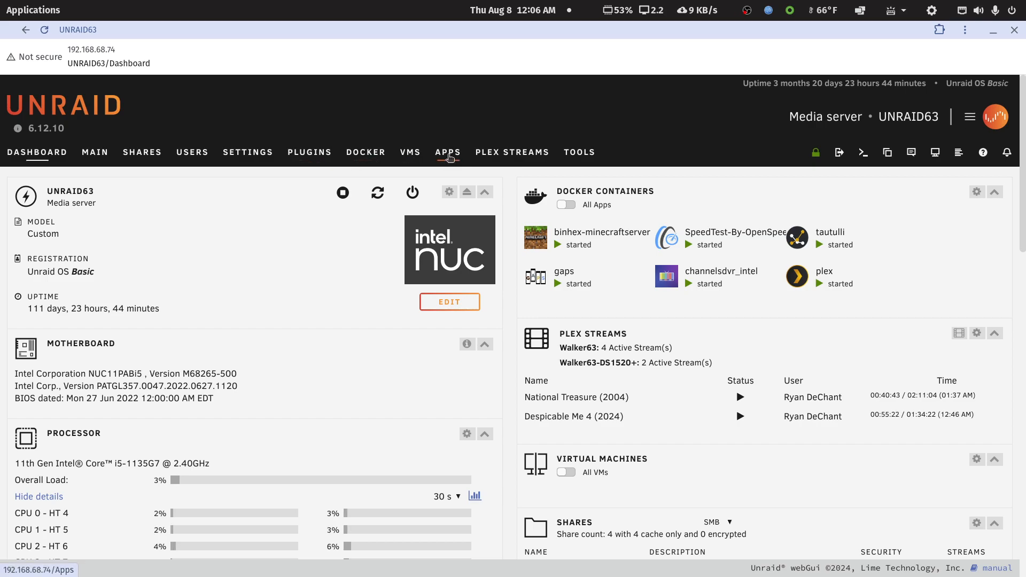
- Open Apps > Installed Apps and scroll through GPU Statistics, Intel-GPU-TOP and plex
click(448, 152)
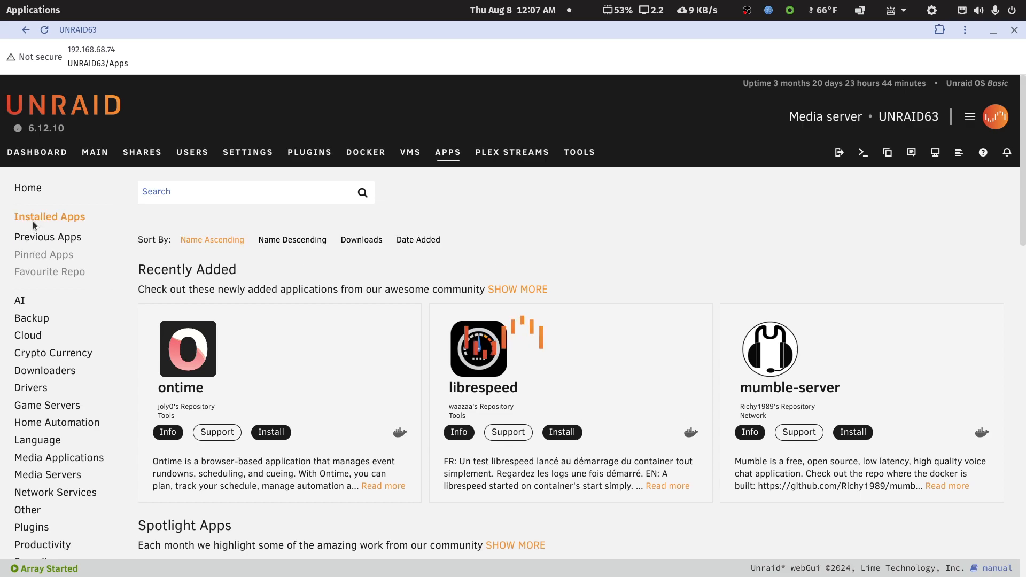
click(49, 216)
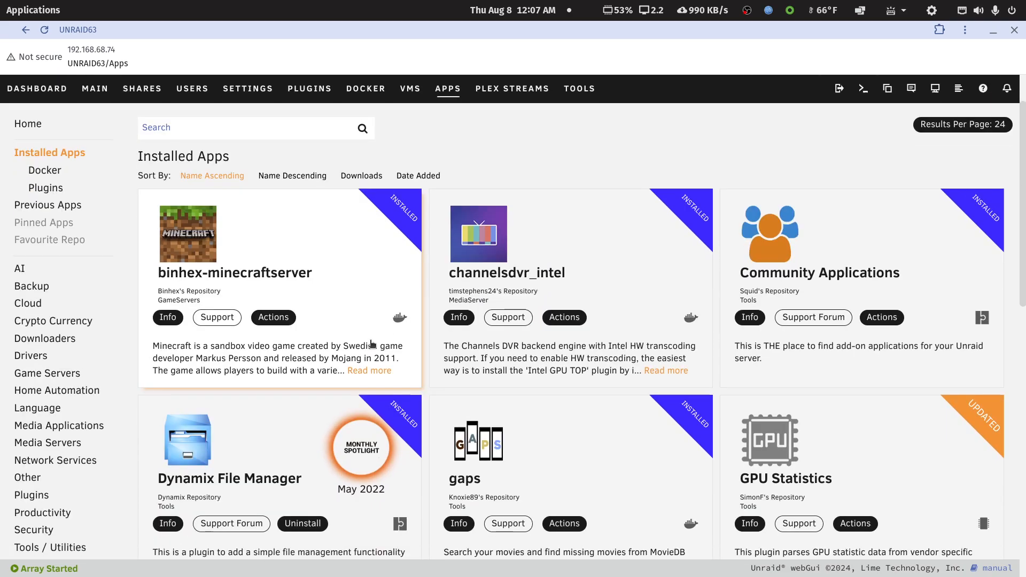
scroll(down, 3)
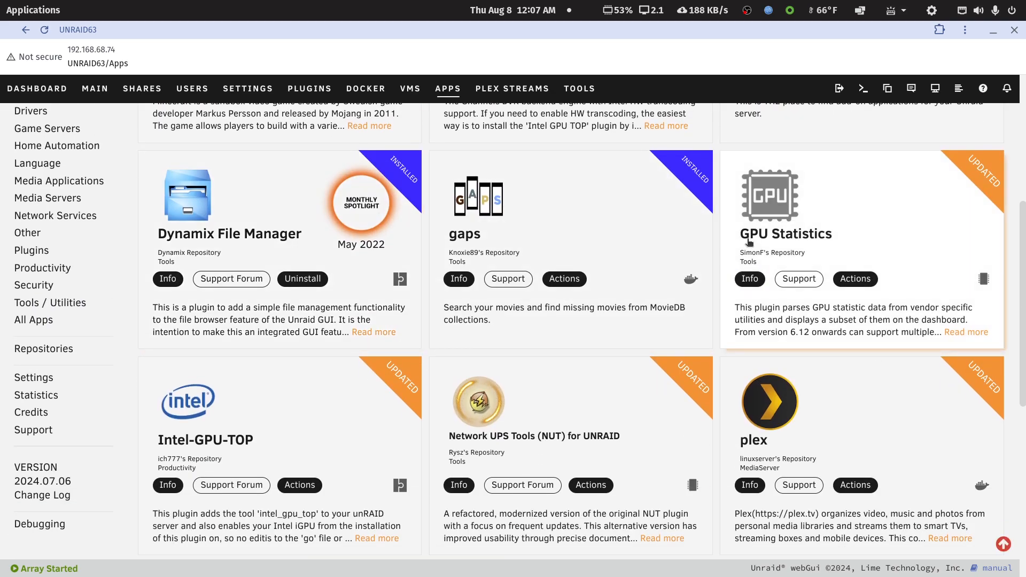
scroll(down, 3)
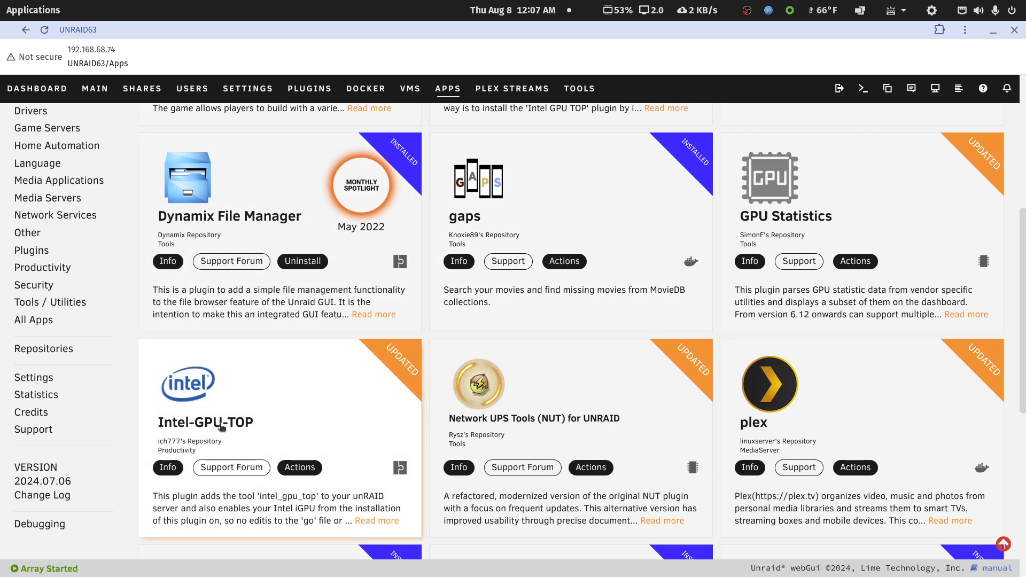
mouse_move(301, 419)
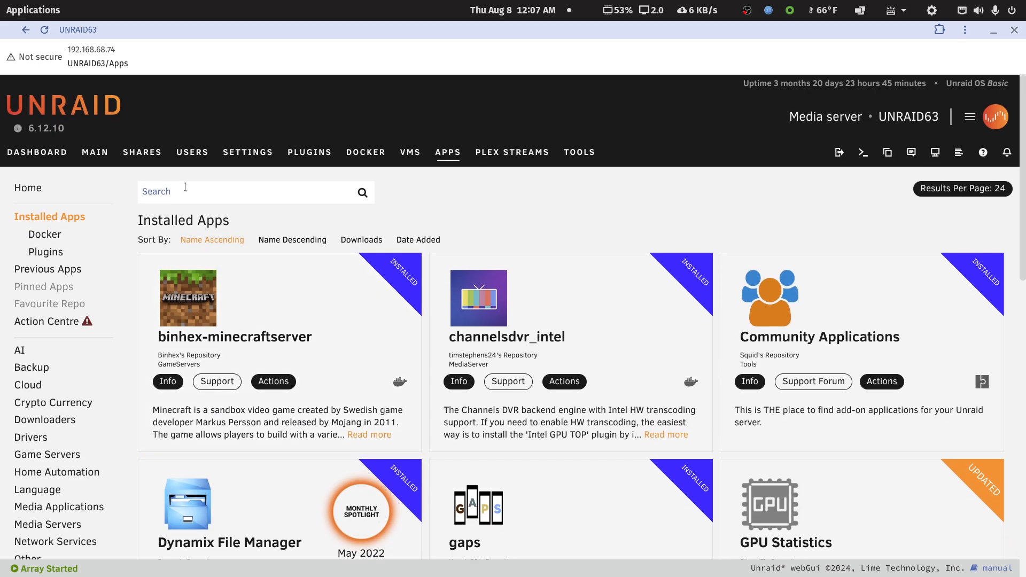
text(nvidia)
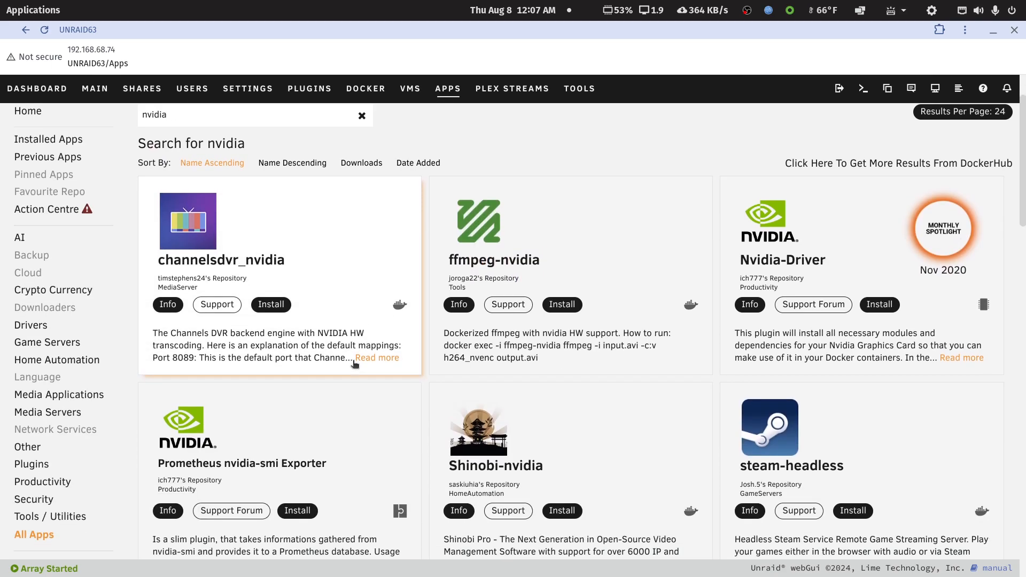
scroll(down, 3)
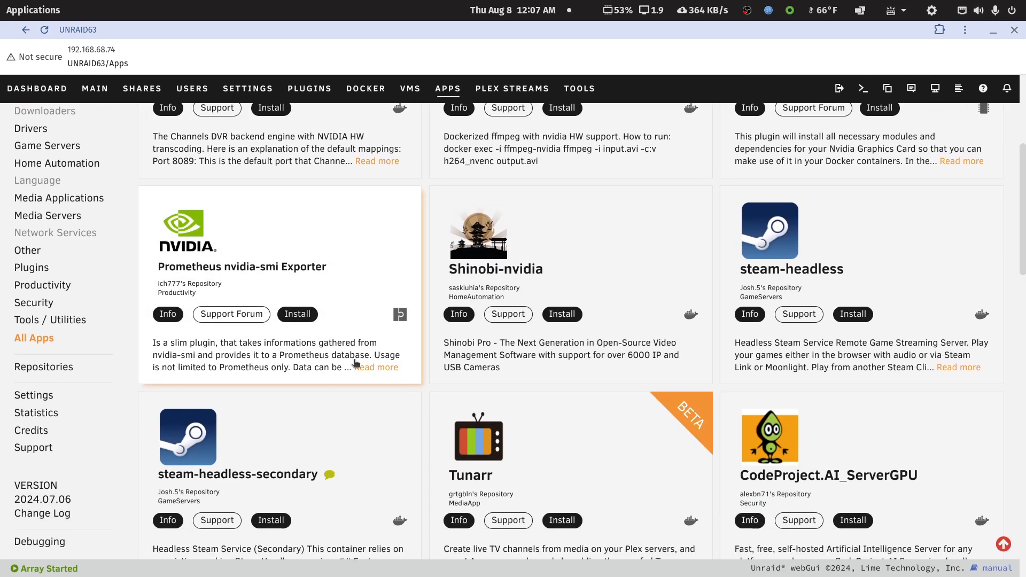
scroll(down, 3)
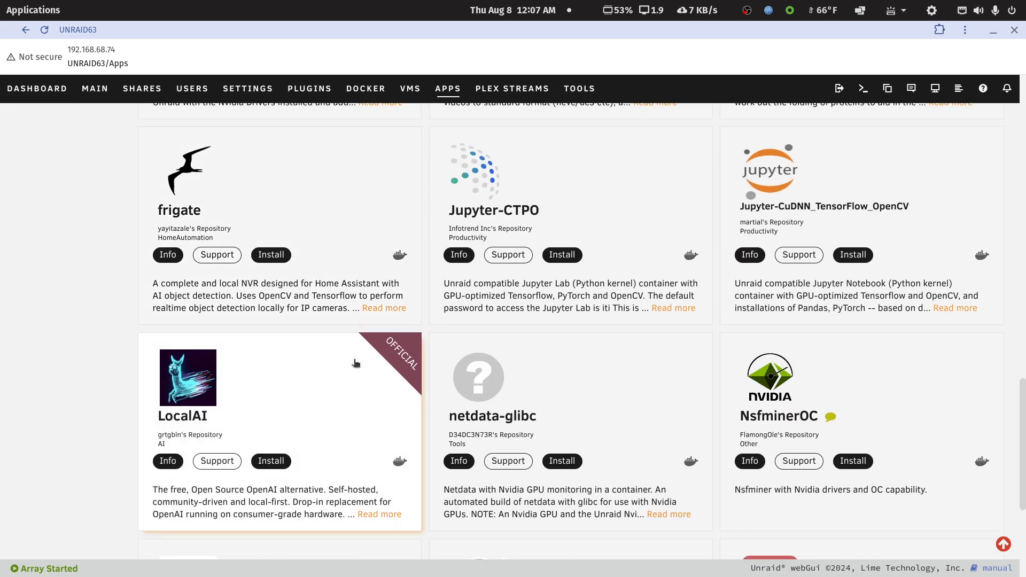
scroll(down, 3)
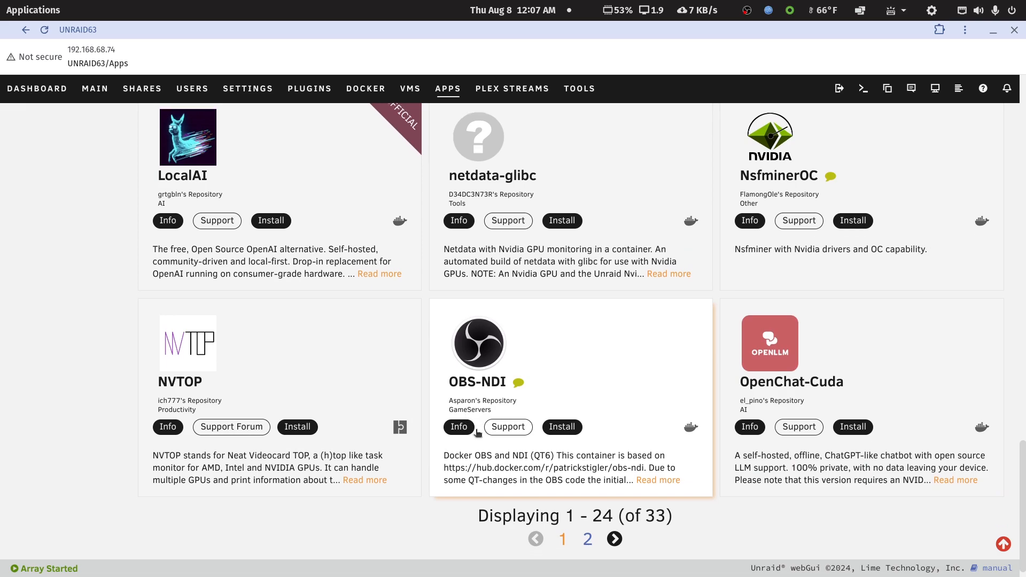
scroll(down, 3)
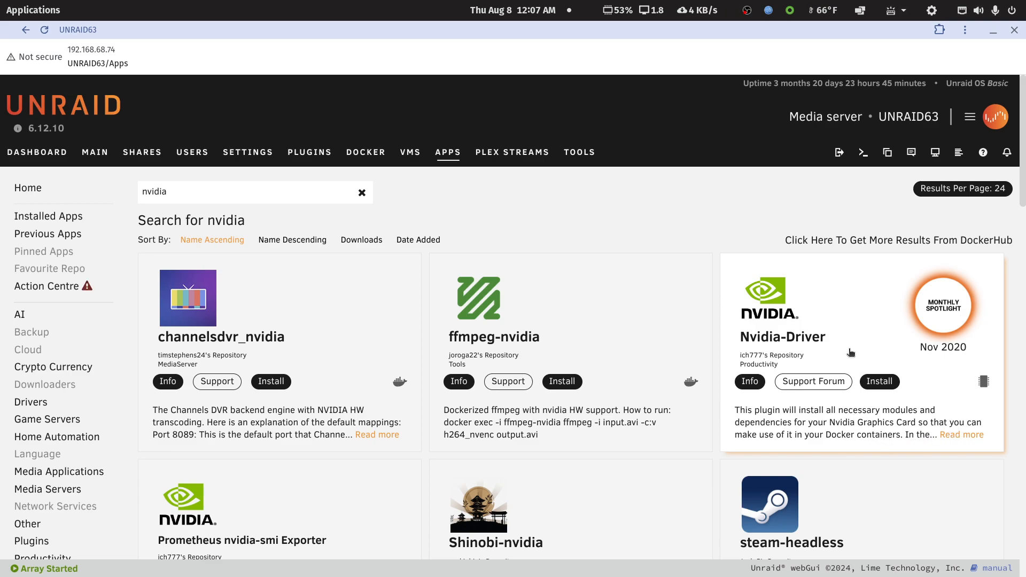
scroll(down, 3)
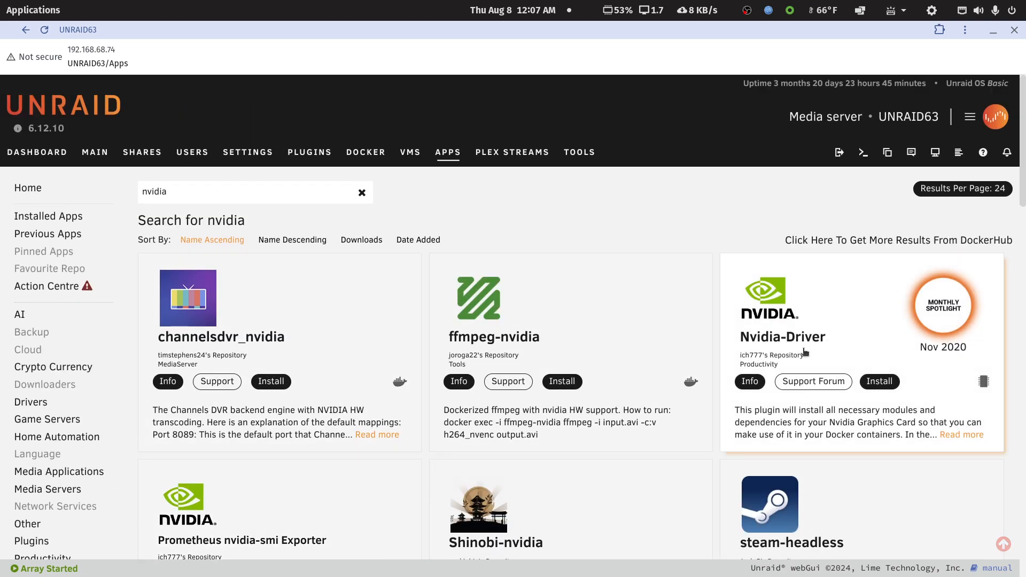
mouse_move(841, 332)
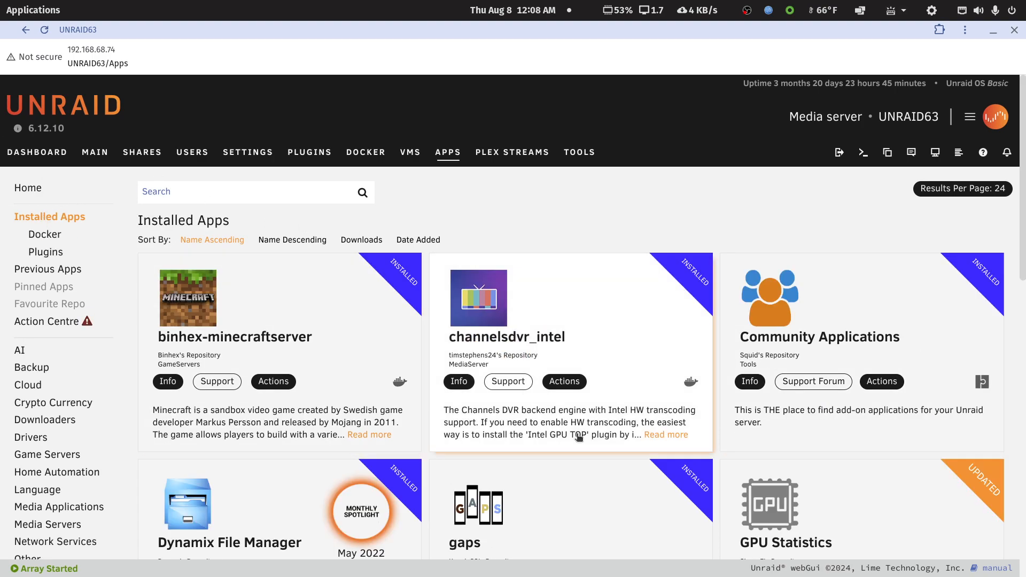
- Switch to the Dashboard and scroll down to the Intel Iris Xe GPU panel
scroll(down, 3)
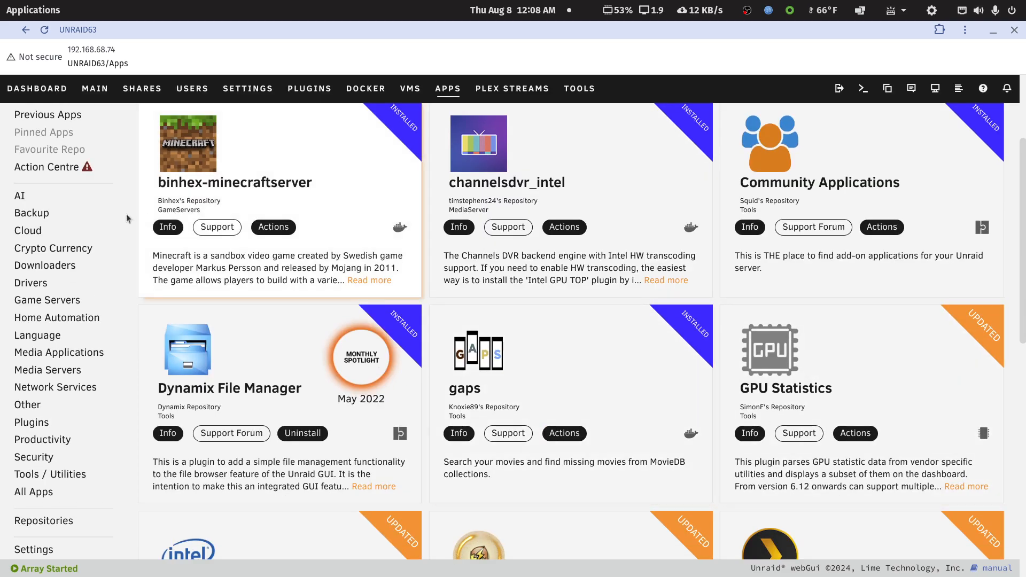
click(37, 88)
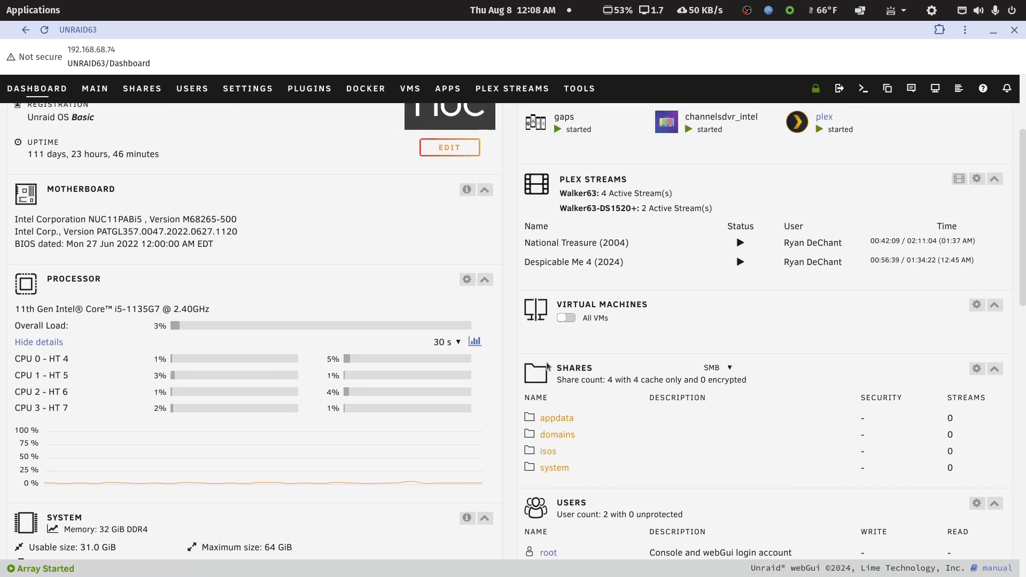
scroll(down, 3)
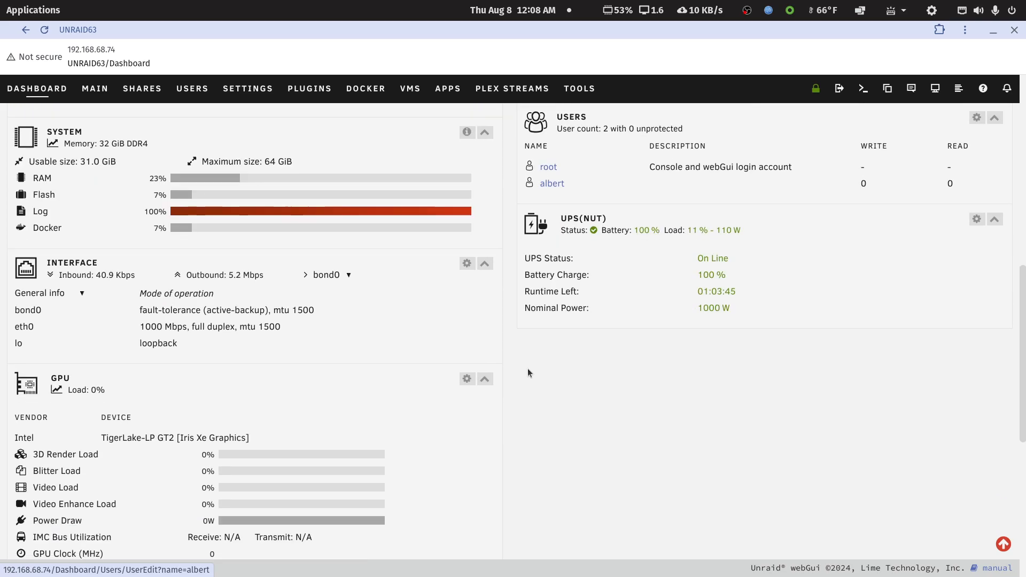
scroll(down, 3)
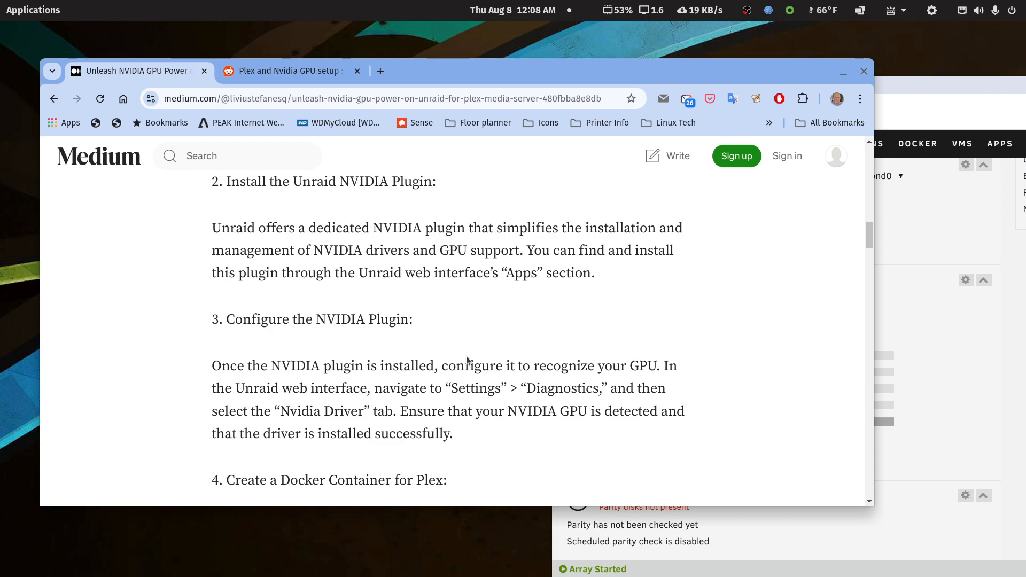
mouse_move(466, 356)
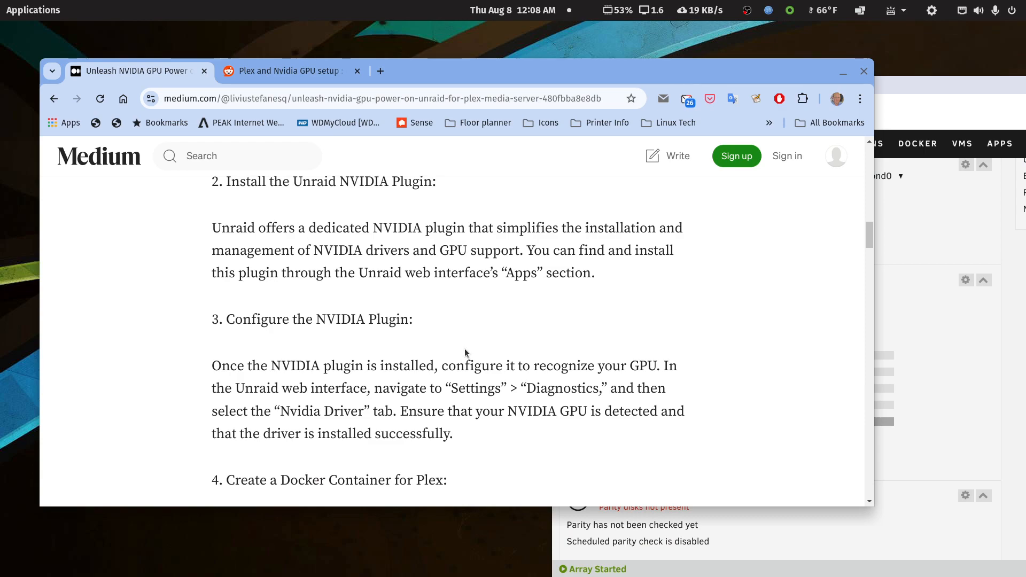
- Scroll the NVIDIA plugin article, then show the Unraid Settings overview beside it
scroll(down, 3)
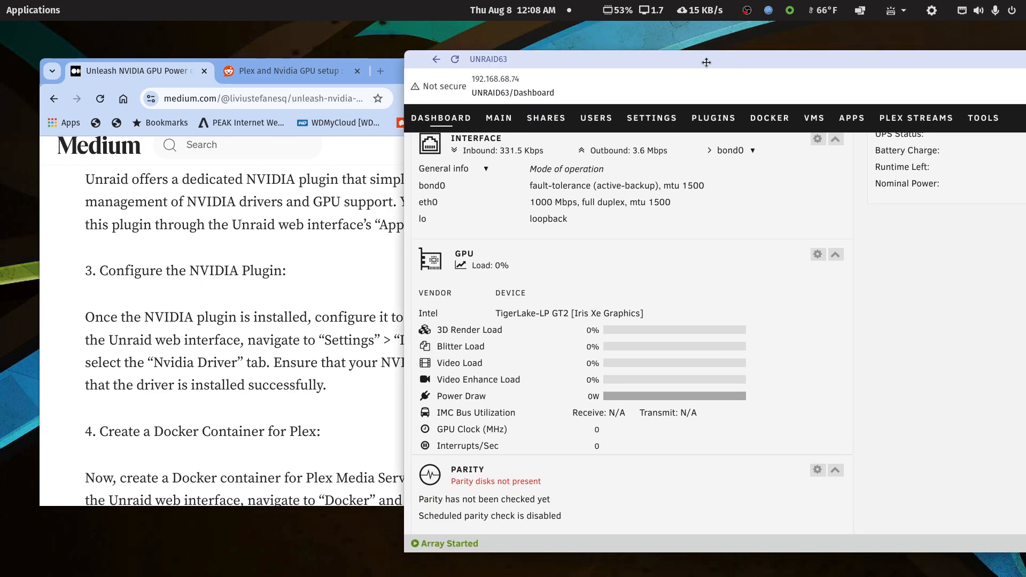
click(652, 118)
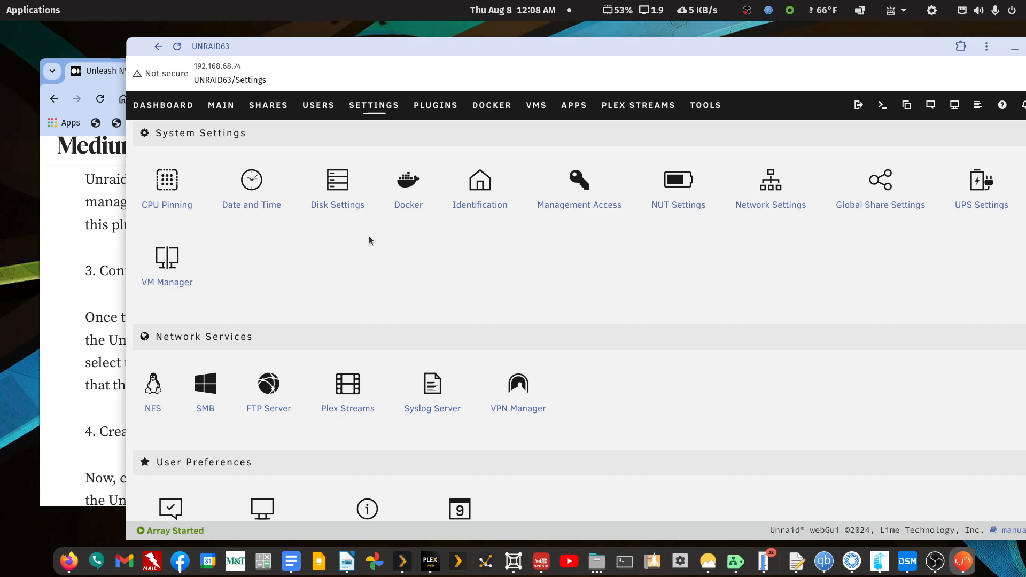
scroll(down, 3)
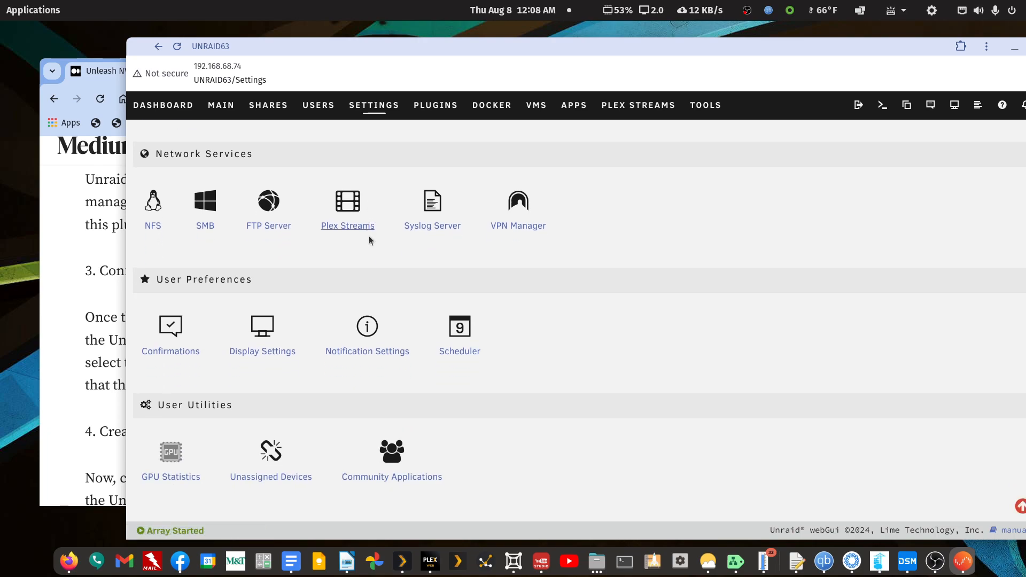
click(169, 454)
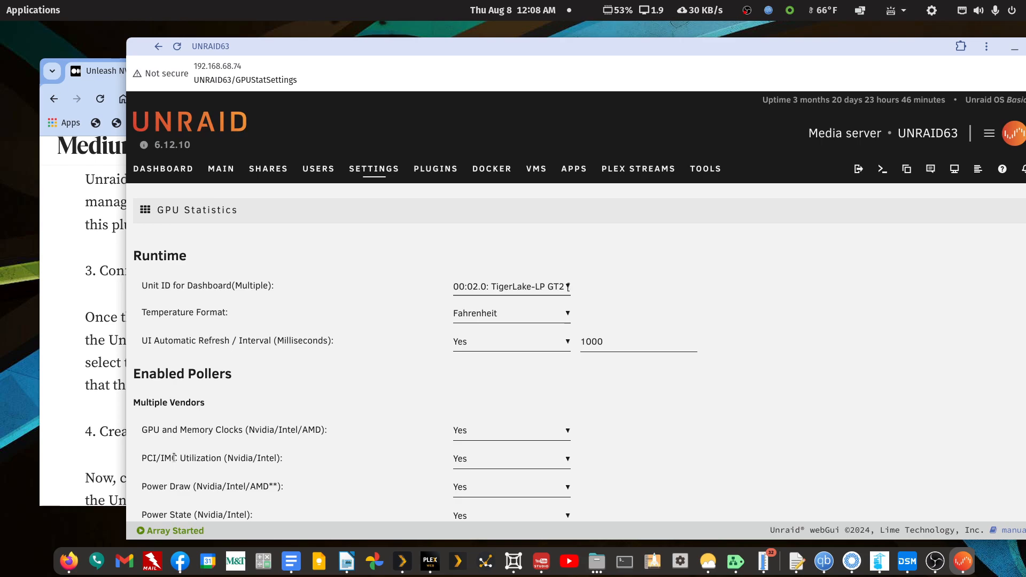
mouse_move(324, 398)
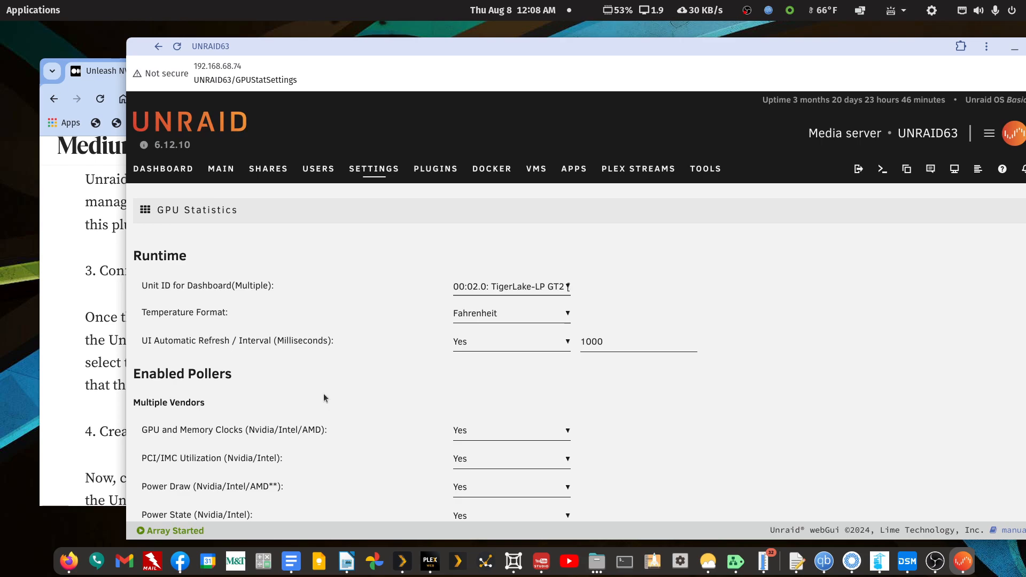
scroll(down, 3)
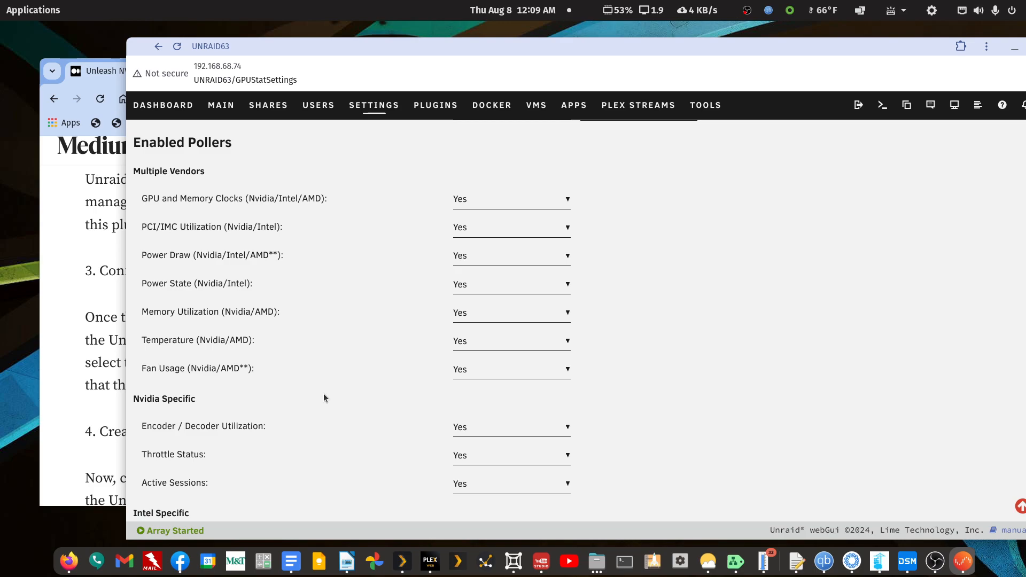
scroll(down, 3)
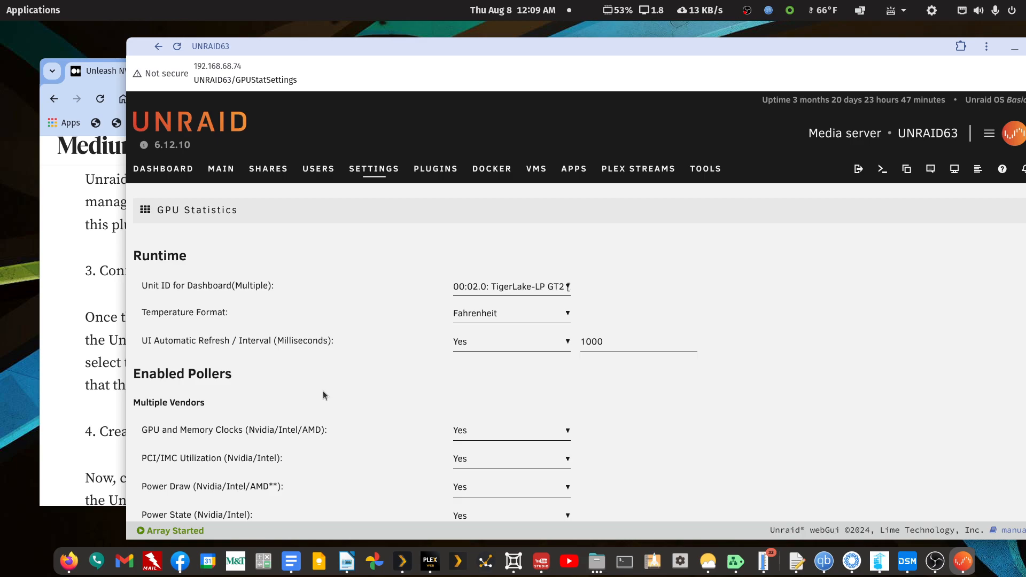
mouse_move(447, 291)
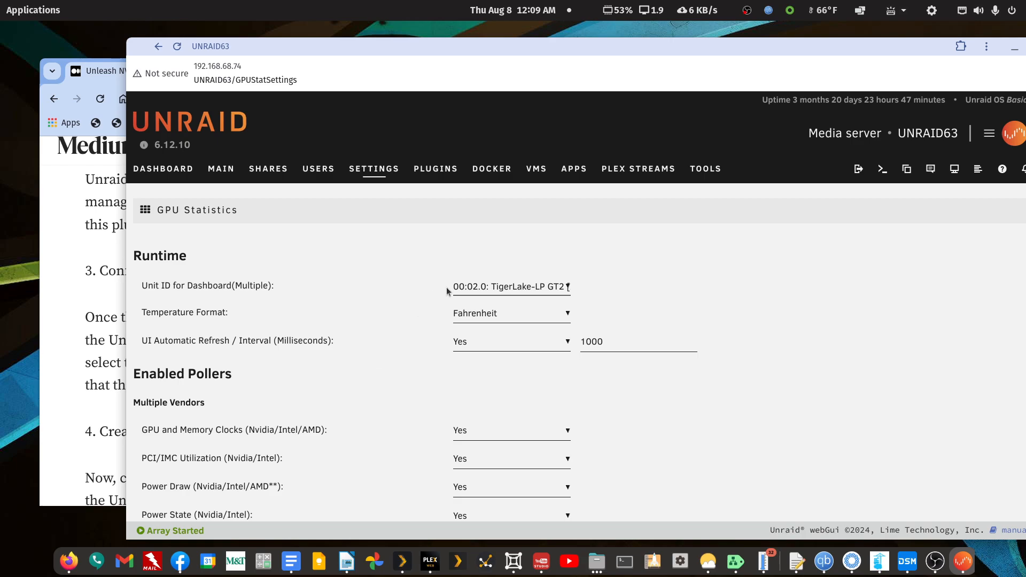
mouse_move(564, 289)
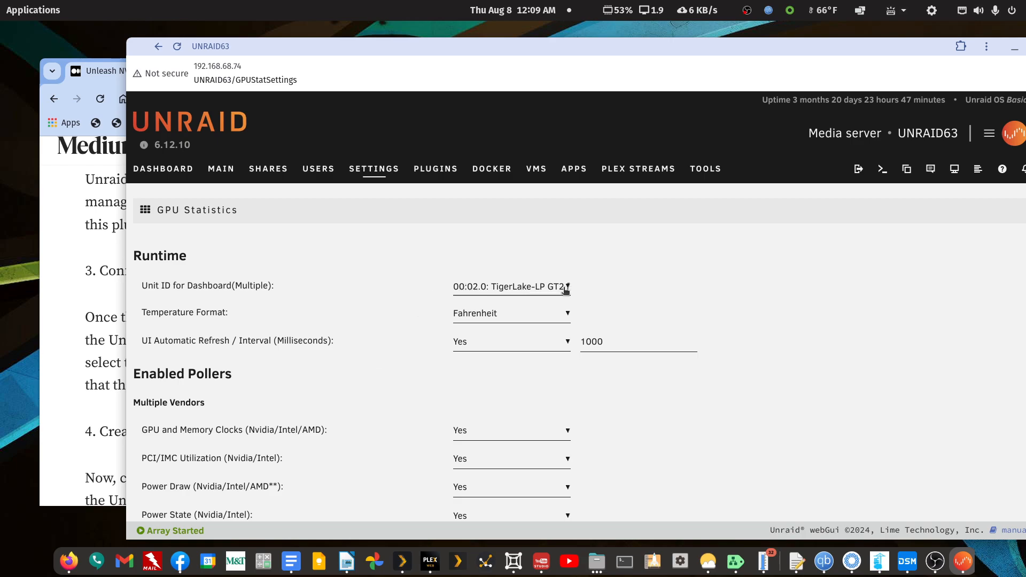
click(511, 286)
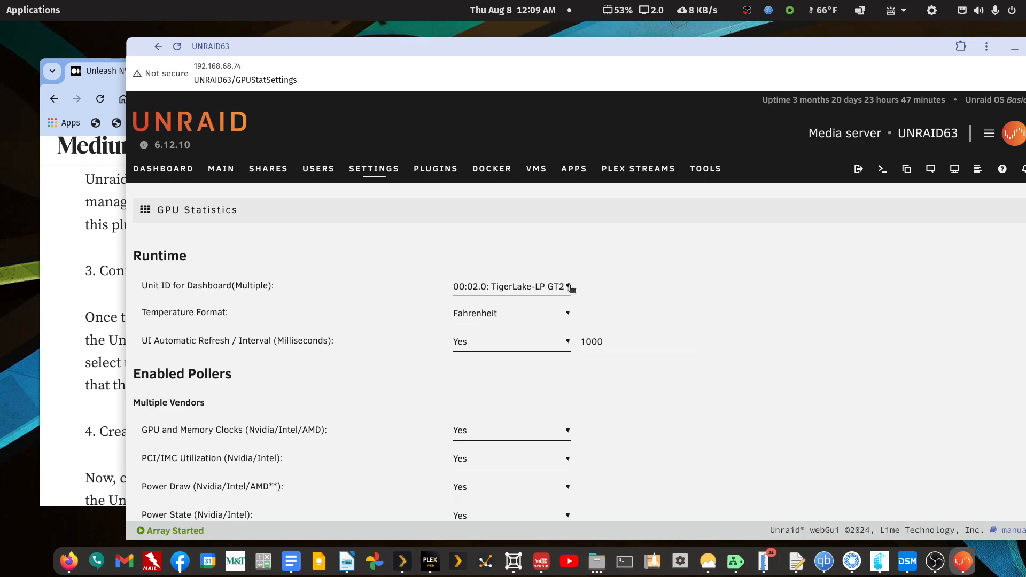
mouse_move(569, 289)
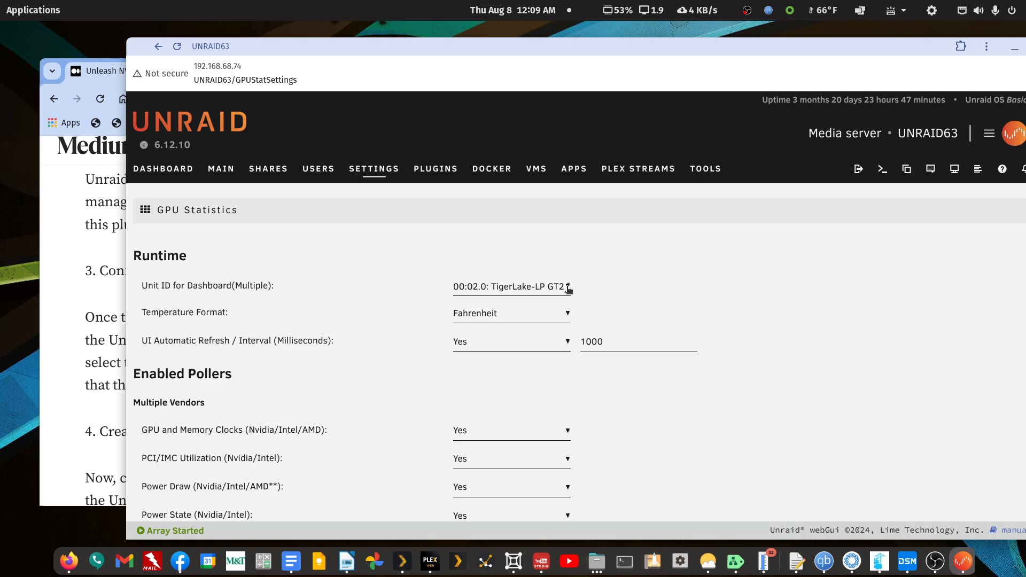
mouse_move(583, 297)
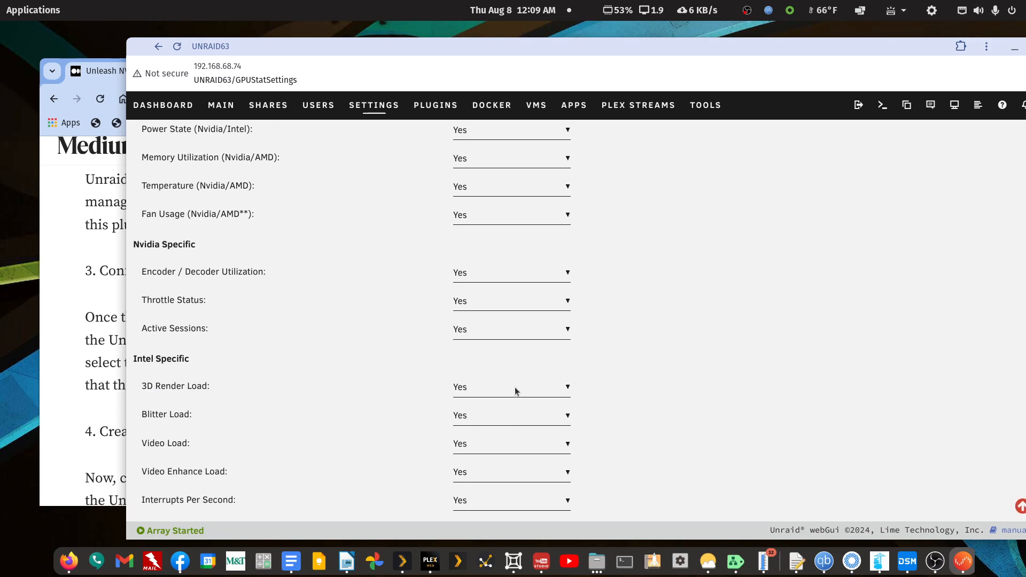
scroll(down, 3)
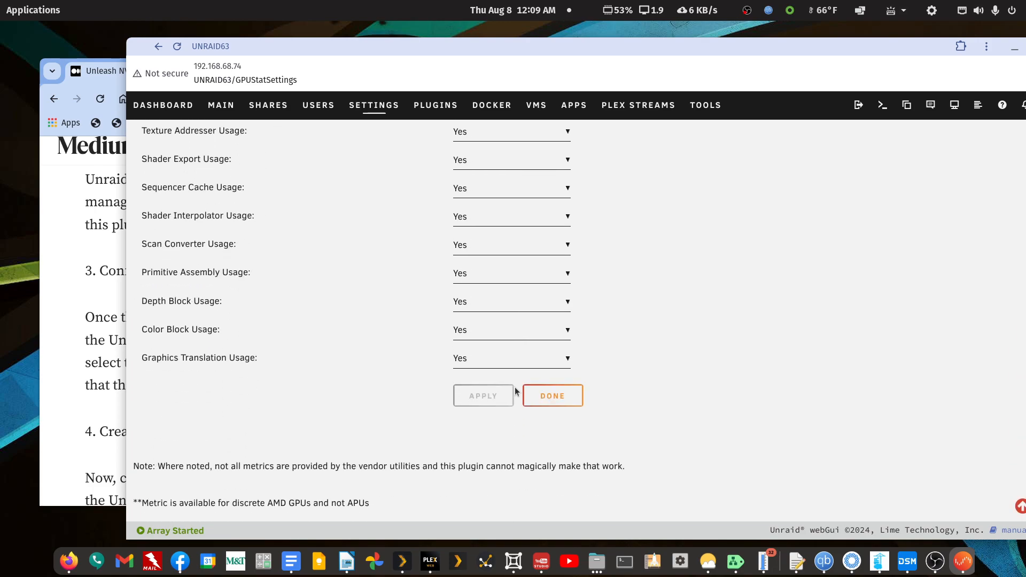
click(158, 47)
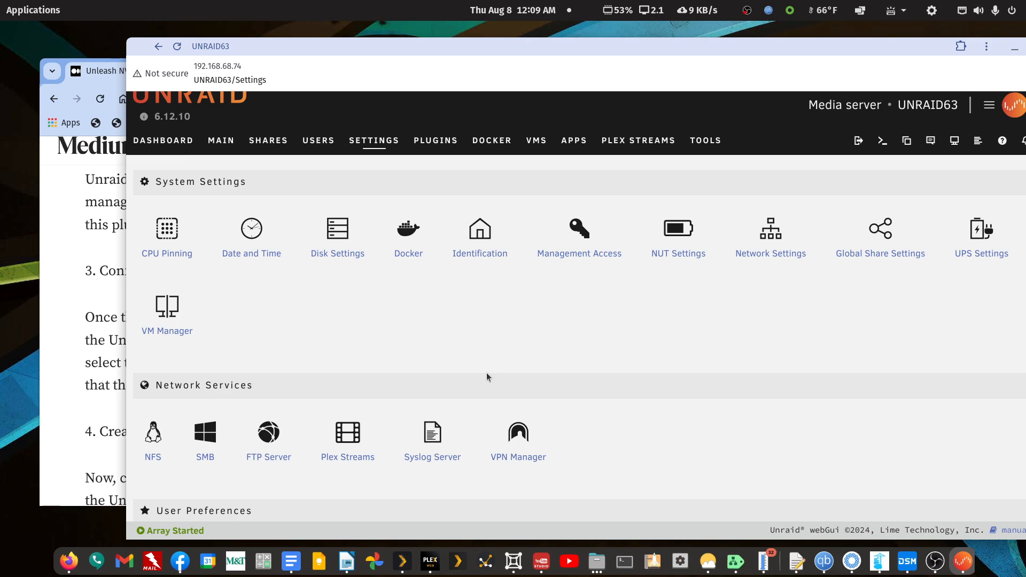
mouse_move(479, 355)
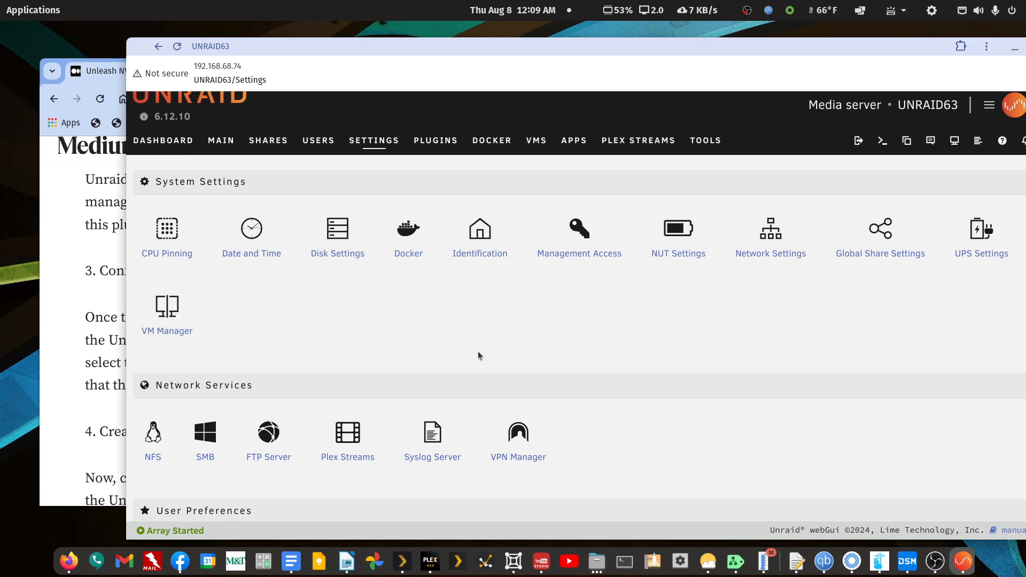
mouse_move(485, 346)
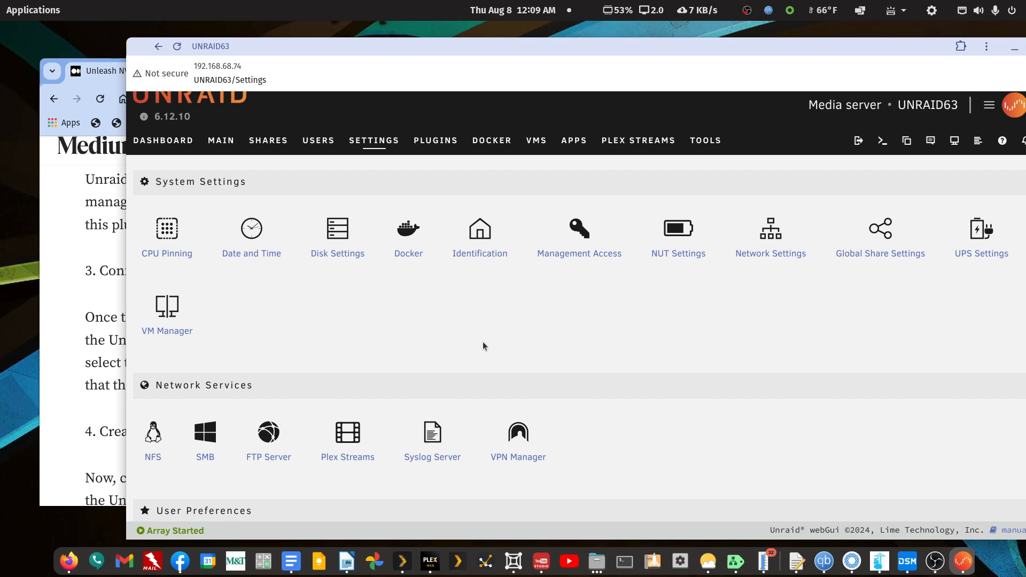
mouse_move(481, 347)
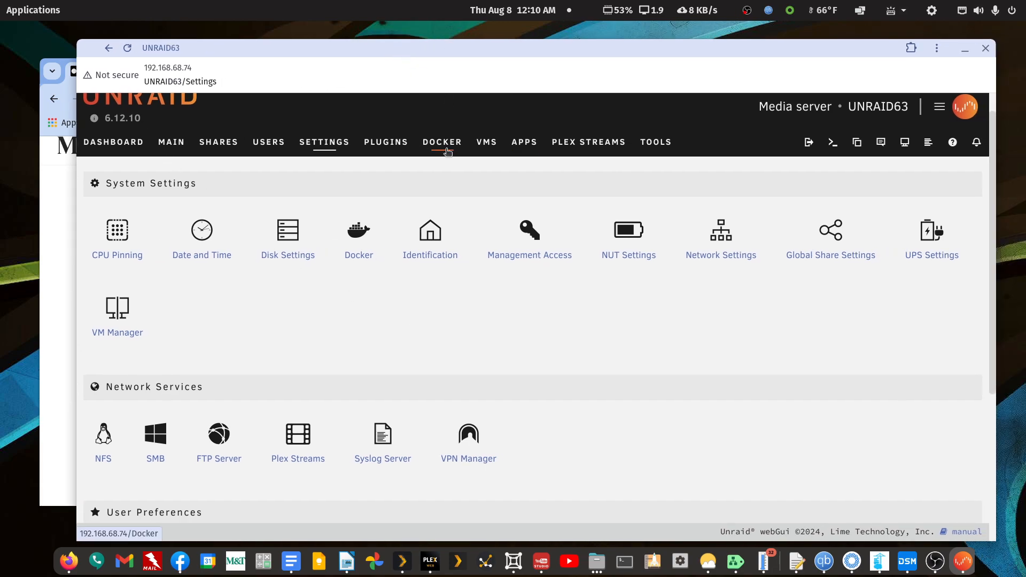
- Open the plex container's Edit page from the Docker container list
click(443, 142)
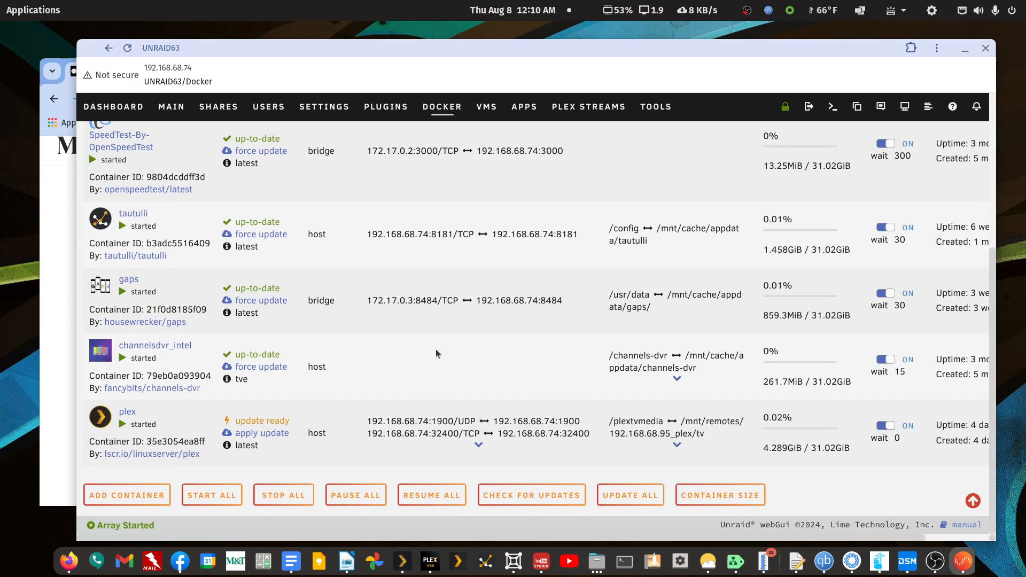
click(100, 417)
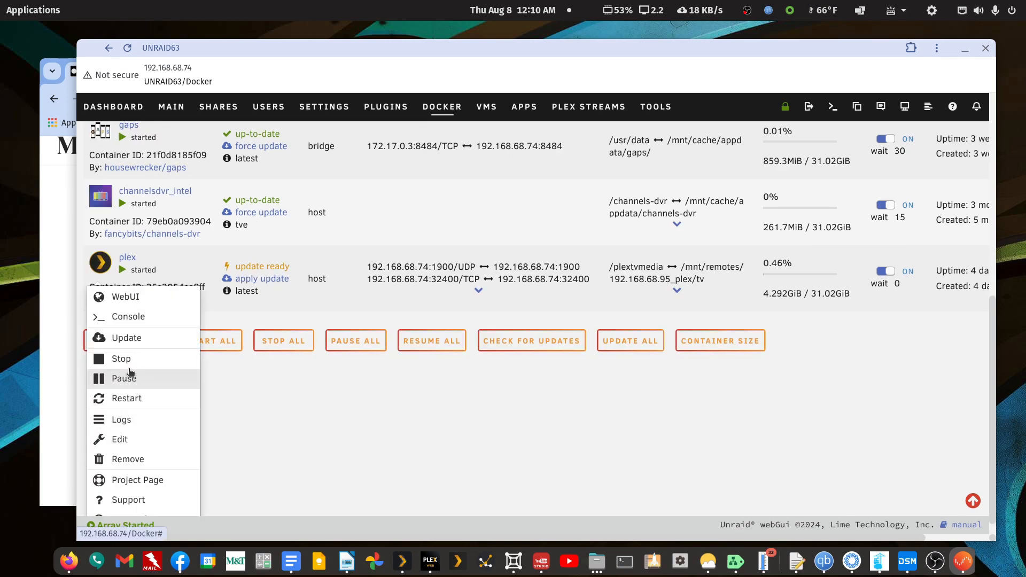
click(126, 338)
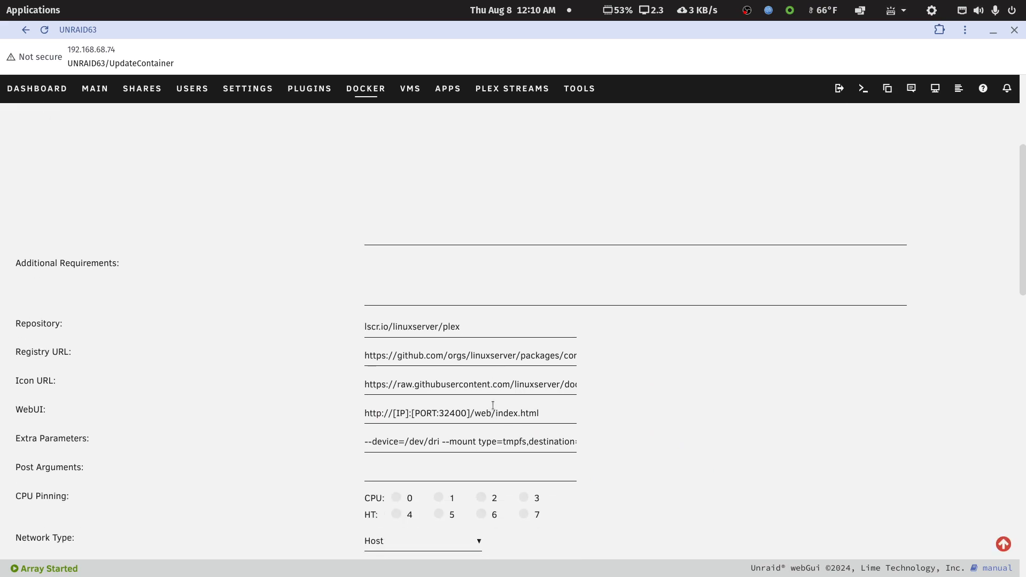
mouse_move(357, 452)
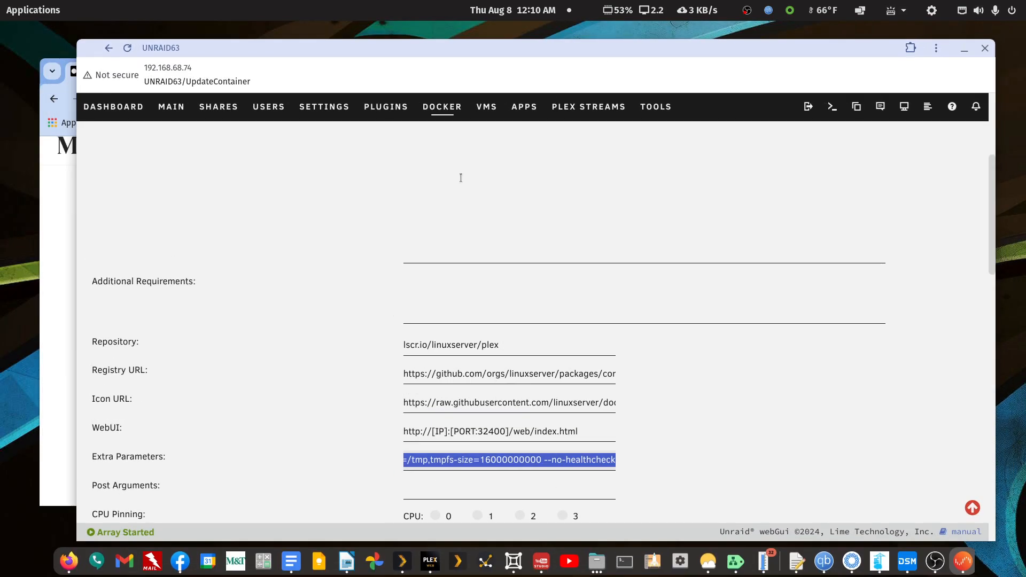
- Paste the plex extra parameters into a Writer note and set them to 24 pt
click(346, 561)
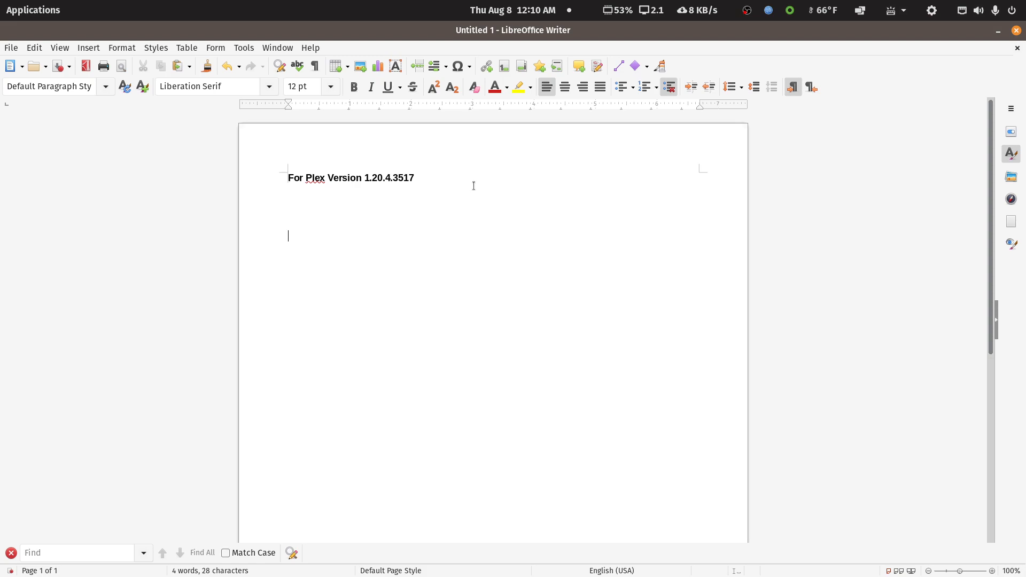
text(--device=/dev/dri --mount type=tmpfs,destination=/tmp,tmpfs-size=16000000000 --no-healthcheck)
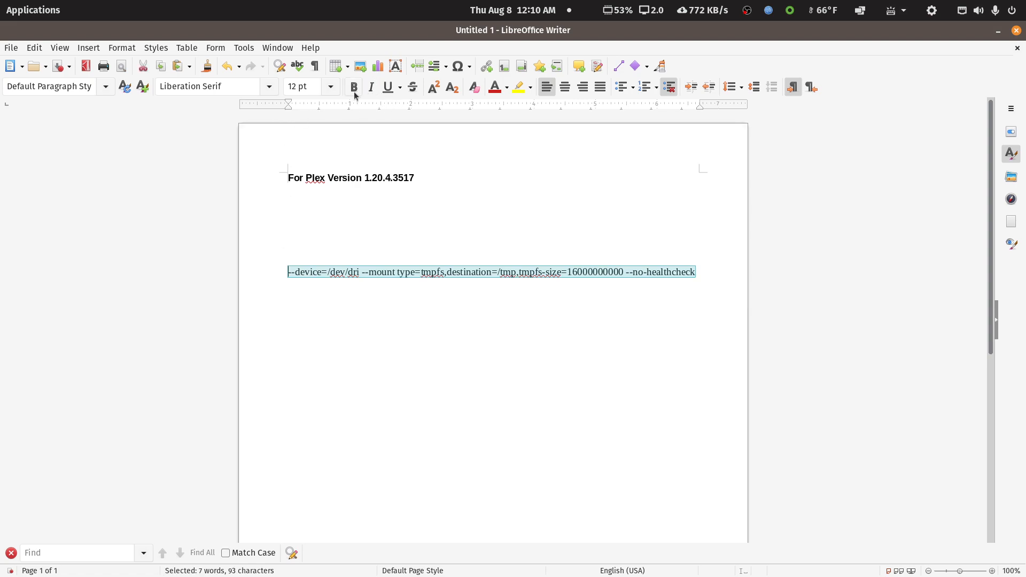
click(330, 86)
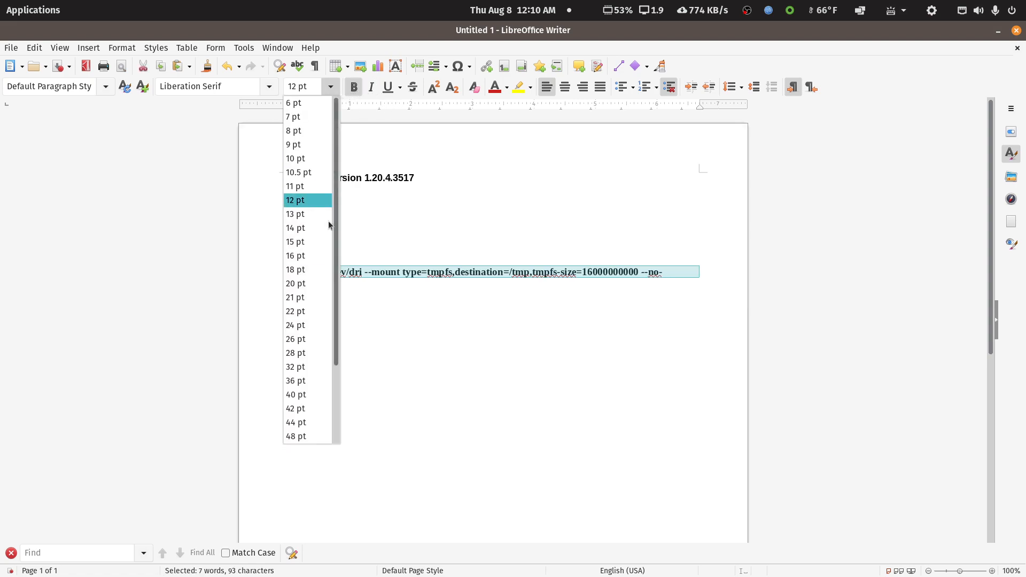
click(294, 325)
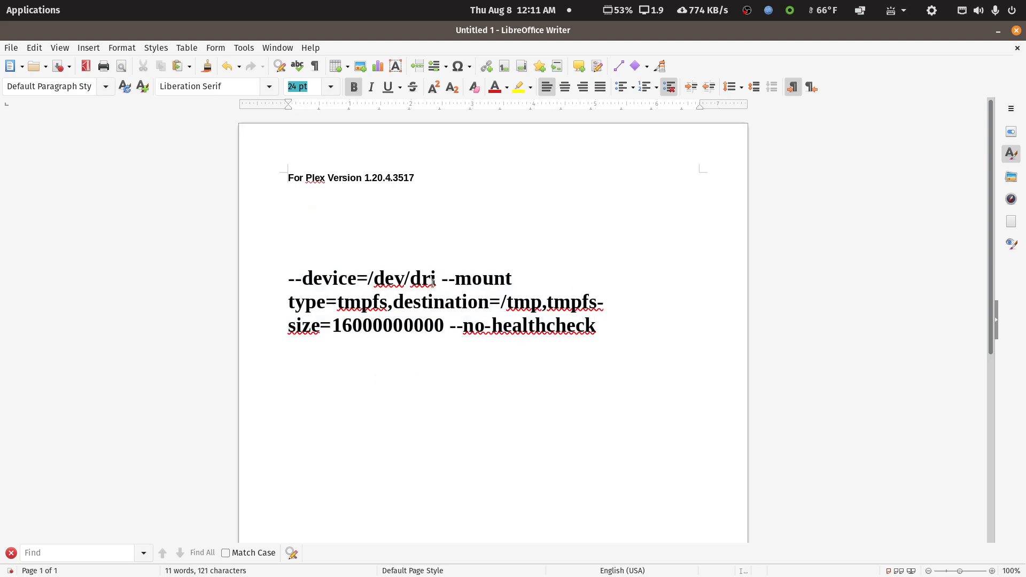
- Highlight the --device=/dev/dri, tmpfs --mount and --no-healthcheck options in turn
drag(288, 278, 436, 278)
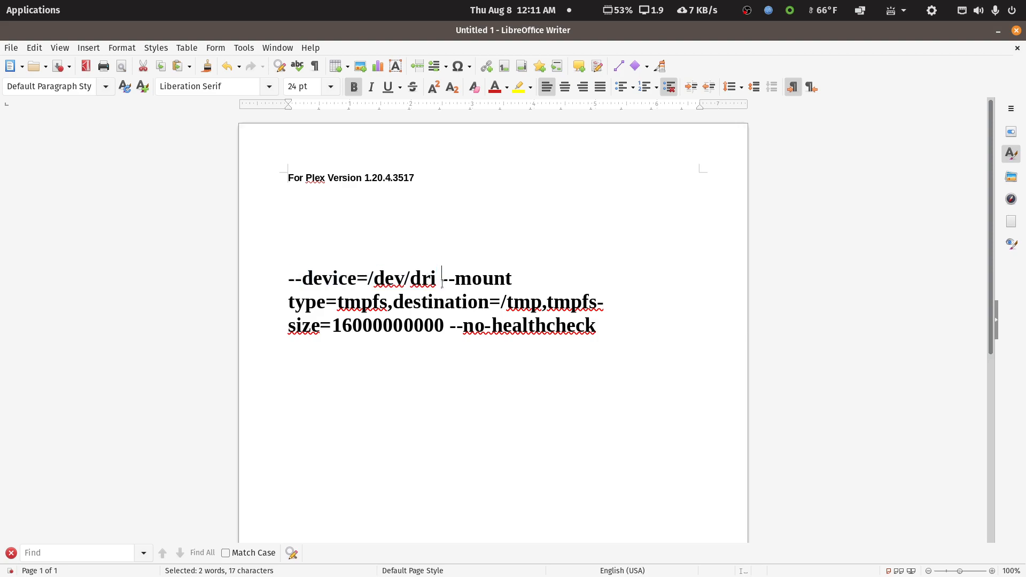
drag(444, 278, 444, 326)
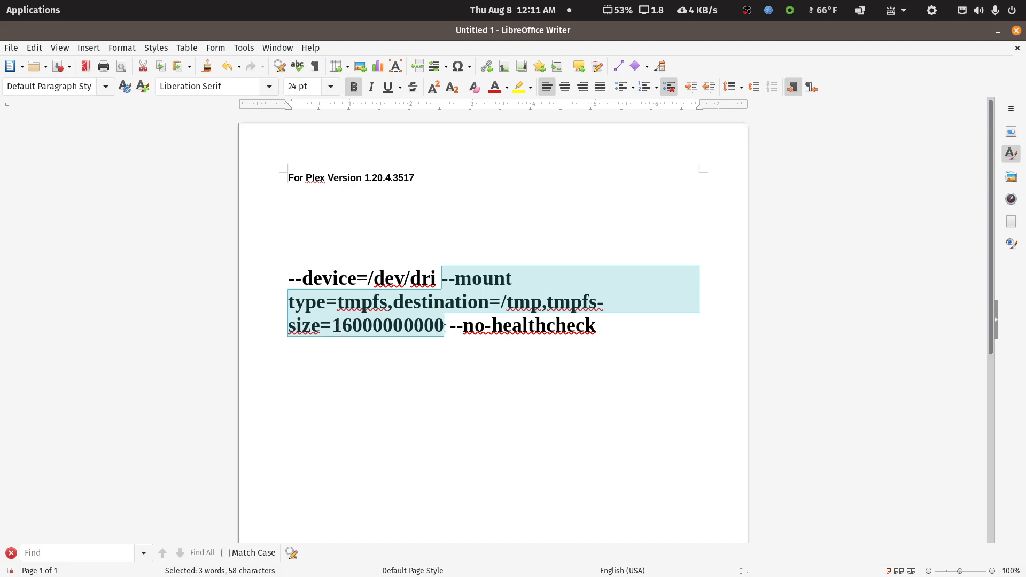
mouse_move(540, 385)
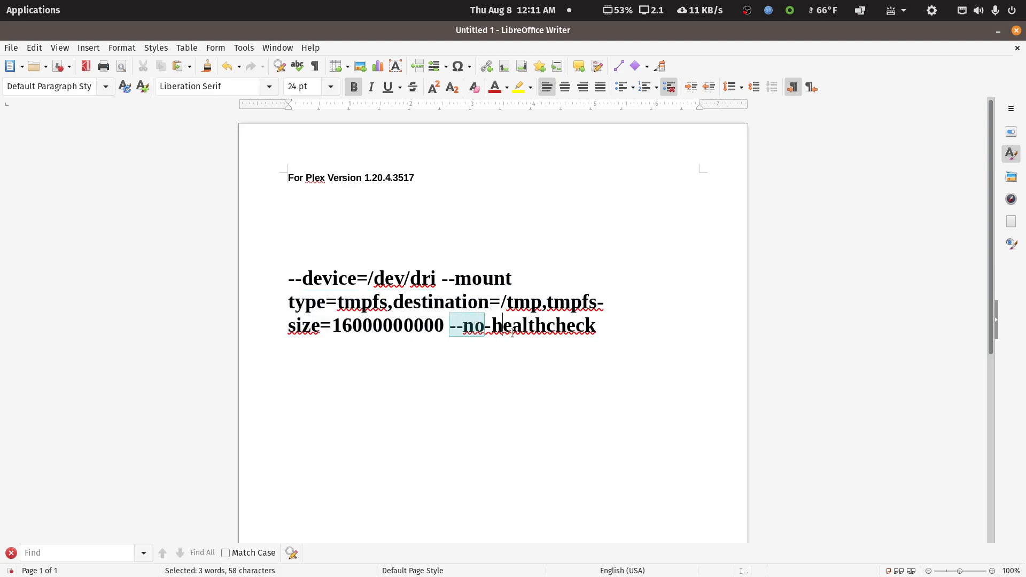
drag(474, 325, 595, 326)
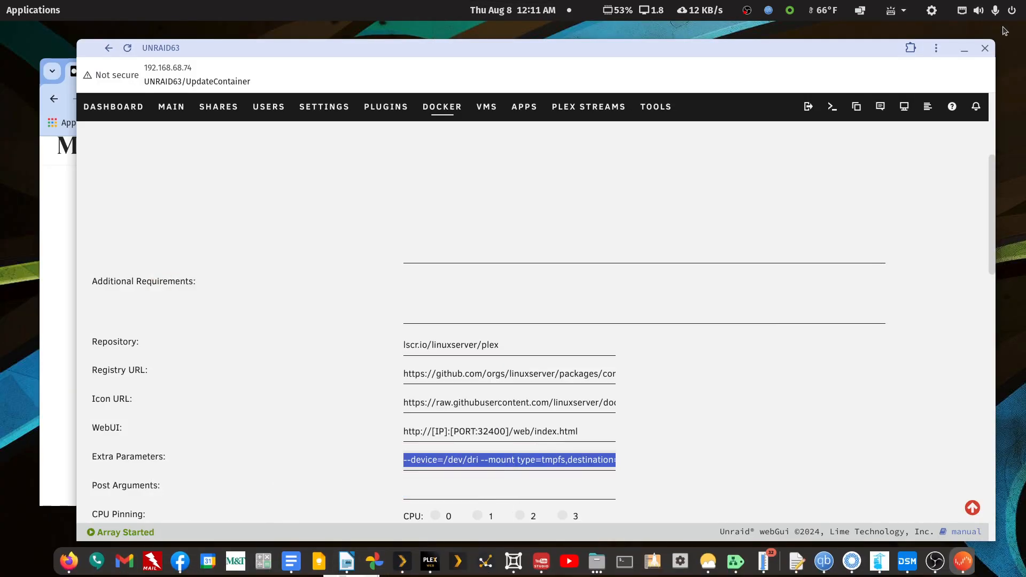
- Review the plex container's Extra Parameters and path mappings, then return to the dashboard
scroll(down, 3)
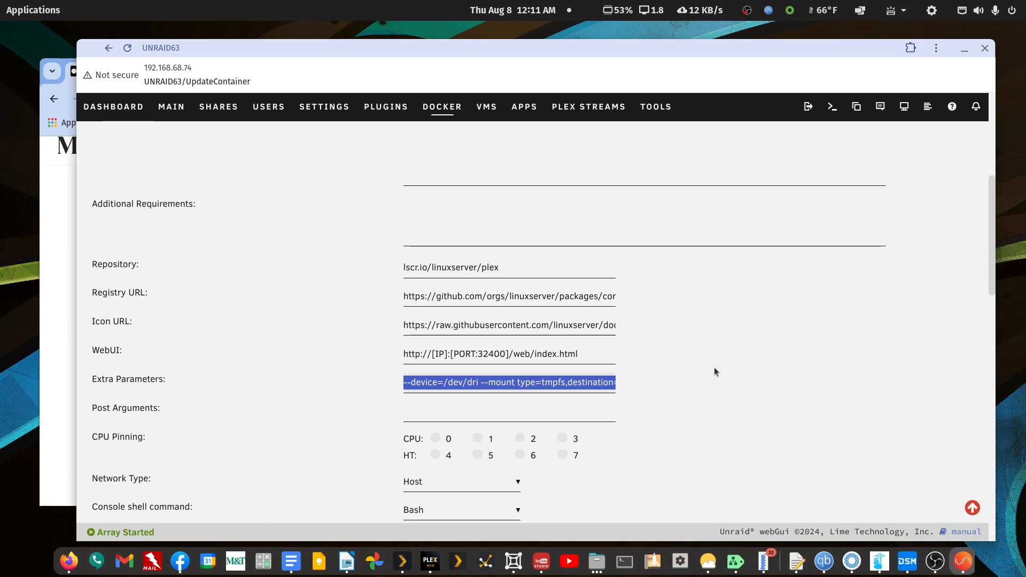
scroll(down, 3)
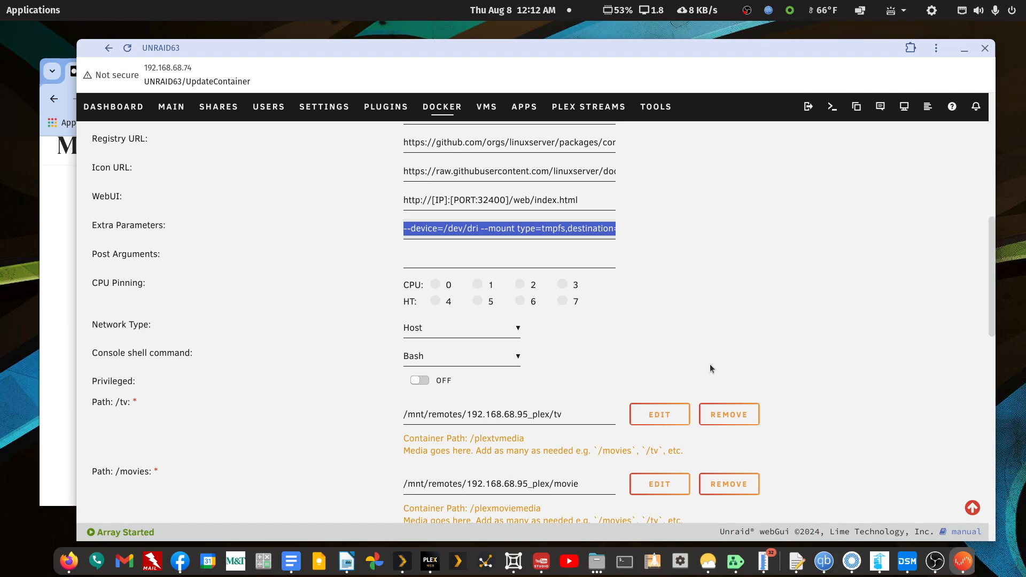
scroll(down, 3)
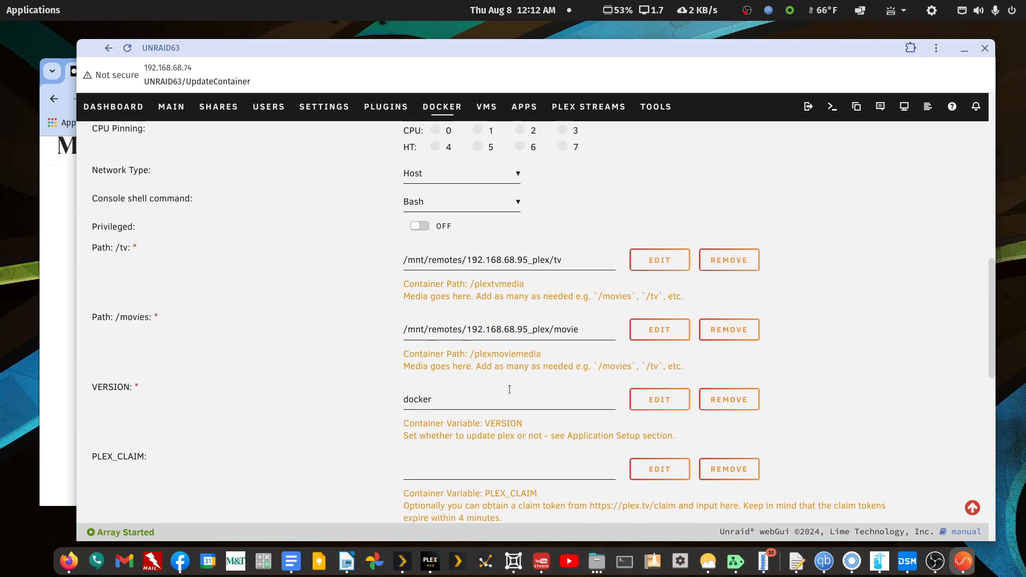
scroll(down, 3)
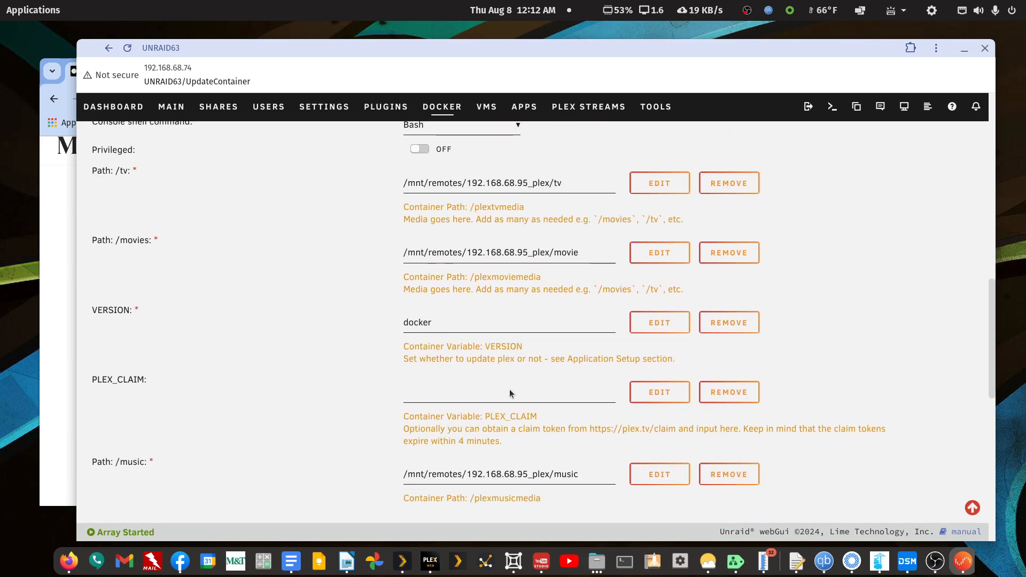
scroll(down, 3)
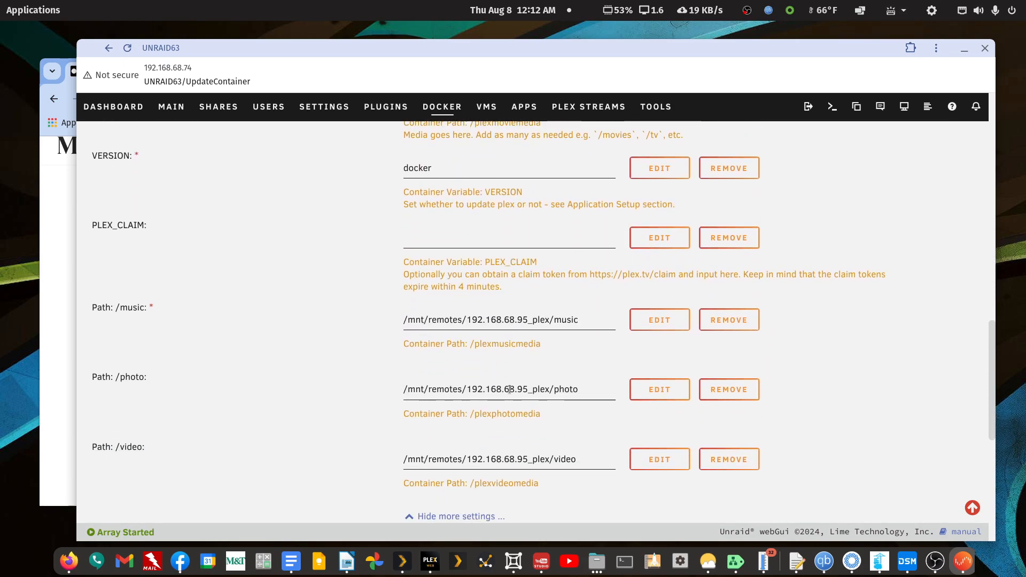
scroll(down, 3)
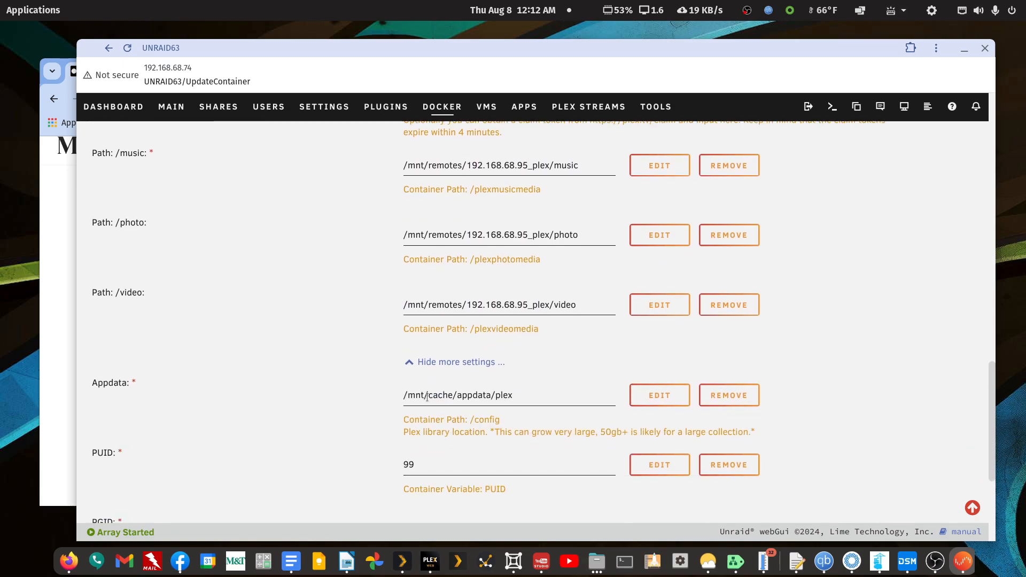
double_click(438, 395)
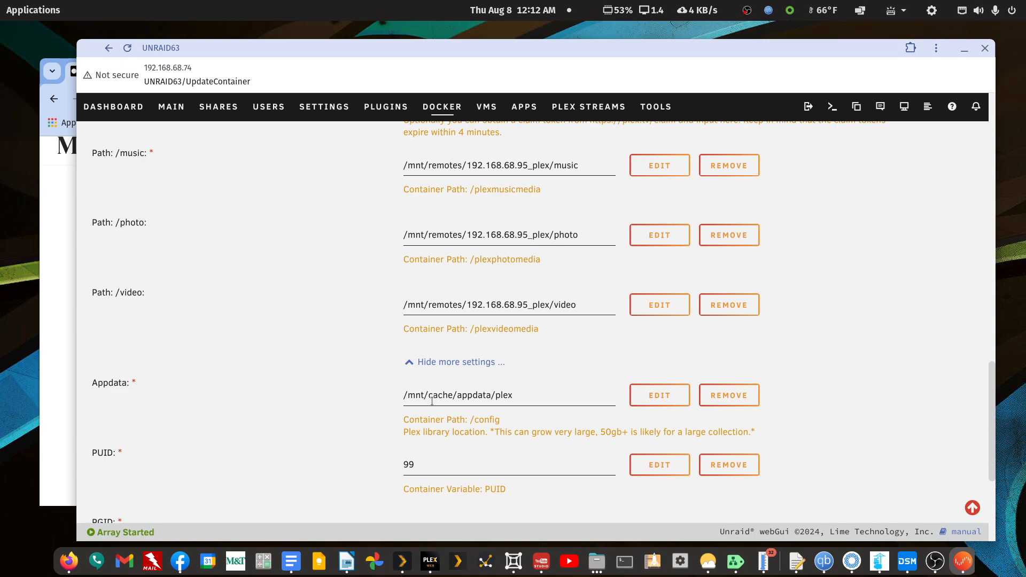
double_click(441, 396)
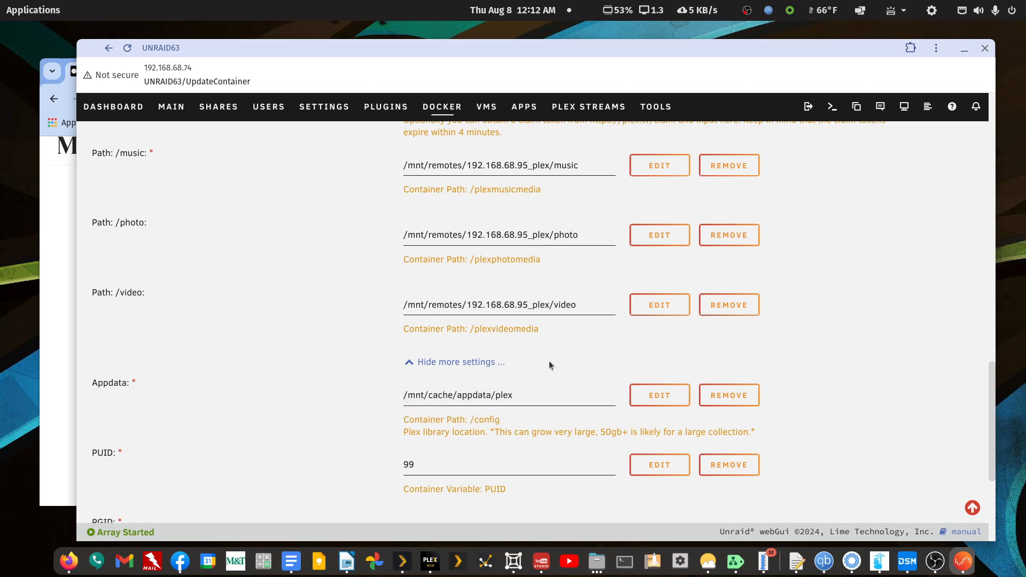
click(113, 107)
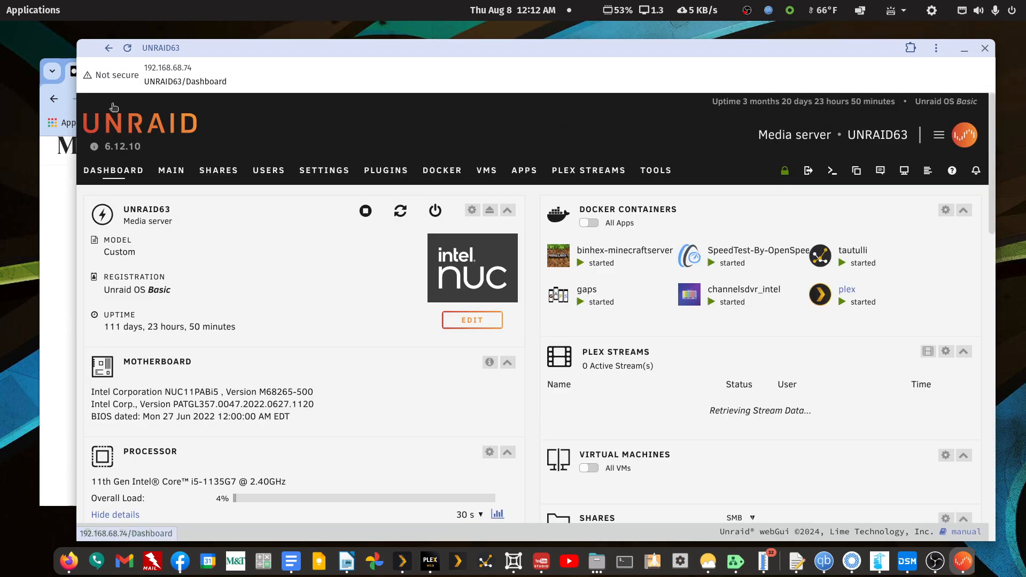
- View the Main page listing array, cache pool and boot devices with free space
click(172, 170)
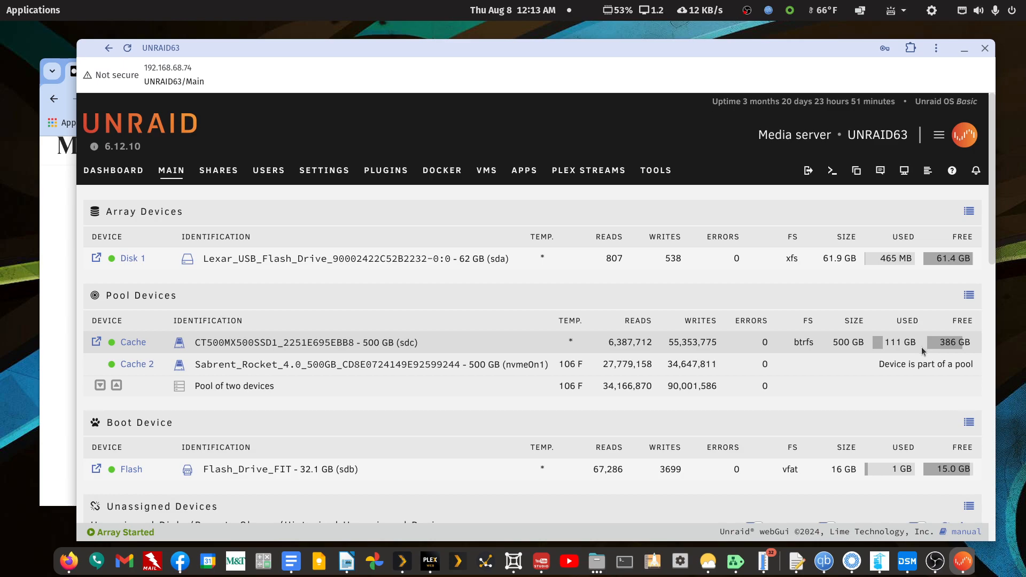
mouse_move(915, 355)
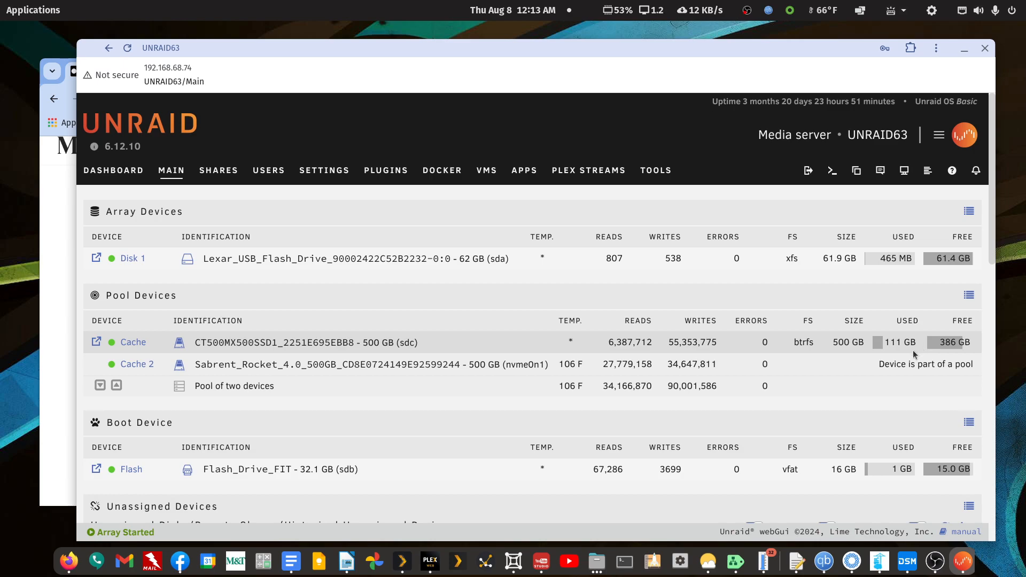
mouse_move(491, 355)
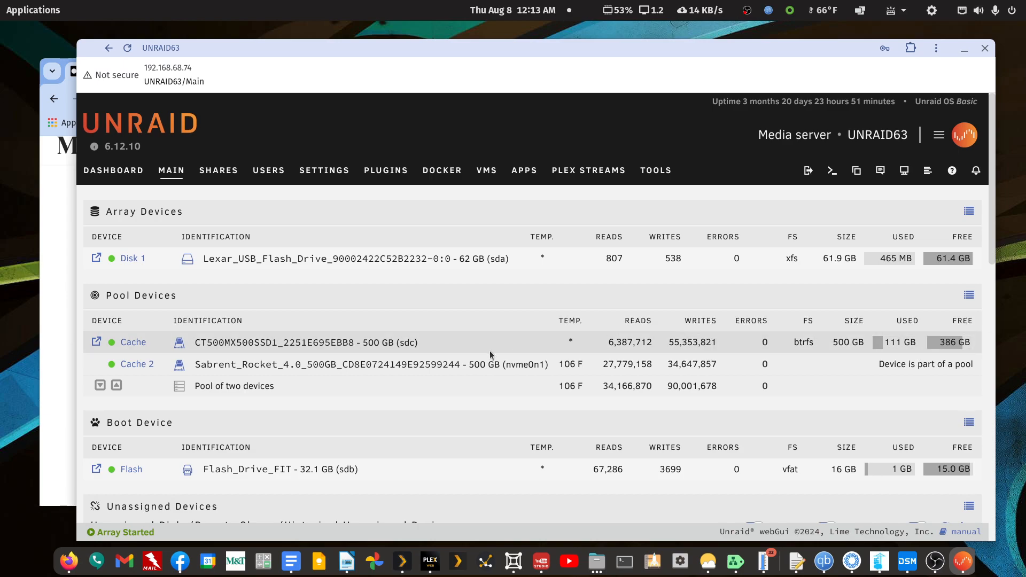
mouse_move(460, 475)
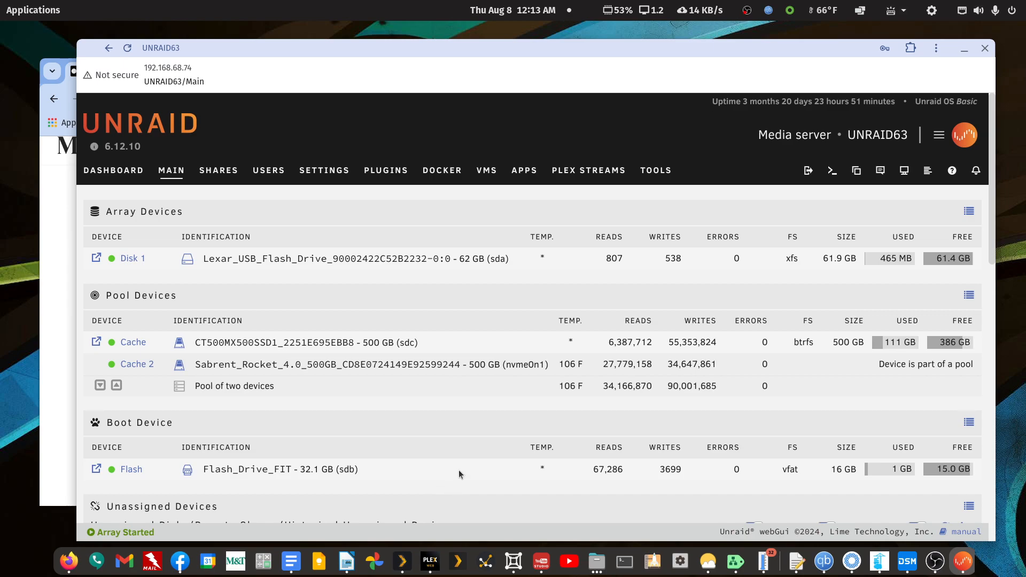
mouse_move(483, 365)
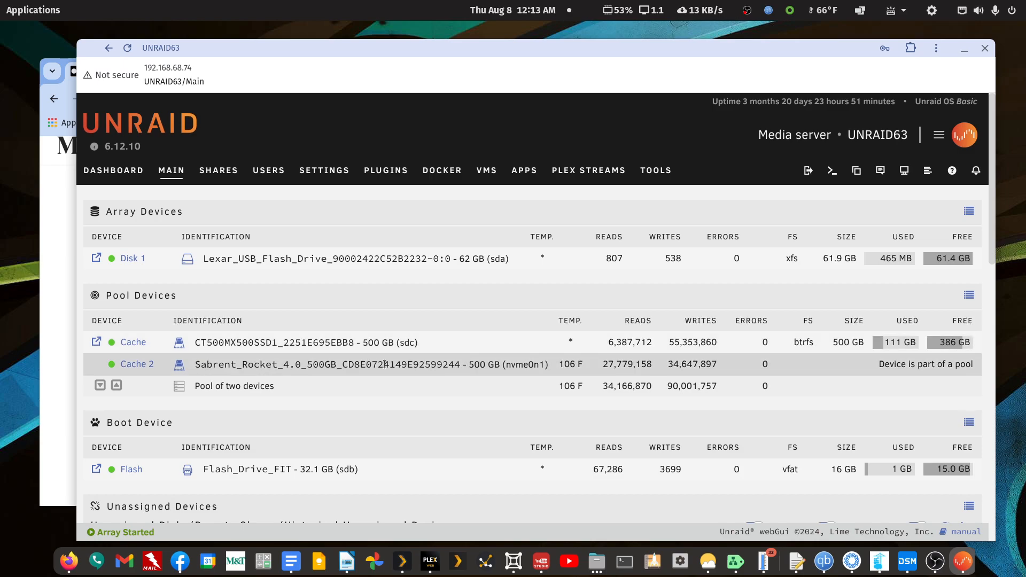
mouse_move(96, 342)
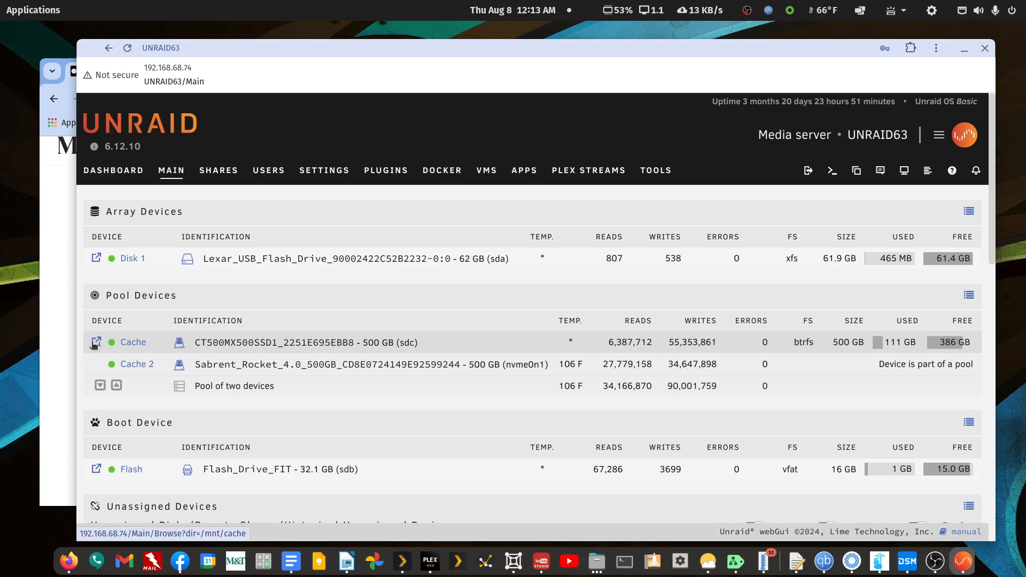
- Browse the cache pool's files into appdata and open the plex folder
click(96, 342)
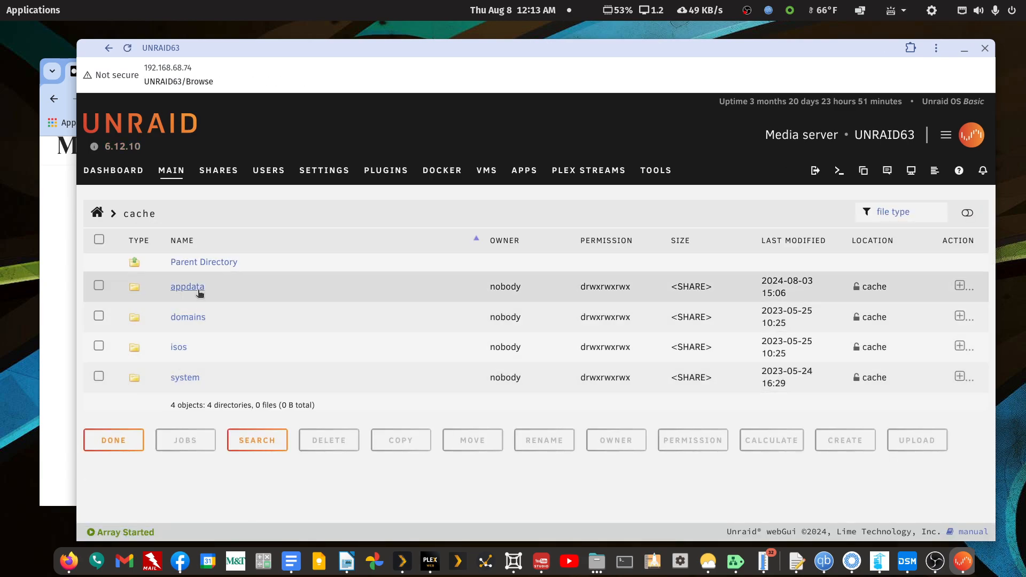
click(187, 286)
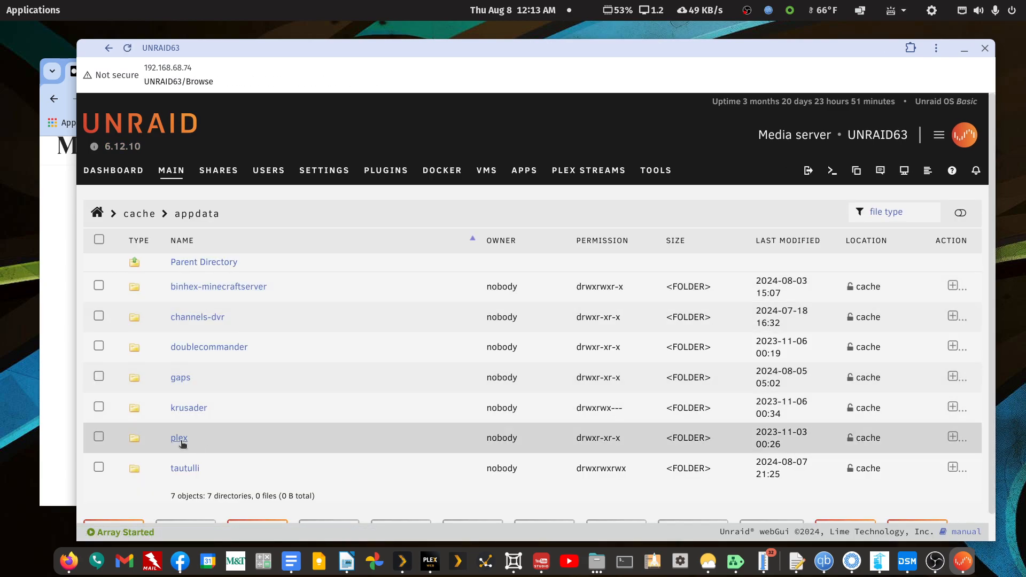
click(179, 437)
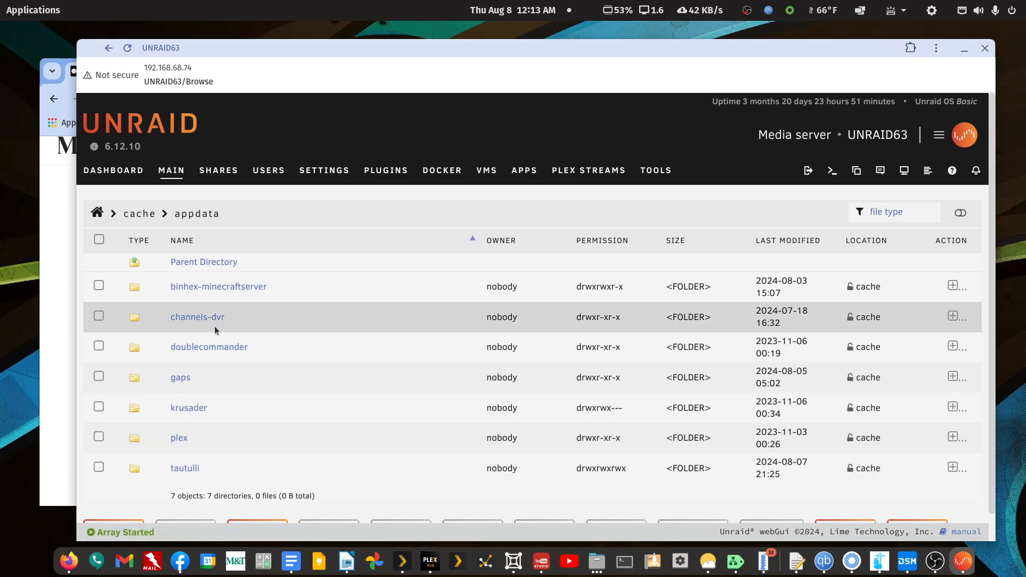
mouse_move(219, 286)
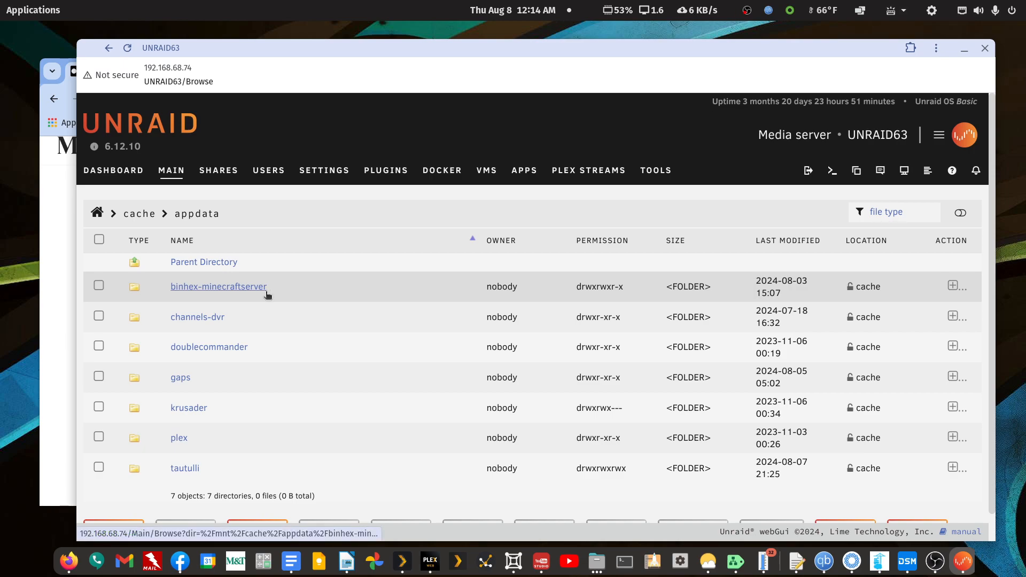
mouse_move(219, 287)
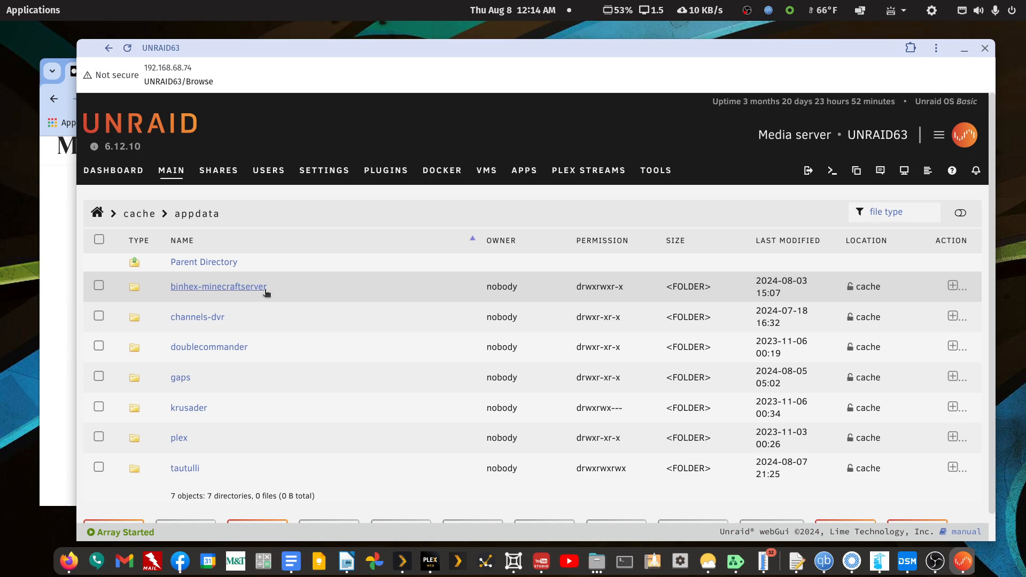
mouse_move(275, 278)
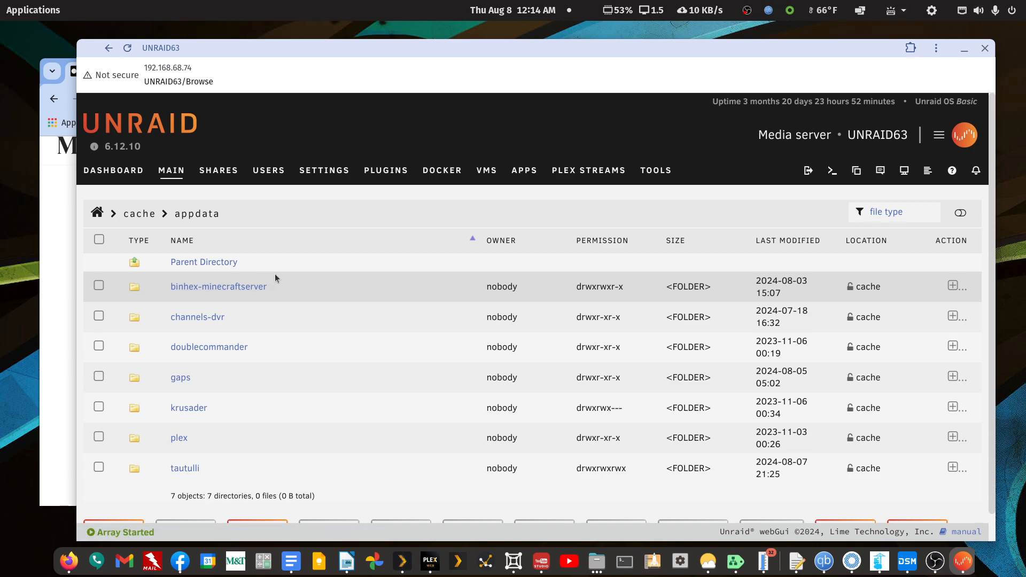
mouse_move(297, 297)
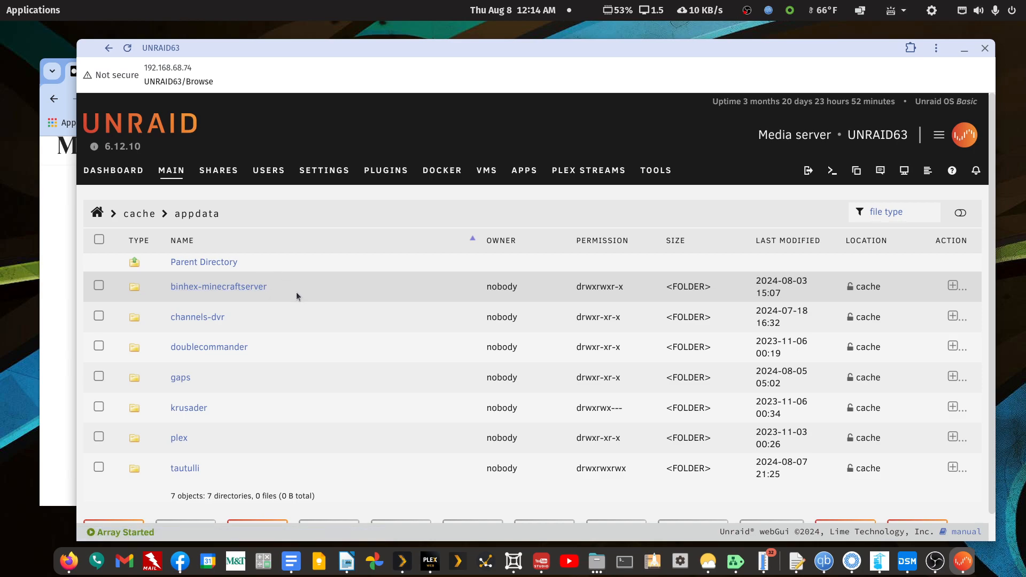
mouse_move(214, 230)
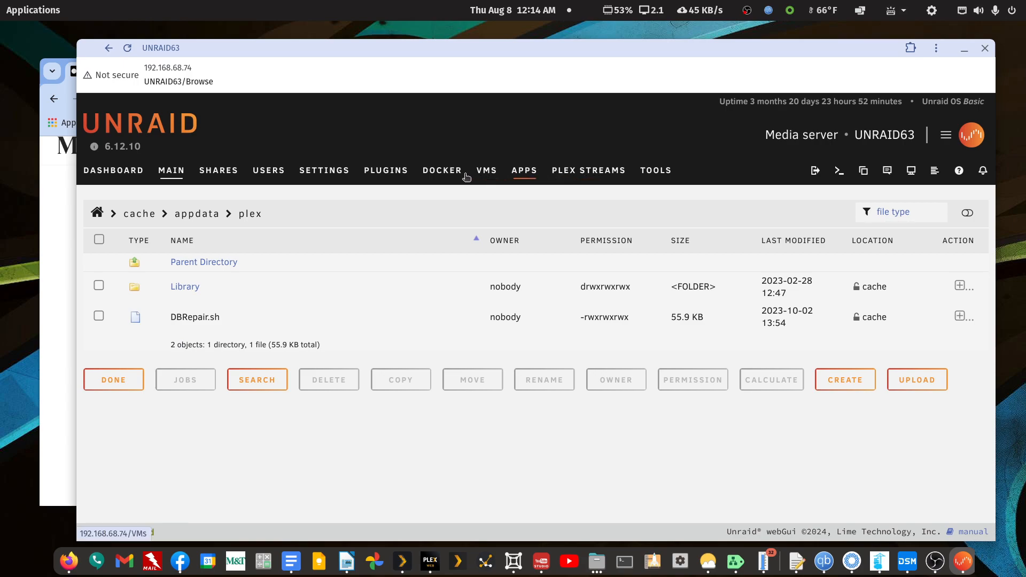
- Open the plex container's Edit template from Docker and scroll through its media paths and variables
click(442, 170)
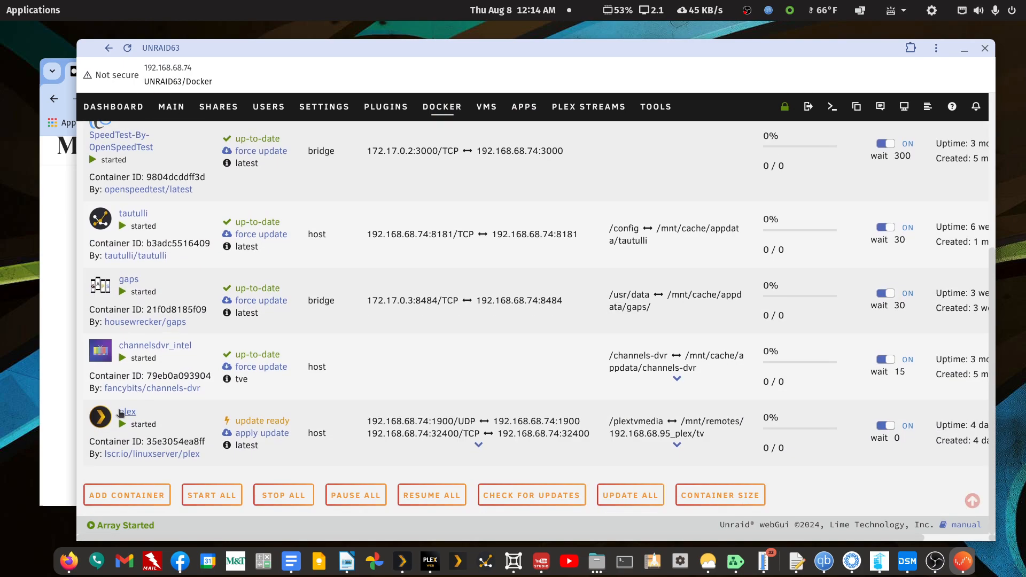
click(100, 417)
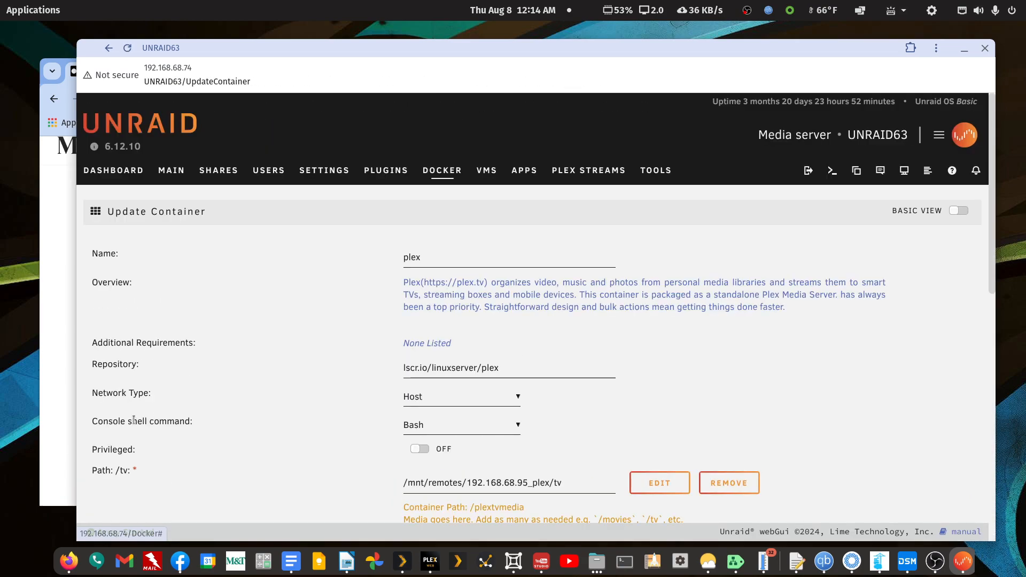
scroll(down, 3)
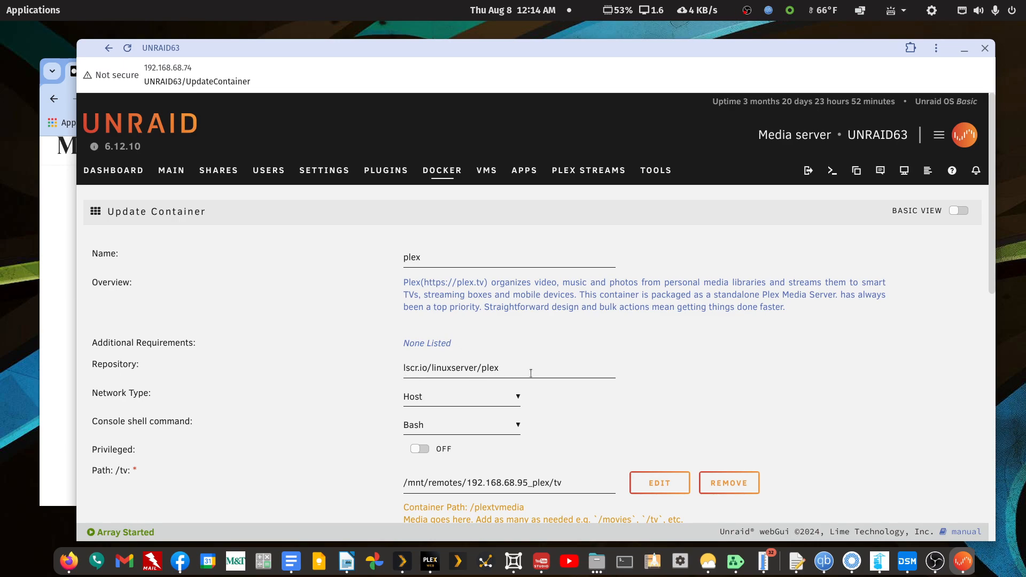
scroll(down, 3)
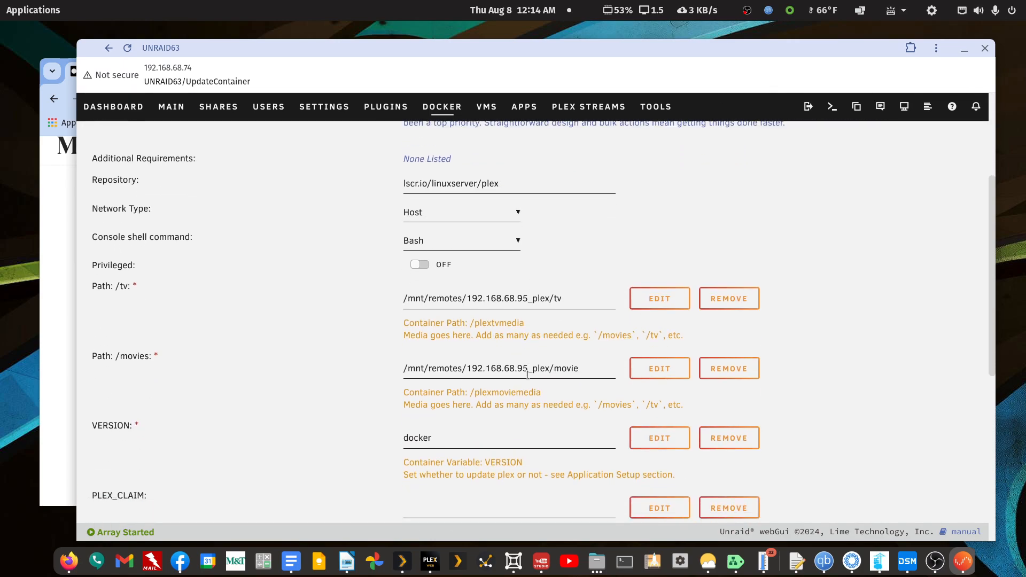
scroll(down, 3)
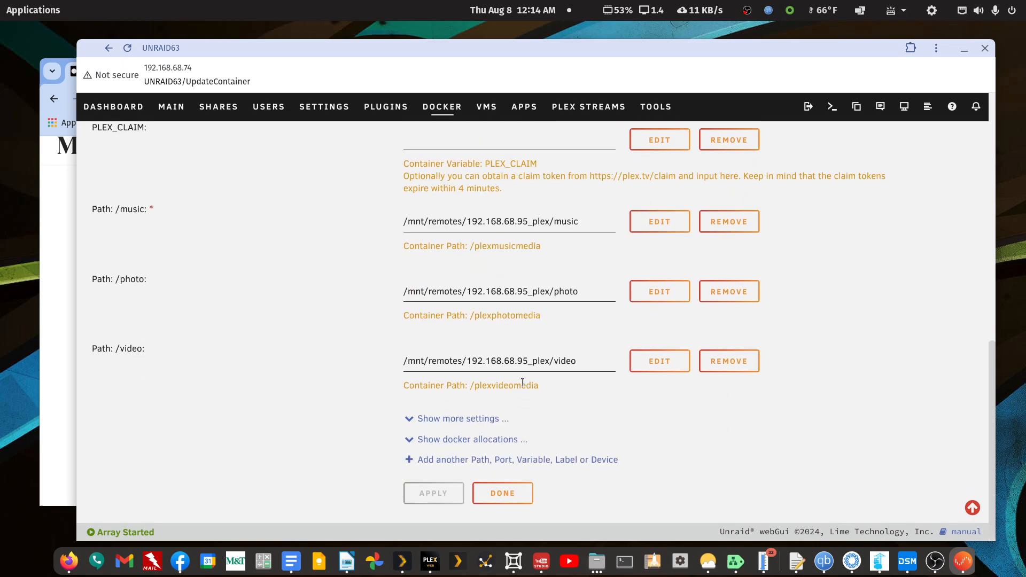
scroll(up, 3)
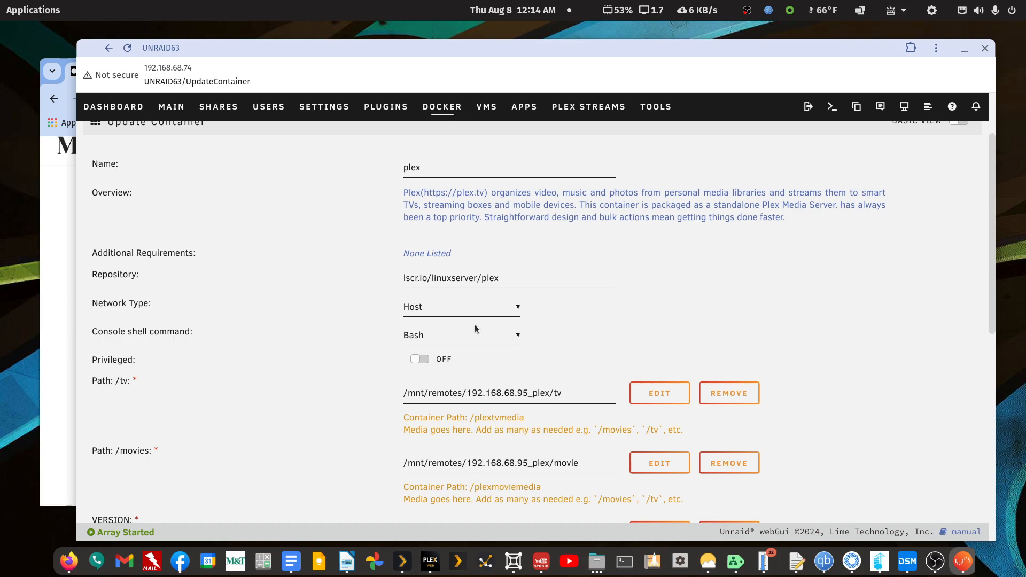
scroll(down, 3)
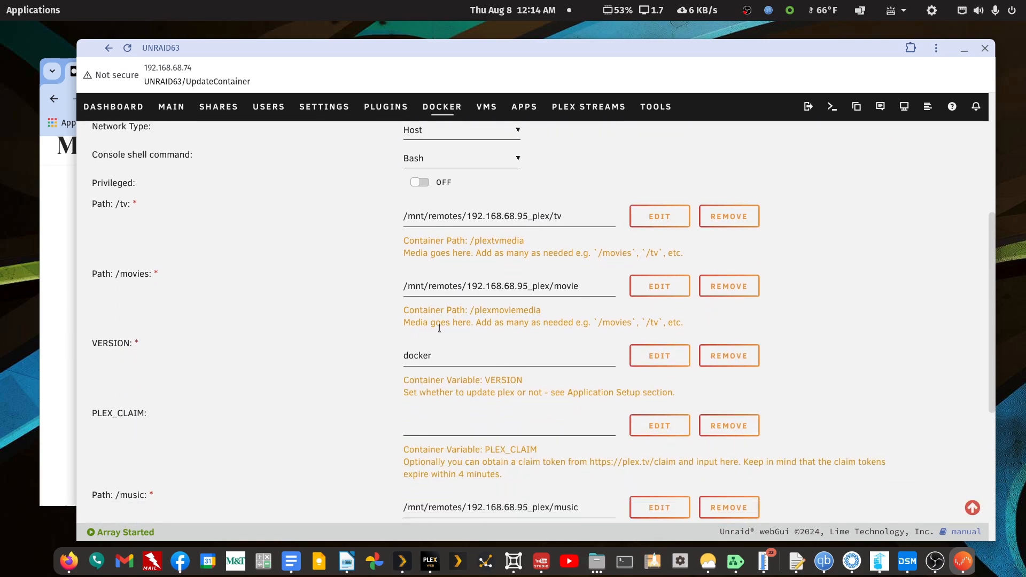
scroll(down, 3)
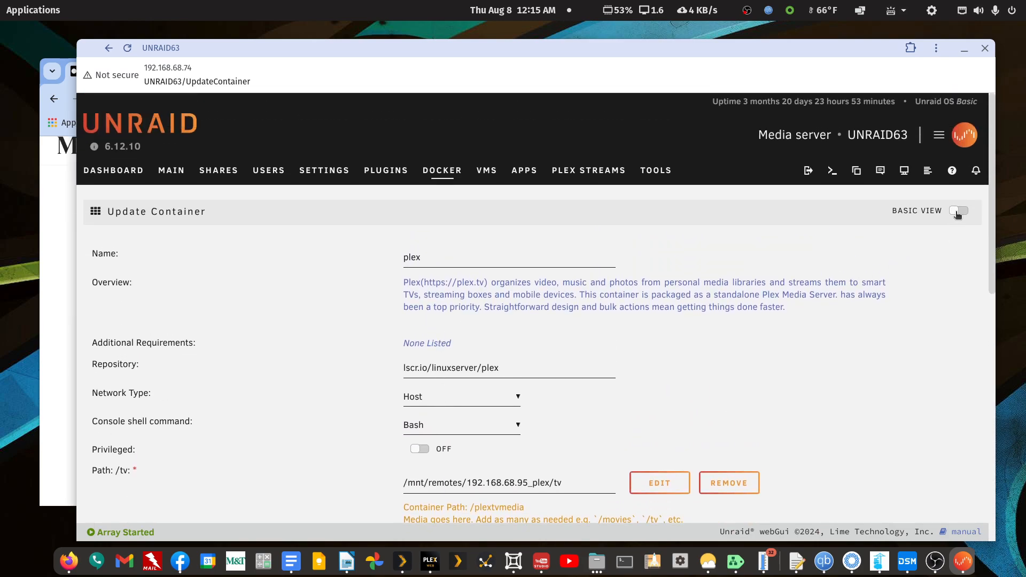
scroll(down, 3)
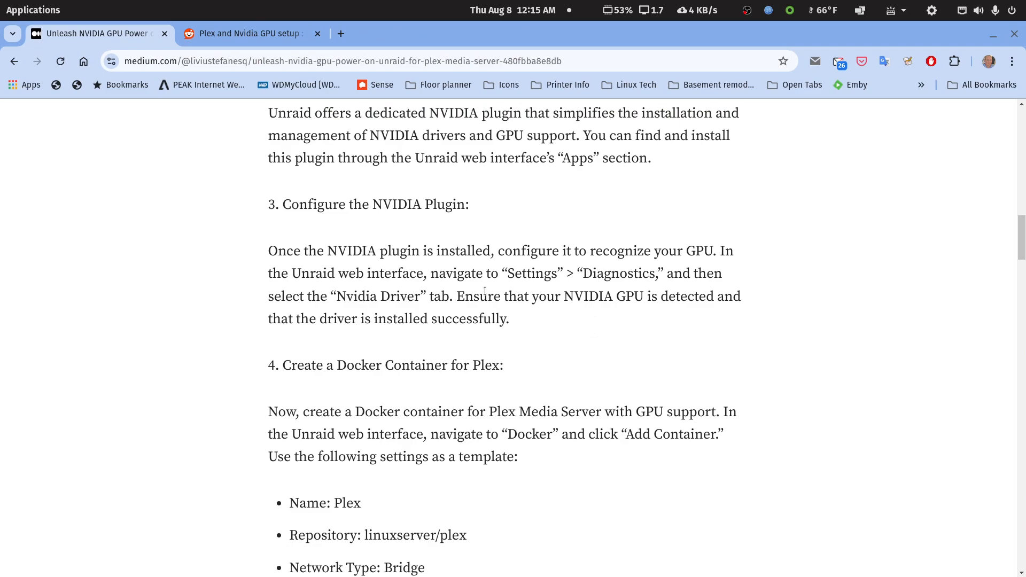
- Scroll the Medium article to sections 5 and 6 on Plex transcoding and nvidia-smi testing
scroll(down, 3)
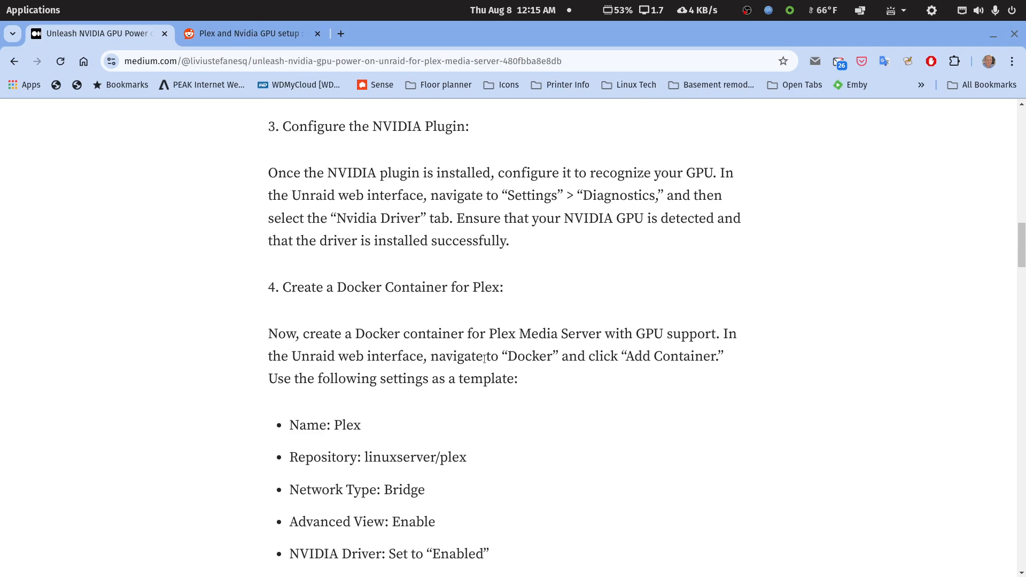
scroll(down, 3)
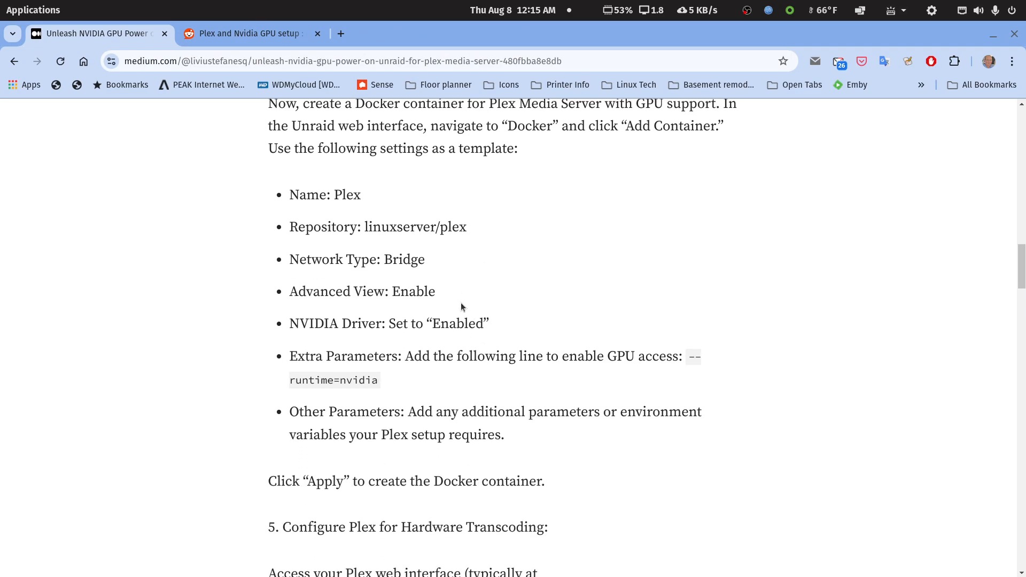
scroll(down, 3)
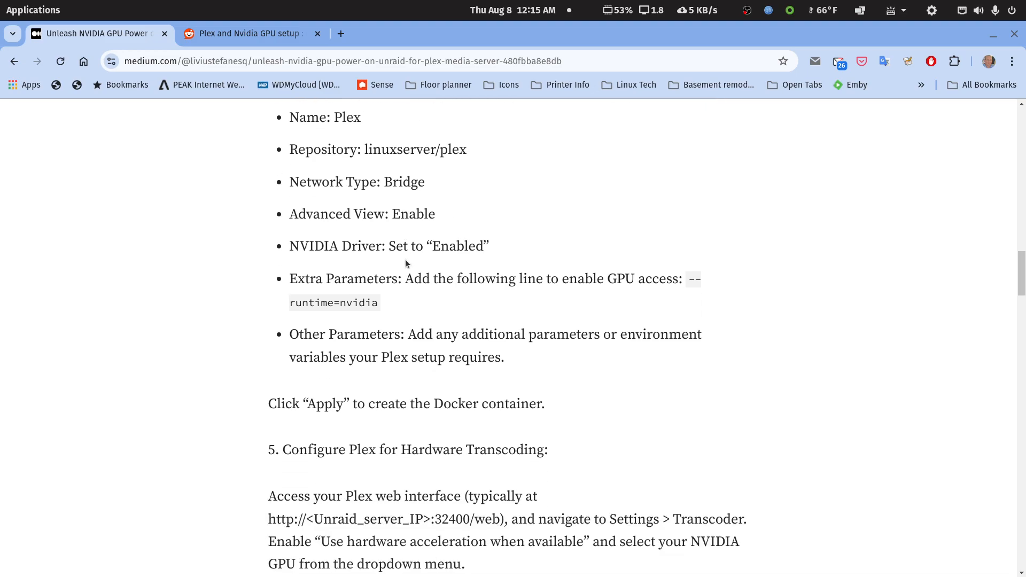
mouse_move(404, 262)
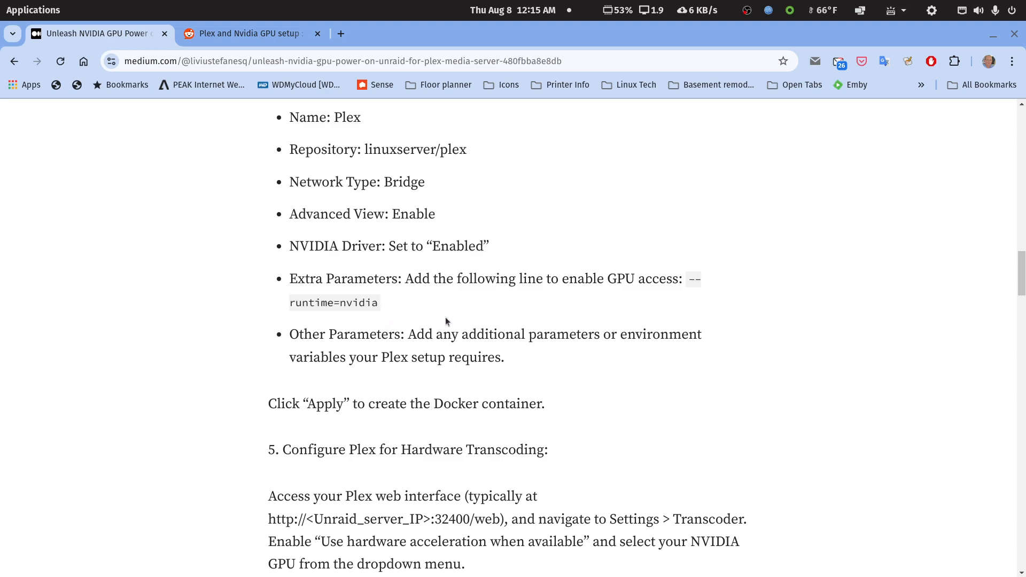
scroll(down, 3)
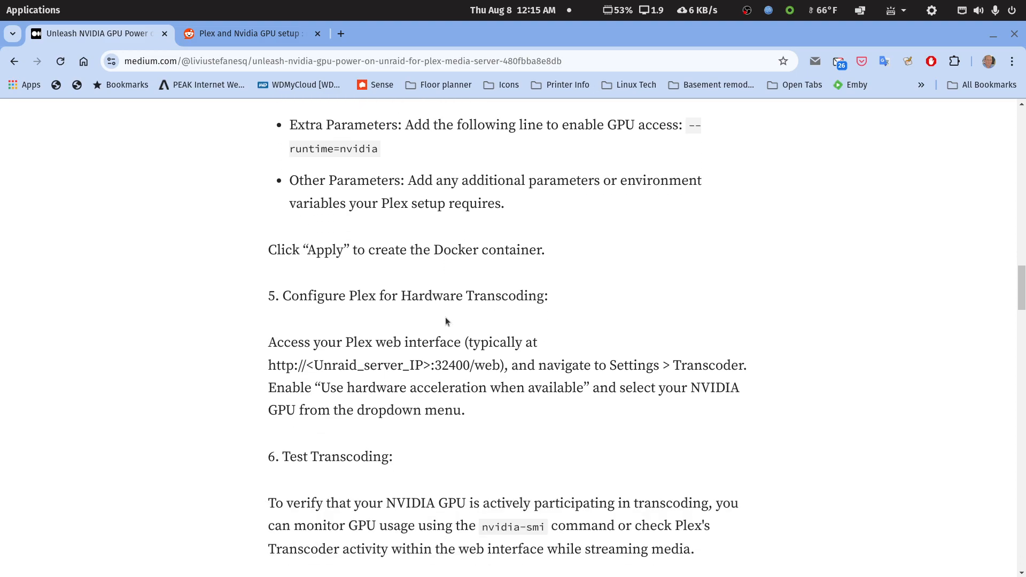
scroll(down, 3)
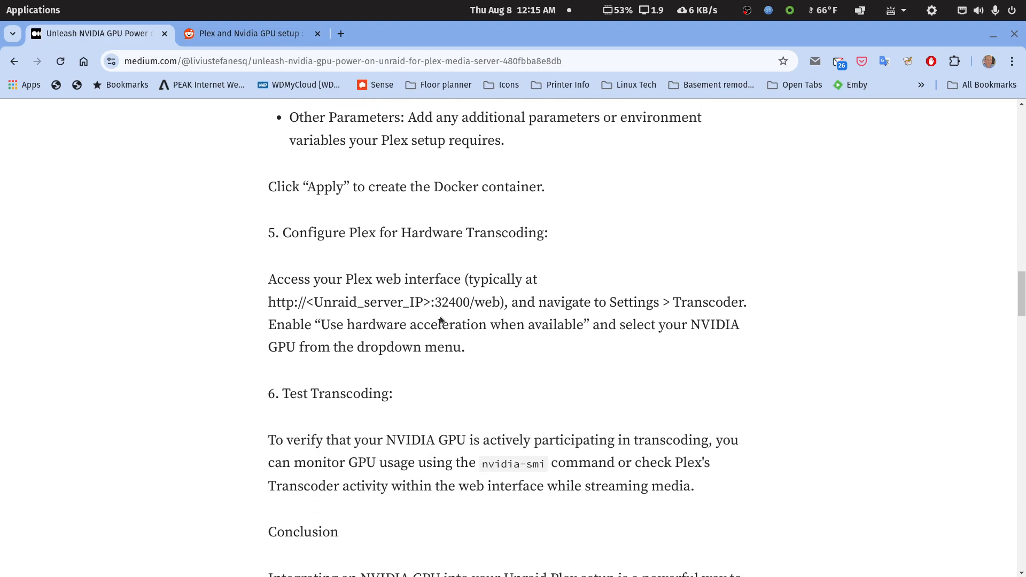
scroll(down, 3)
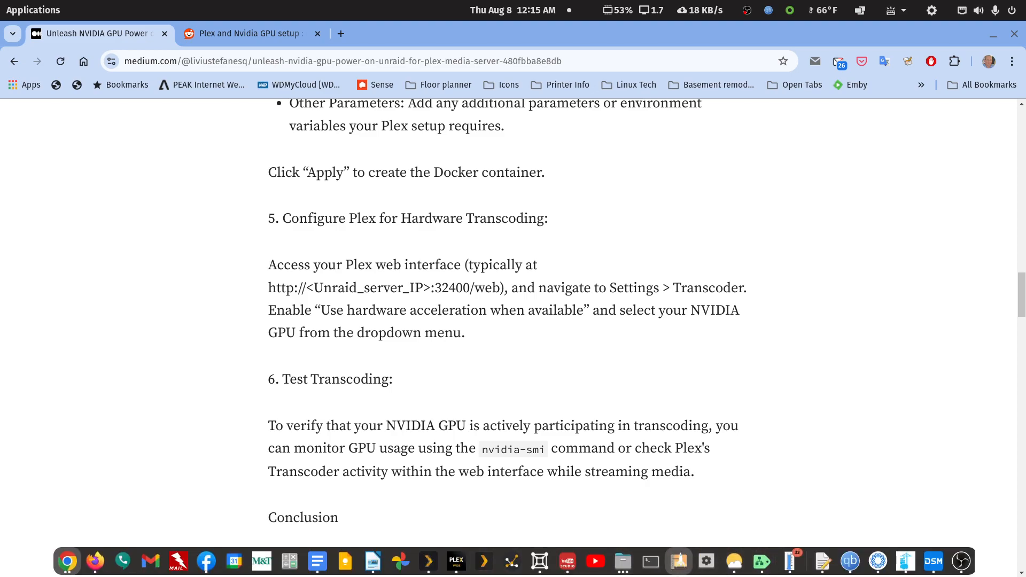
- Open Plex Web settings and keep the current media server selected in the sidebar dropdown
click(456, 562)
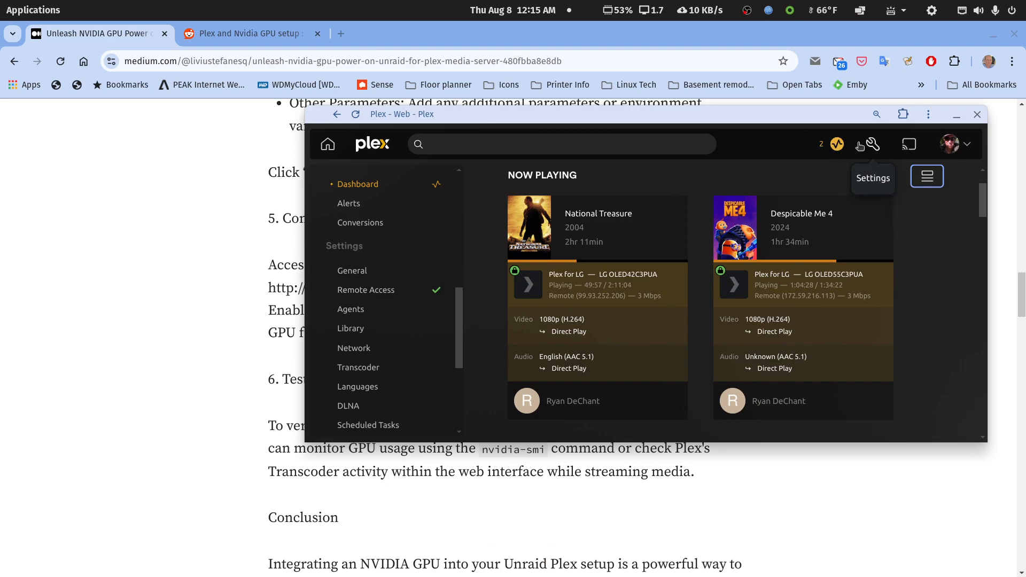
click(872, 144)
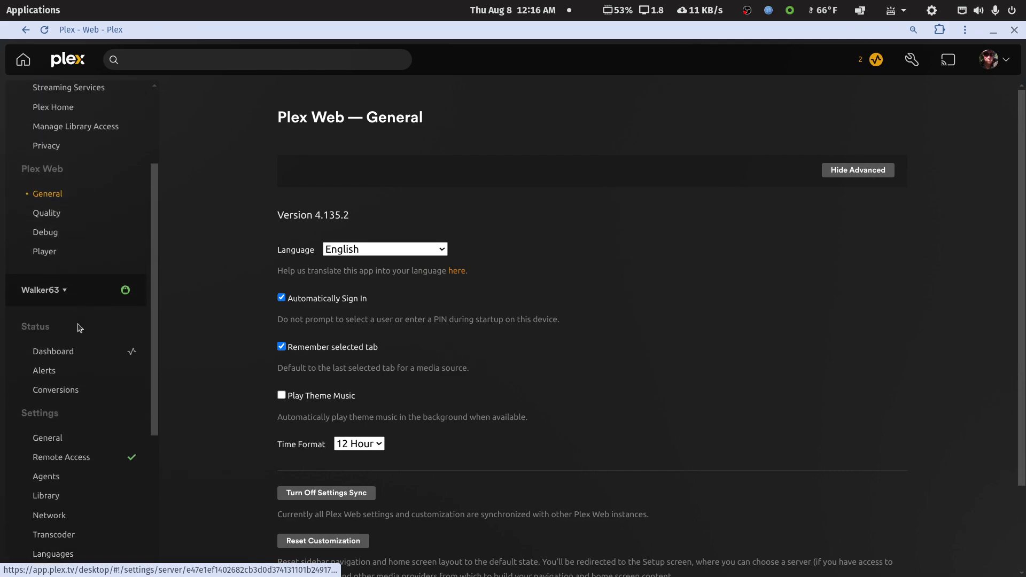
click(43, 290)
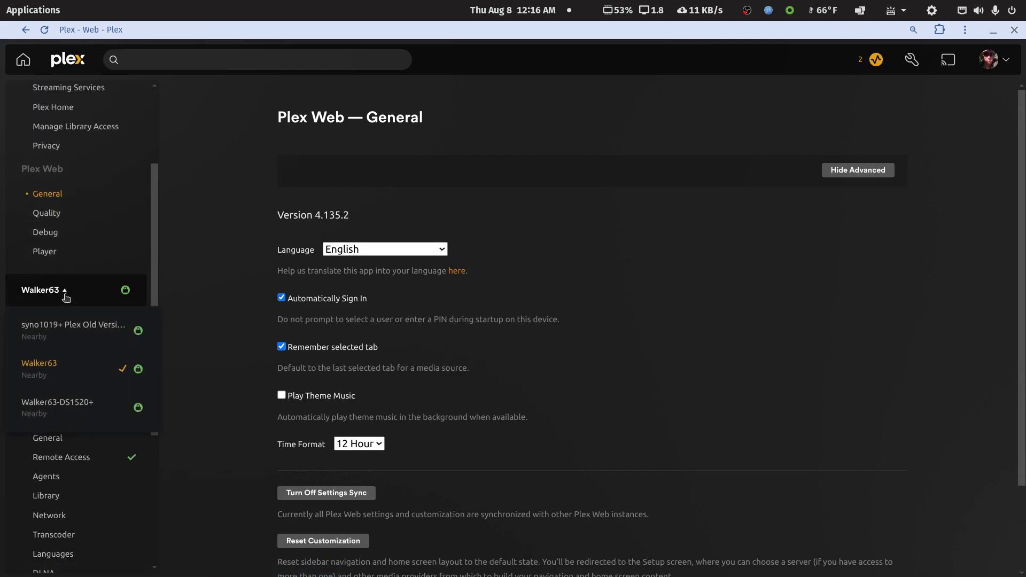
click(64, 290)
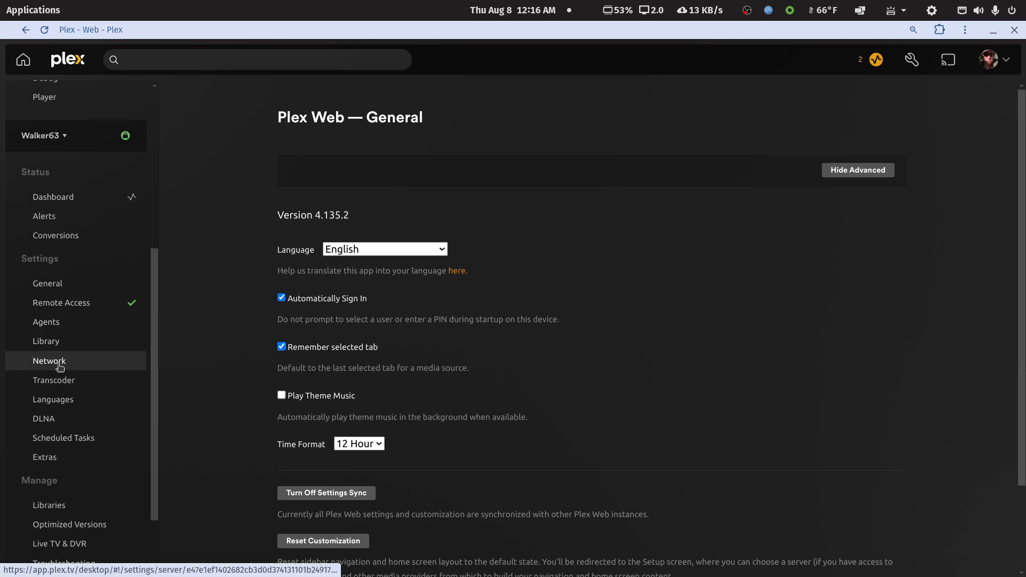
- Review Transcoder hardware acceleration, trying the Auto device before restoring Iris Xe Graphics
click(54, 380)
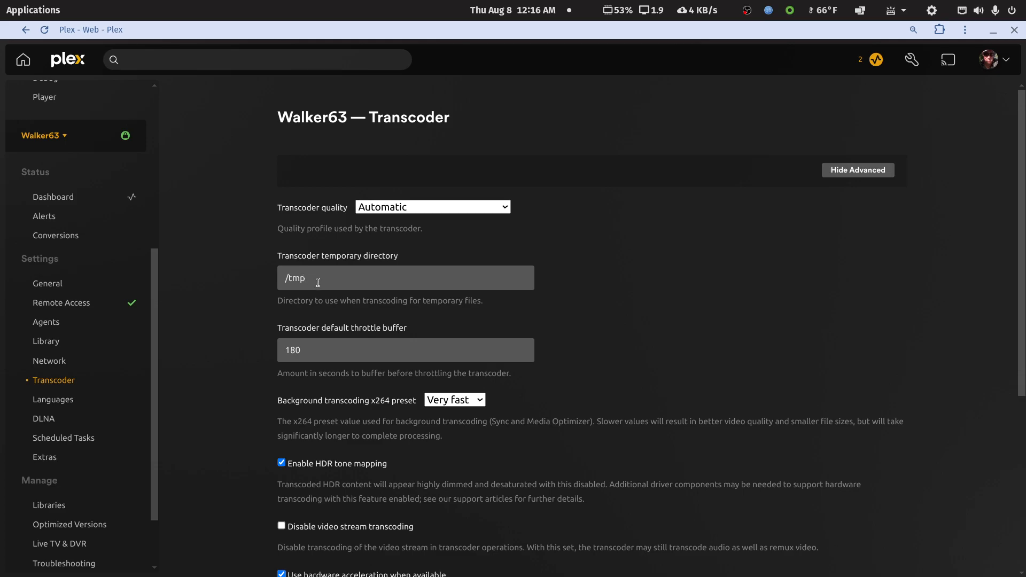
scroll(down, 3)
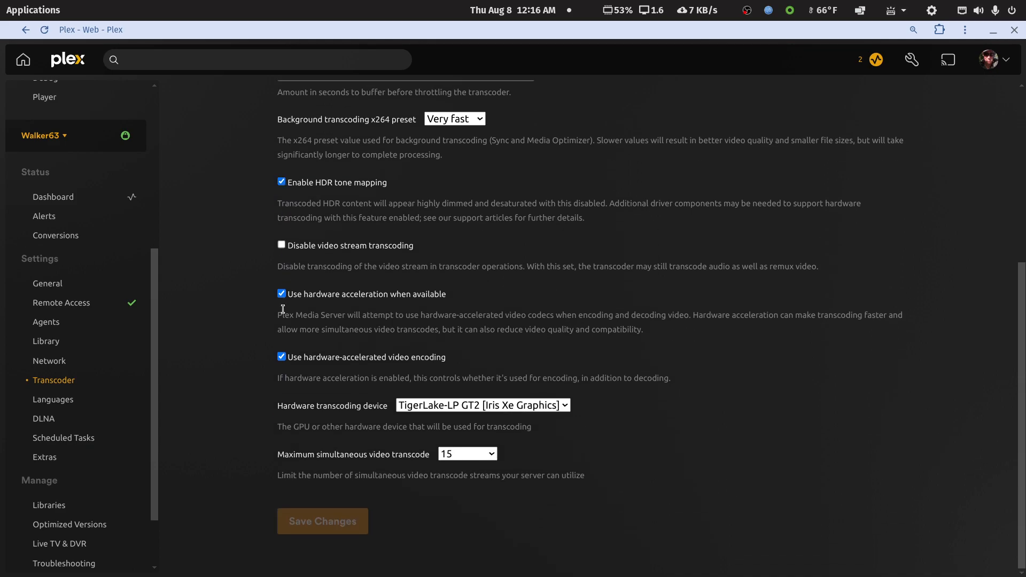
mouse_move(304, 304)
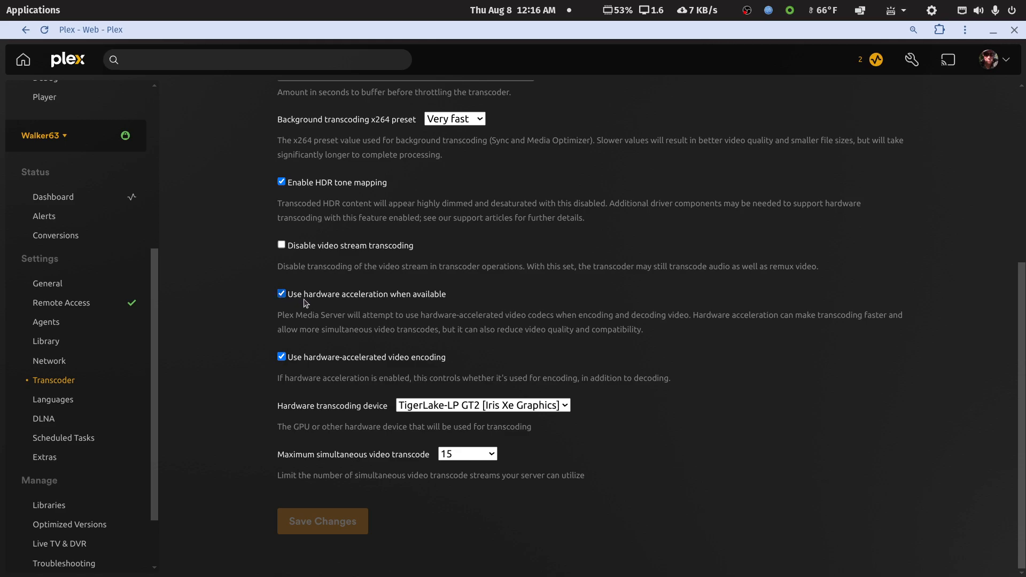
mouse_move(400, 303)
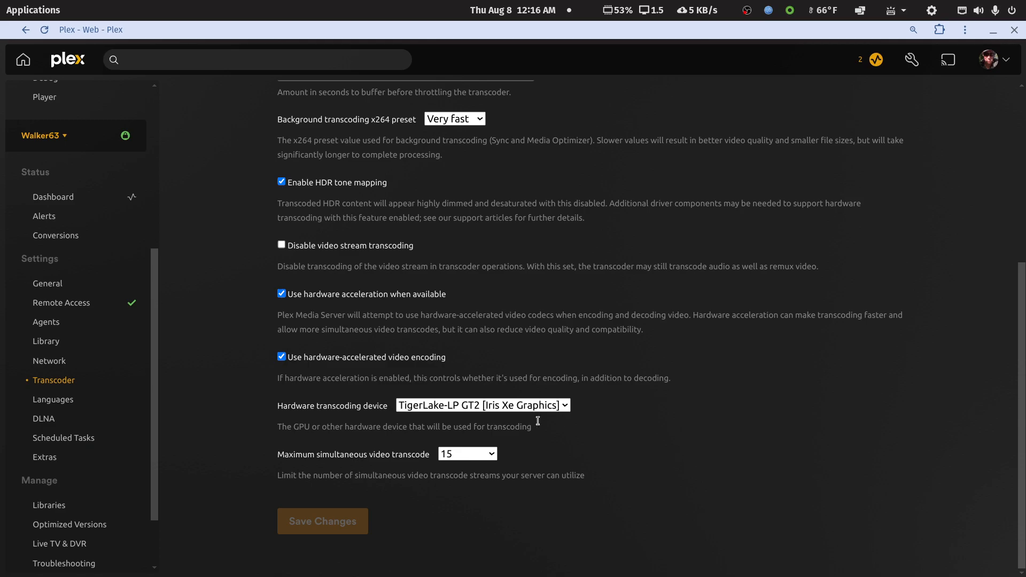
click(481, 406)
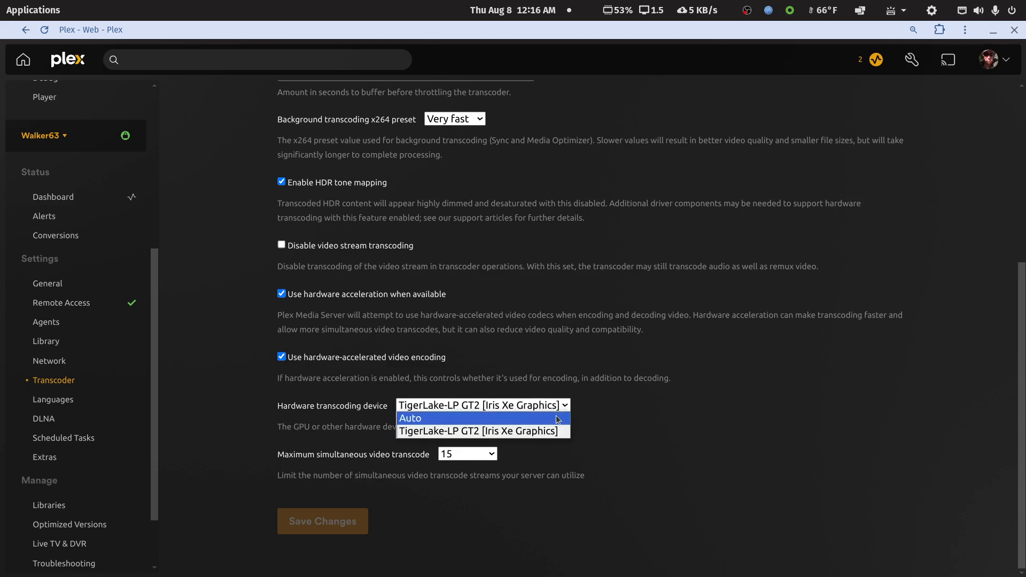
click(410, 418)
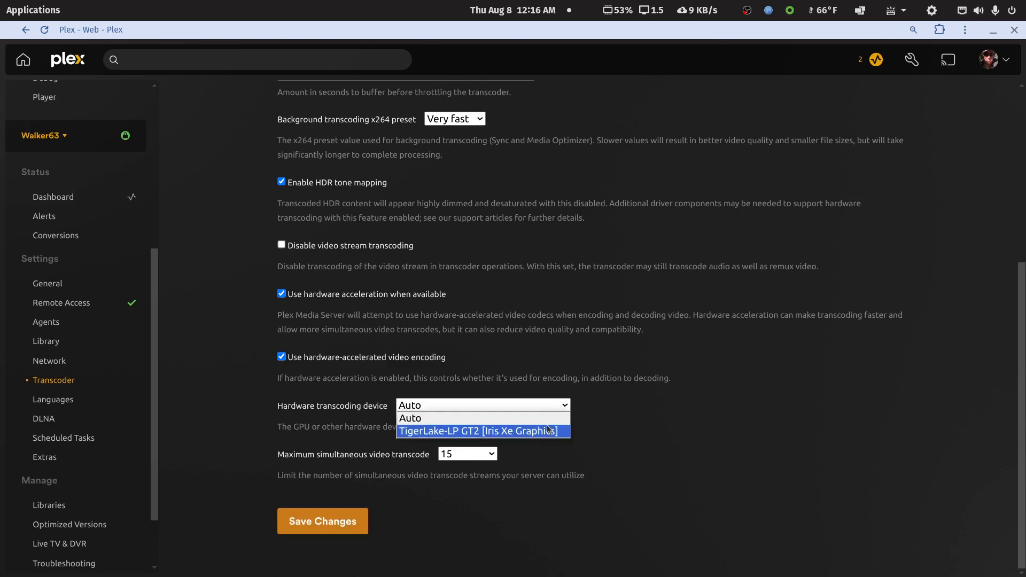
click(482, 430)
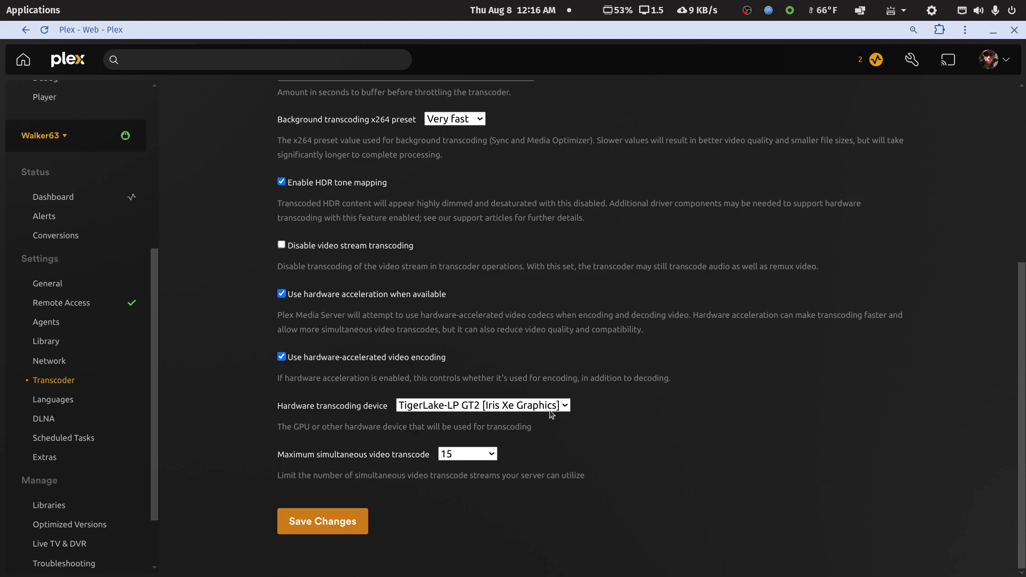
mouse_move(478, 407)
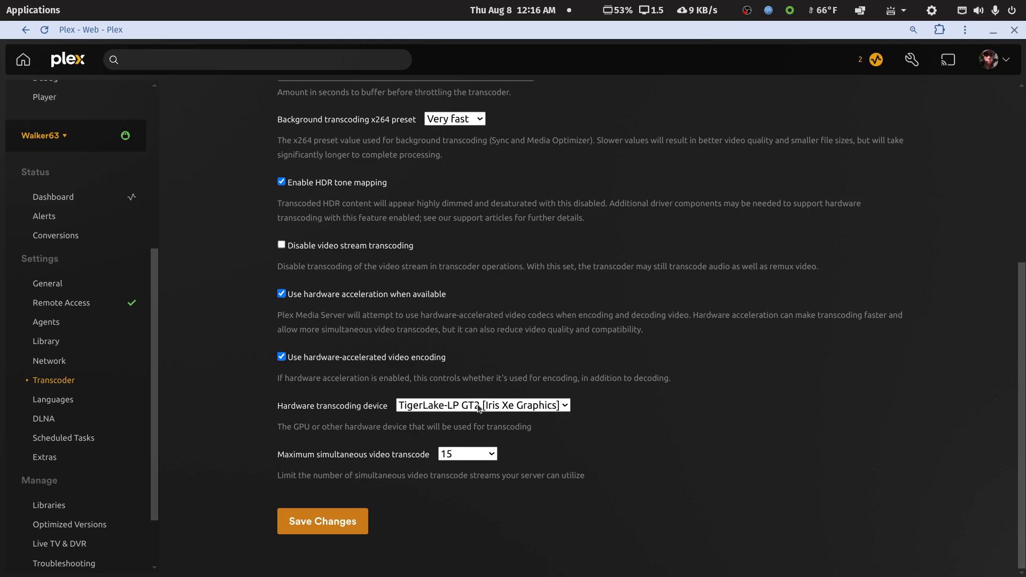
click(322, 521)
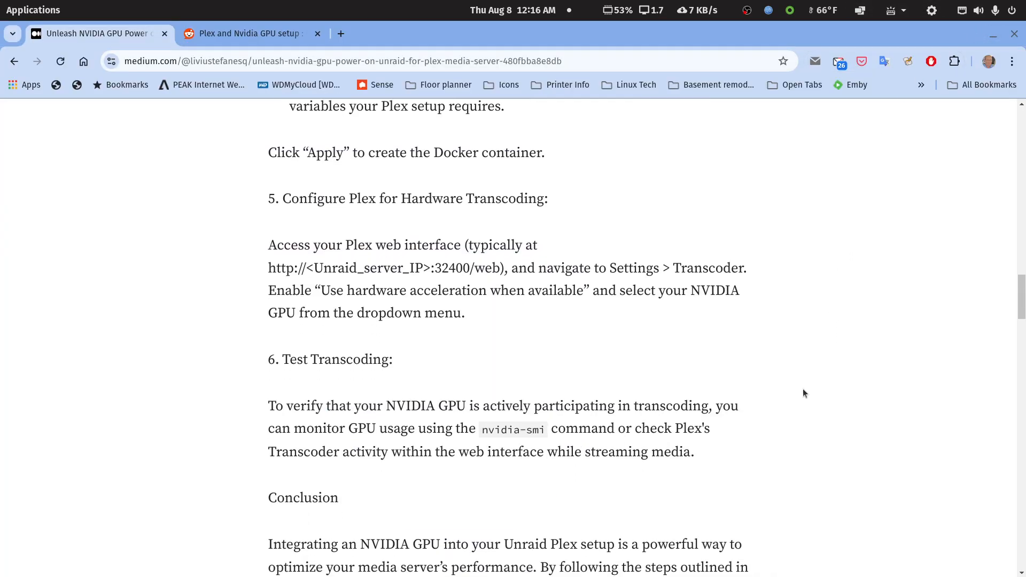
- Skim the Medium guide's transcoding steps and conclusion, then return to the Reddit Plex/Nvidia thread
scroll(down, 3)
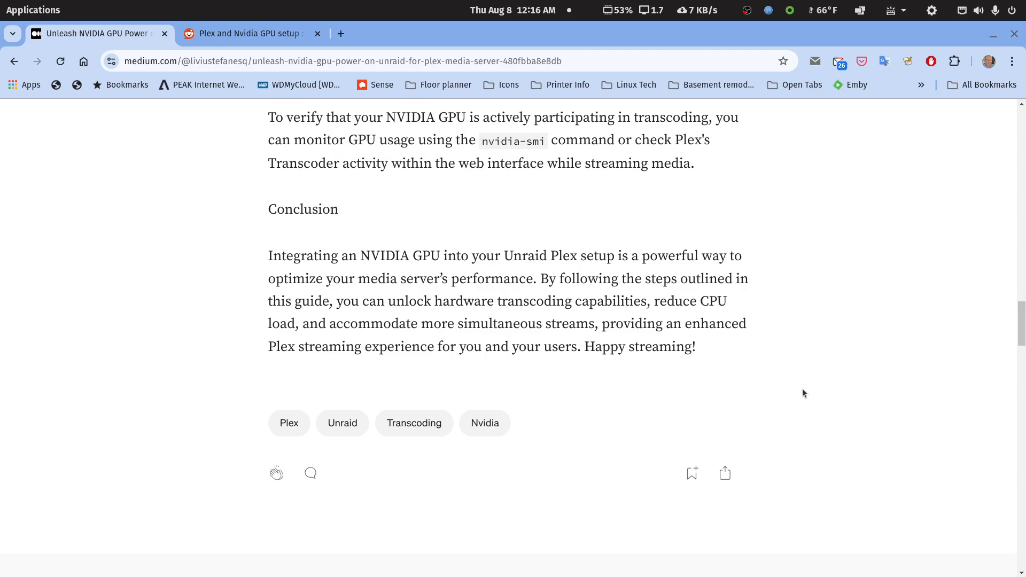
mouse_move(808, 388)
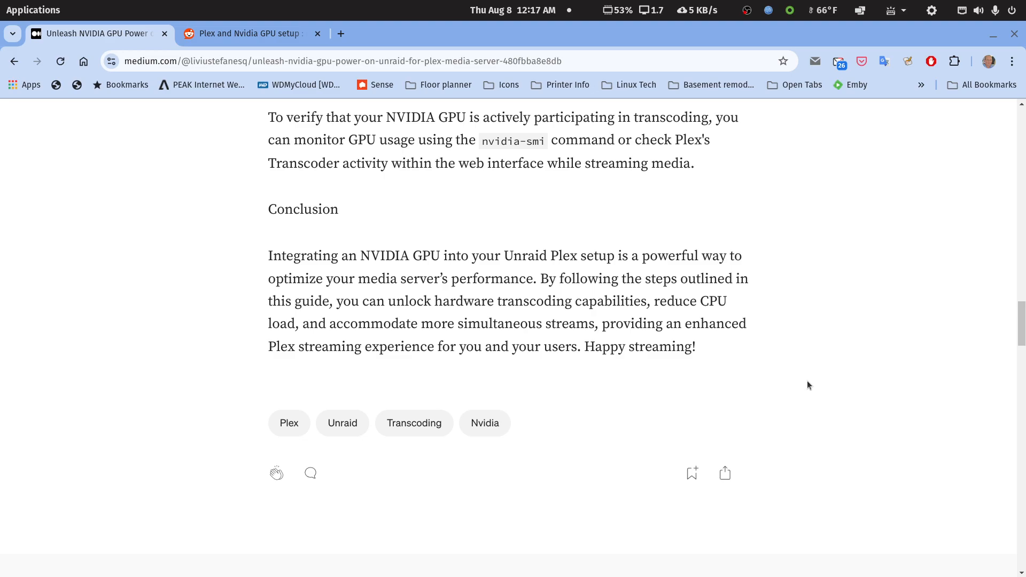
scroll(up, 3)
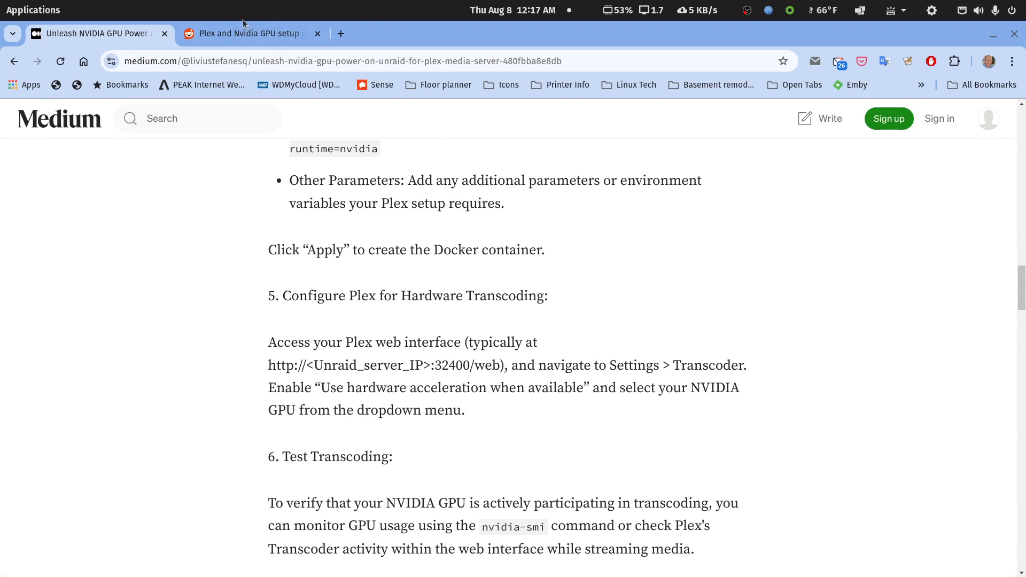
click(251, 33)
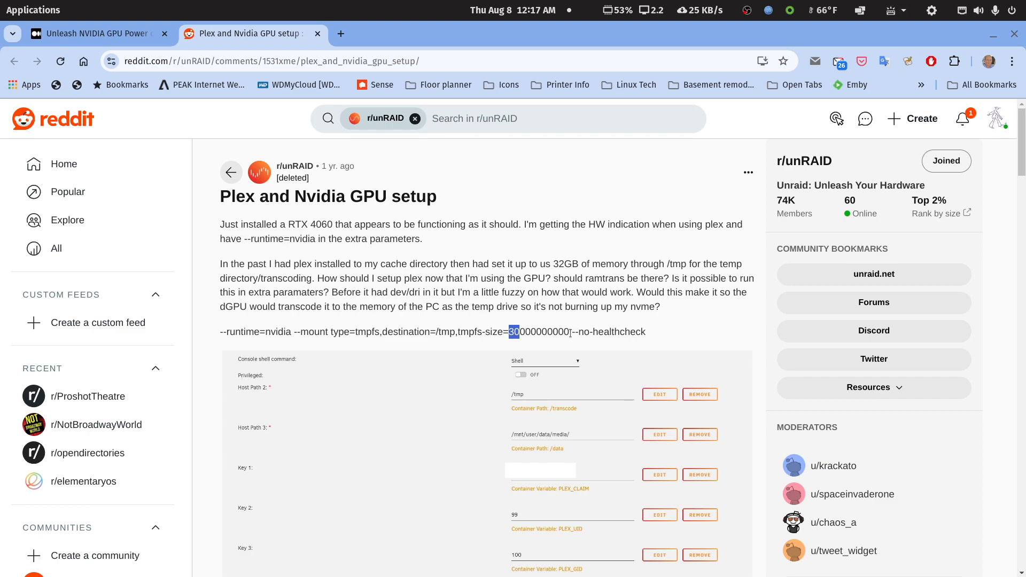
click(650, 336)
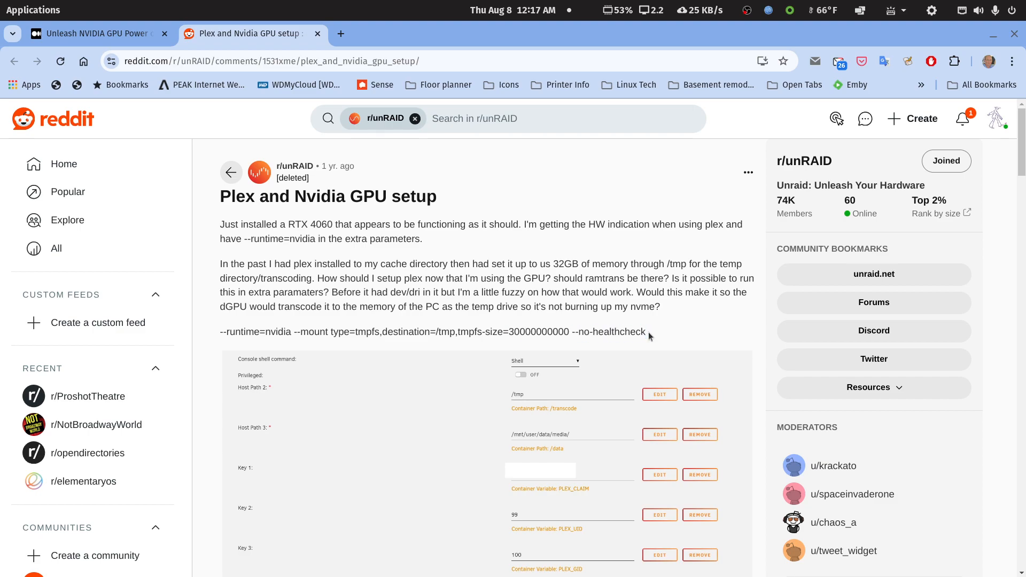
drag(246, 332, 646, 332)
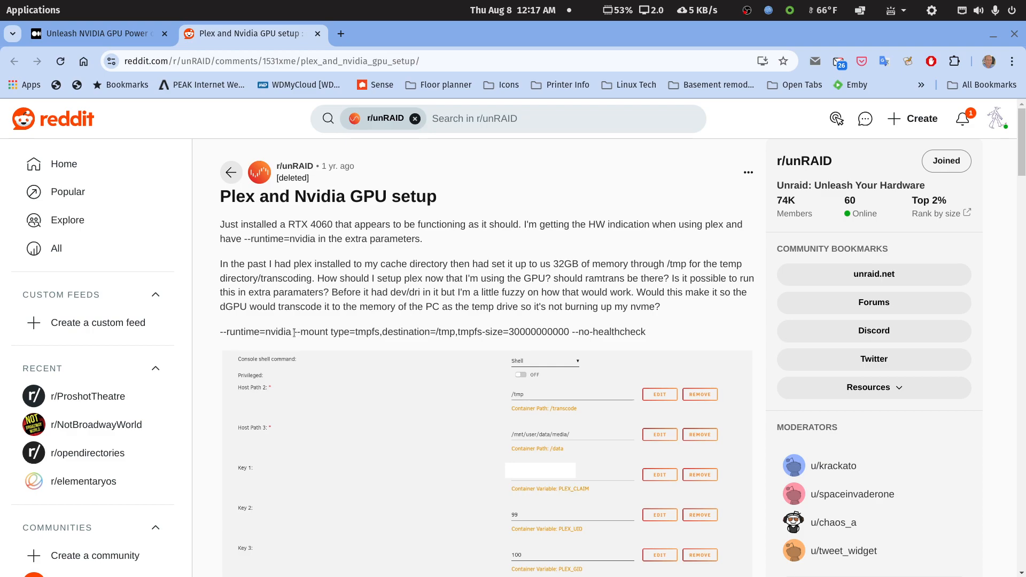
drag(294, 332, 536, 332)
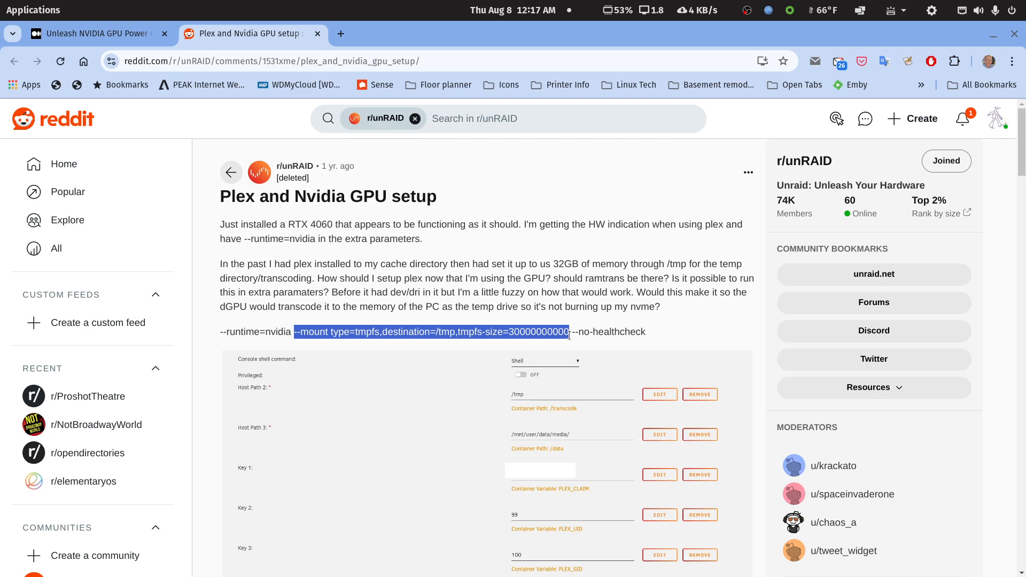
click(432, 332)
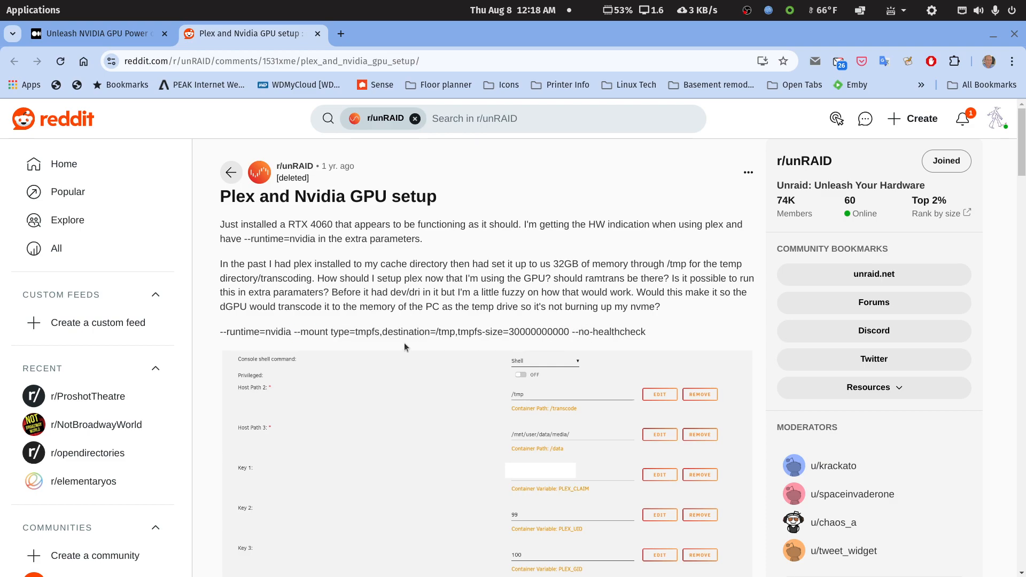
drag(294, 332, 646, 332)
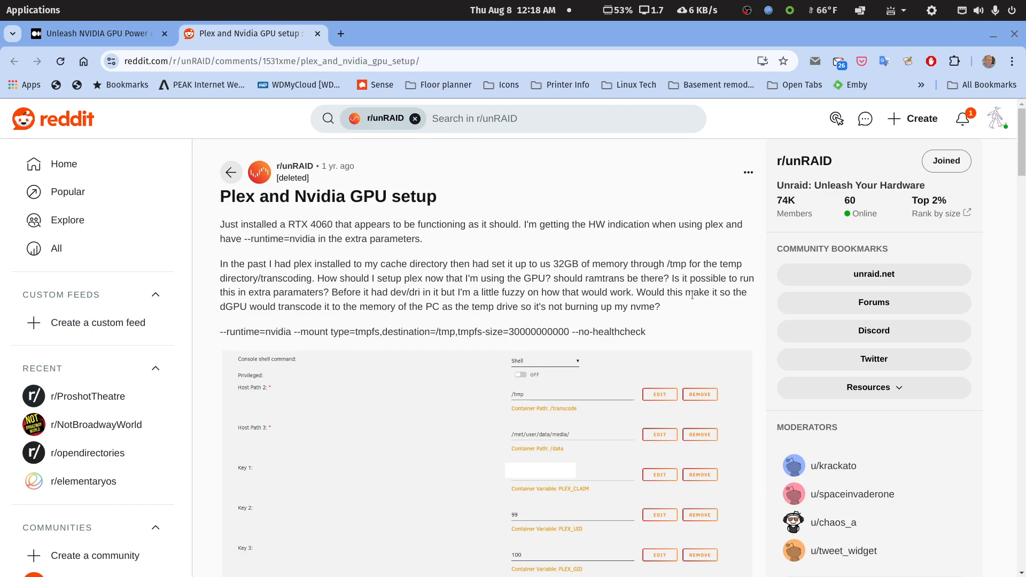
scroll(down, 3)
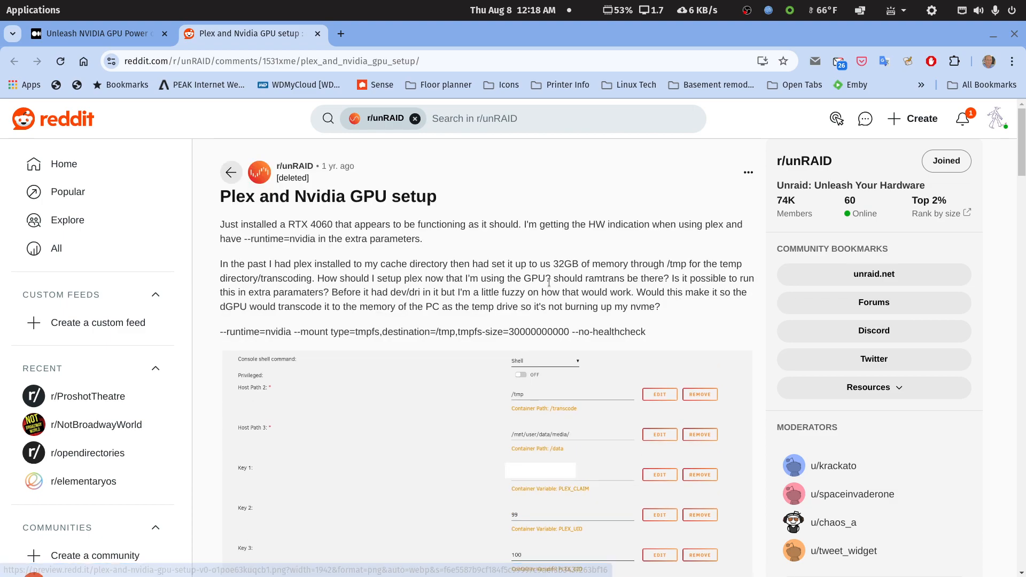
scroll(down, 3)
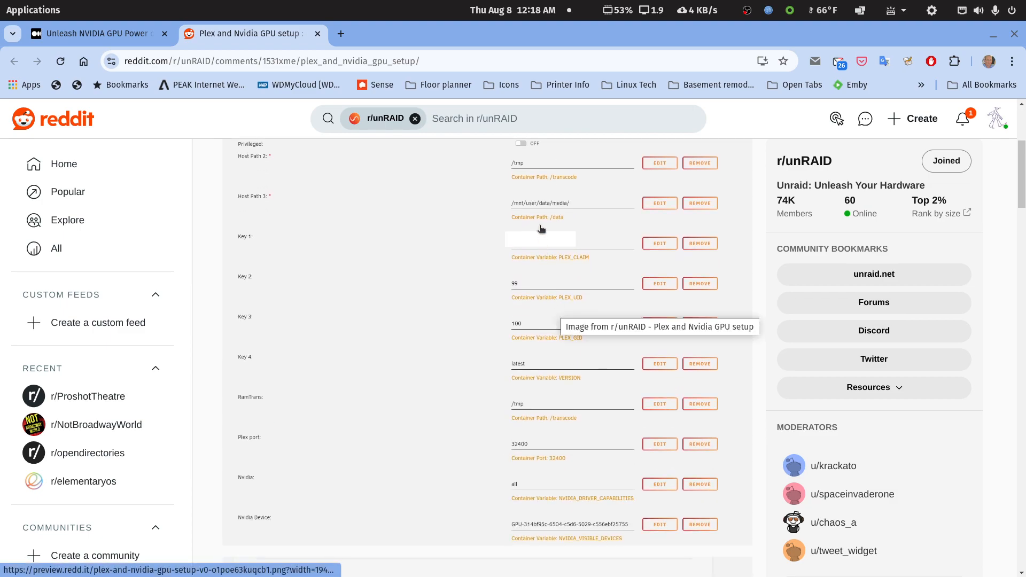
scroll(down, 3)
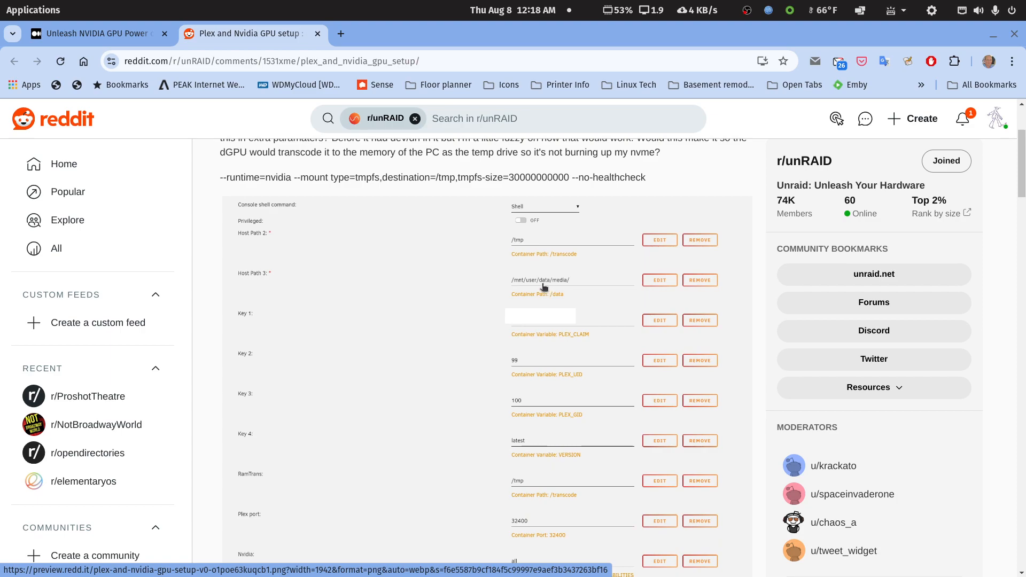
mouse_move(539, 287)
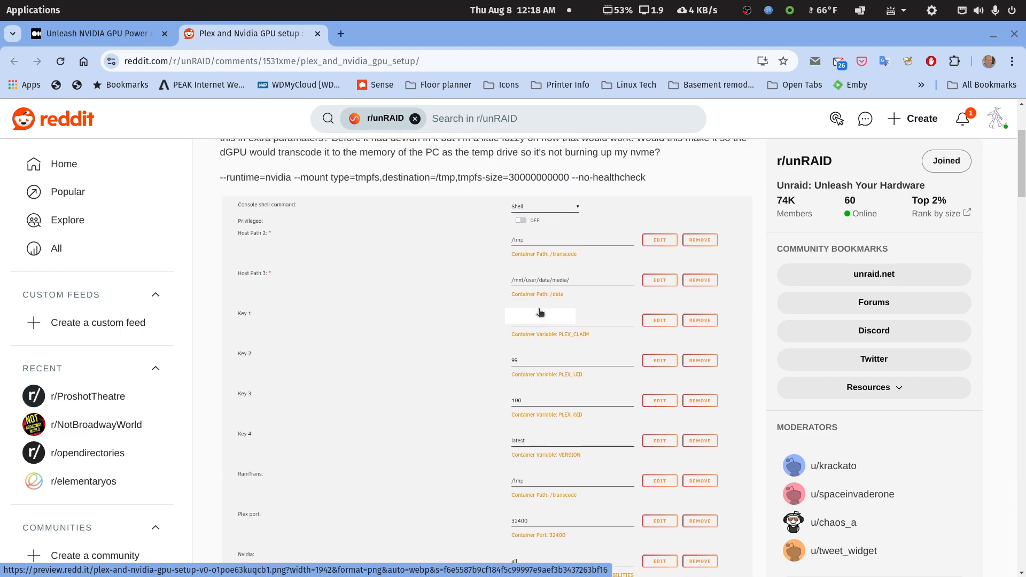
mouse_move(546, 308)
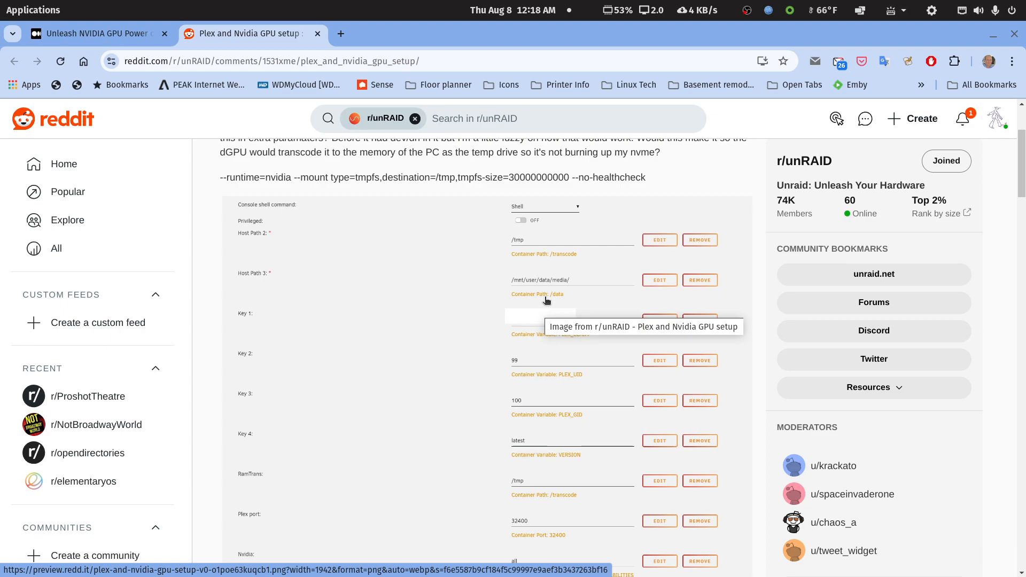
mouse_move(552, 367)
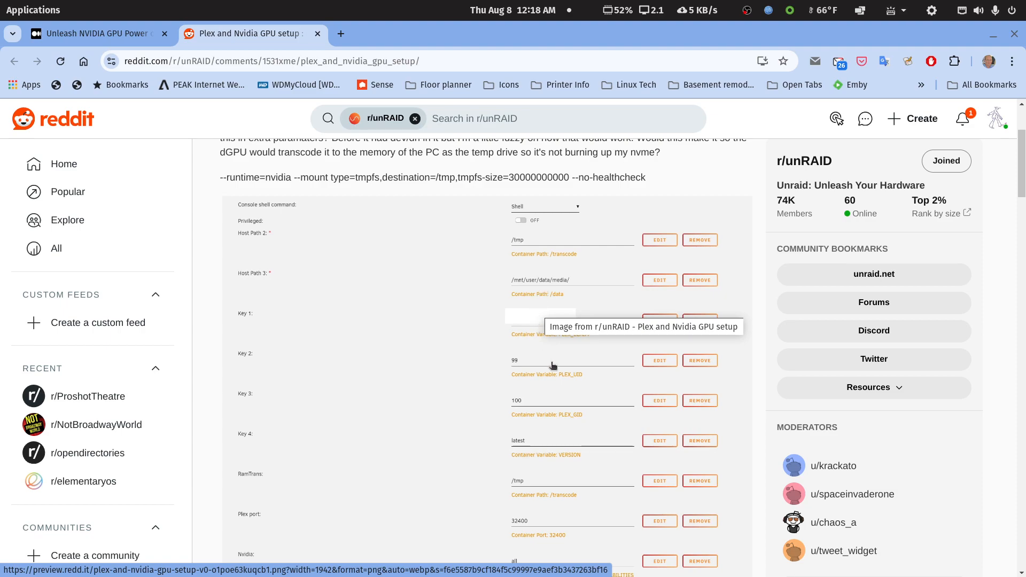
scroll(down, 3)
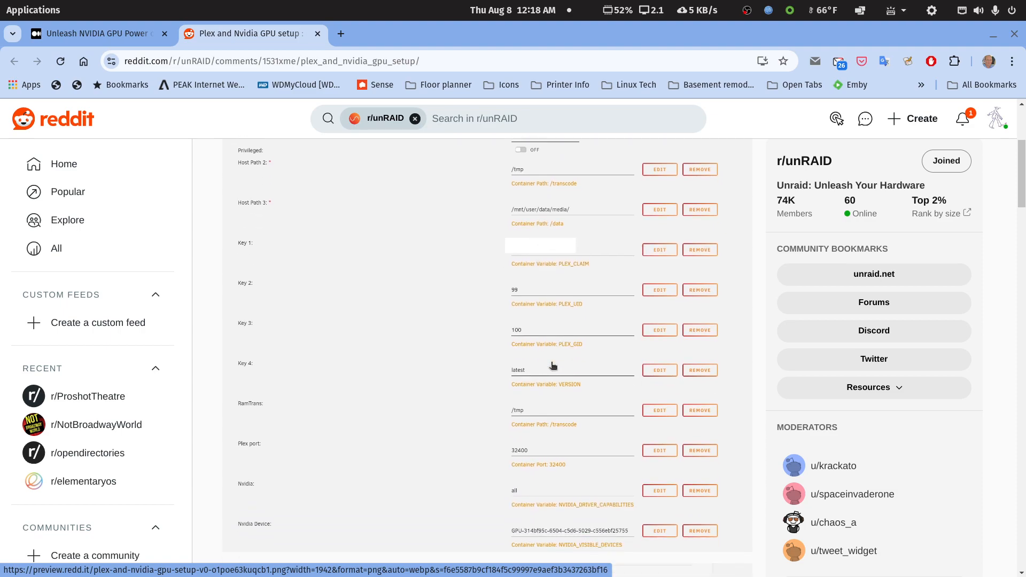
scroll(down, 3)
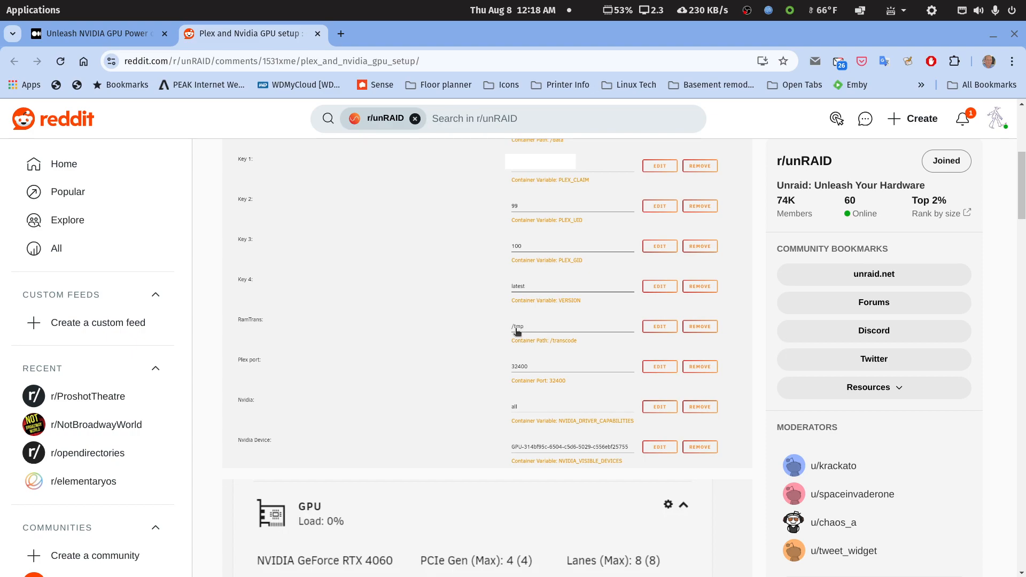
mouse_move(529, 326)
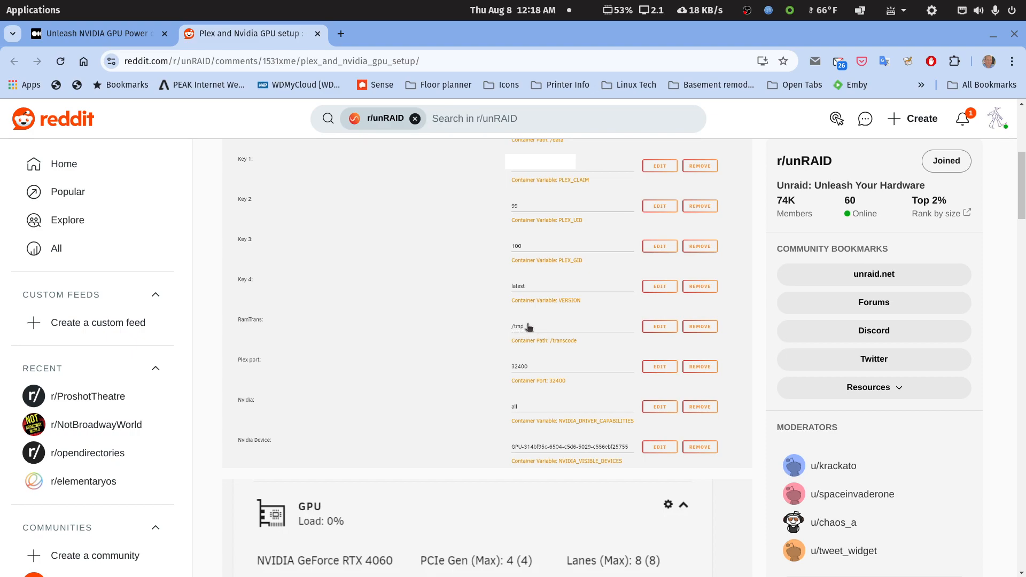
scroll(down, 3)
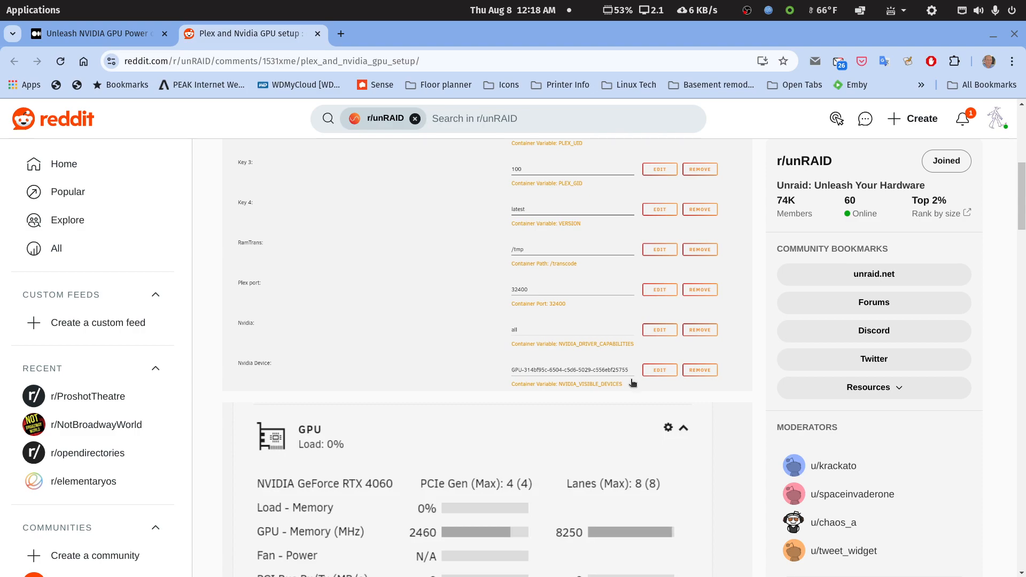
scroll(down, 3)
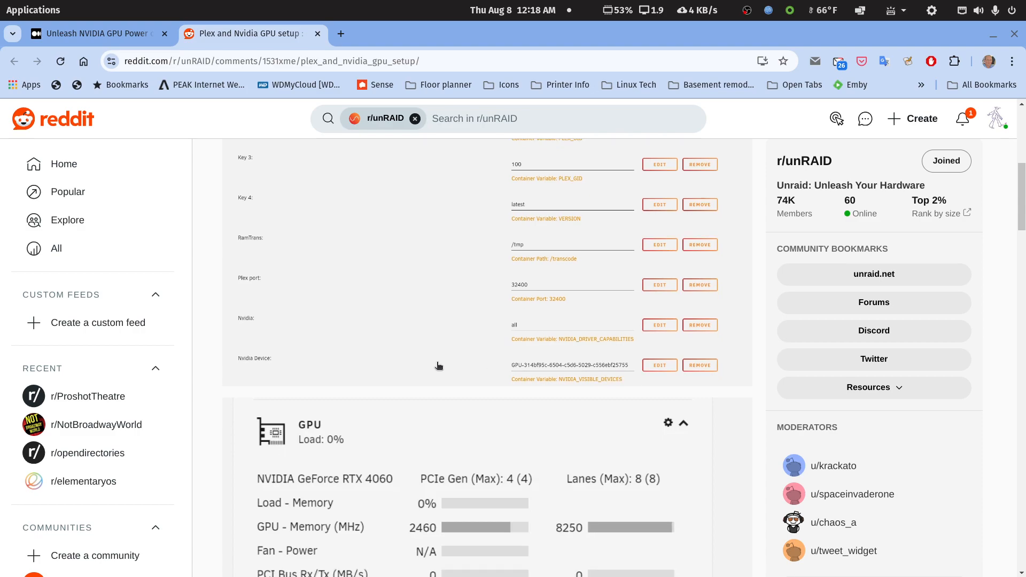
scroll(down, 3)
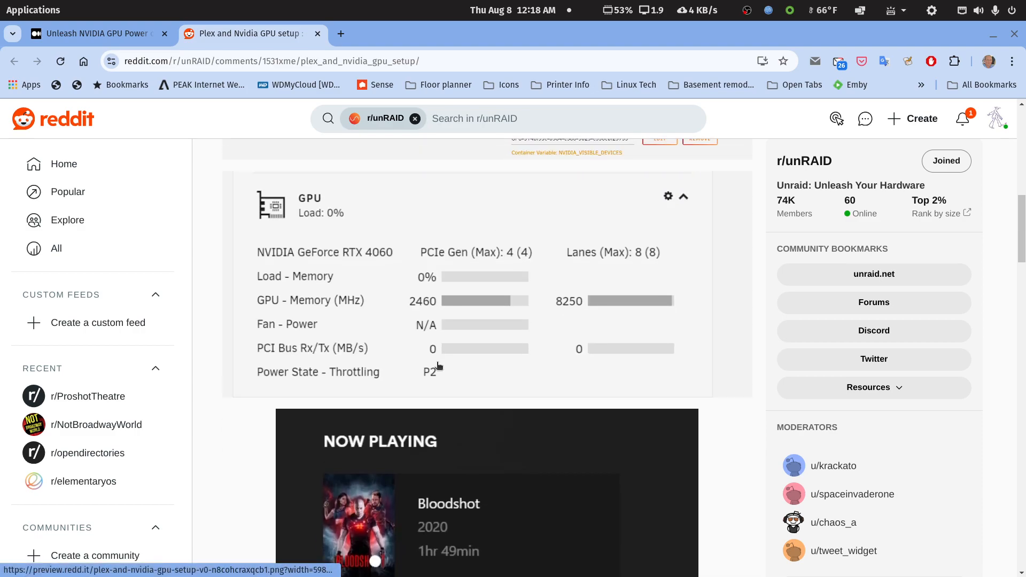
scroll(down, 3)
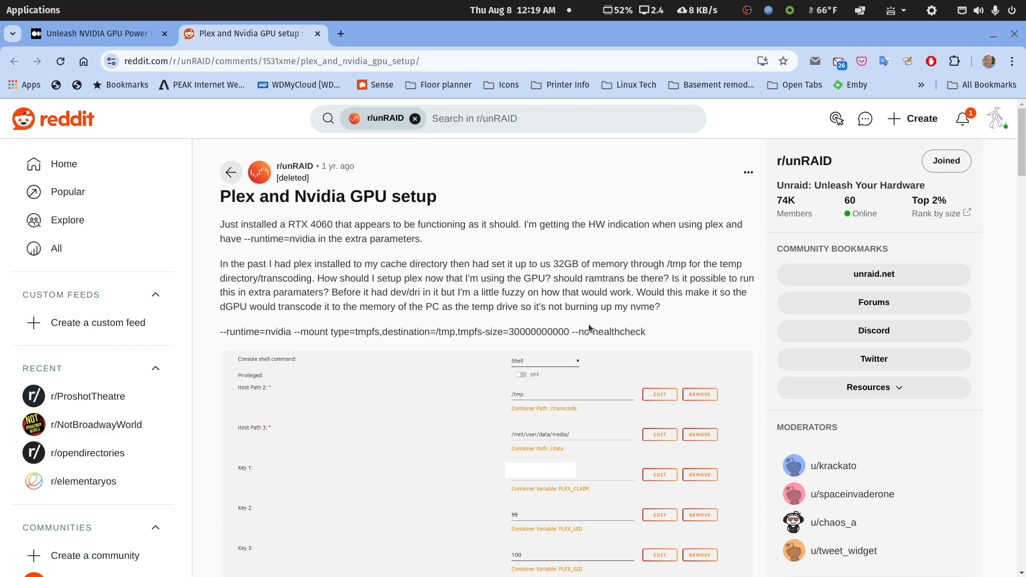
mouse_move(543, 198)
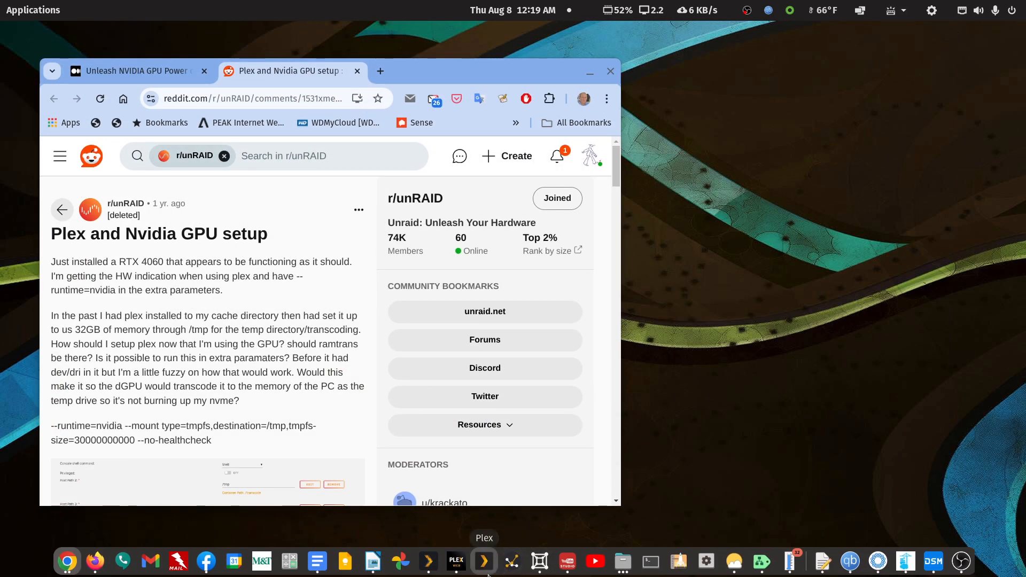
mouse_move(624, 562)
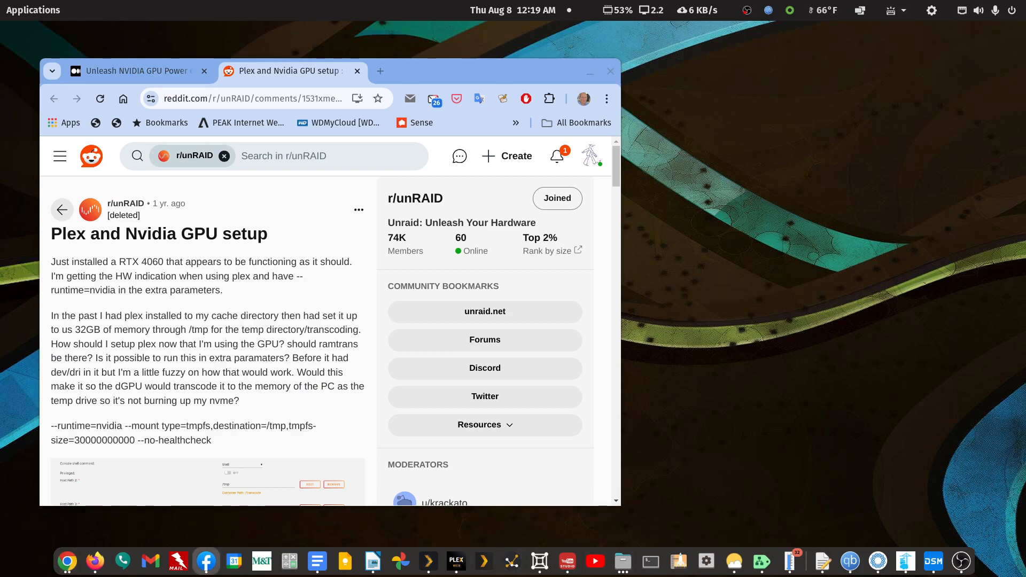
mouse_move(933, 562)
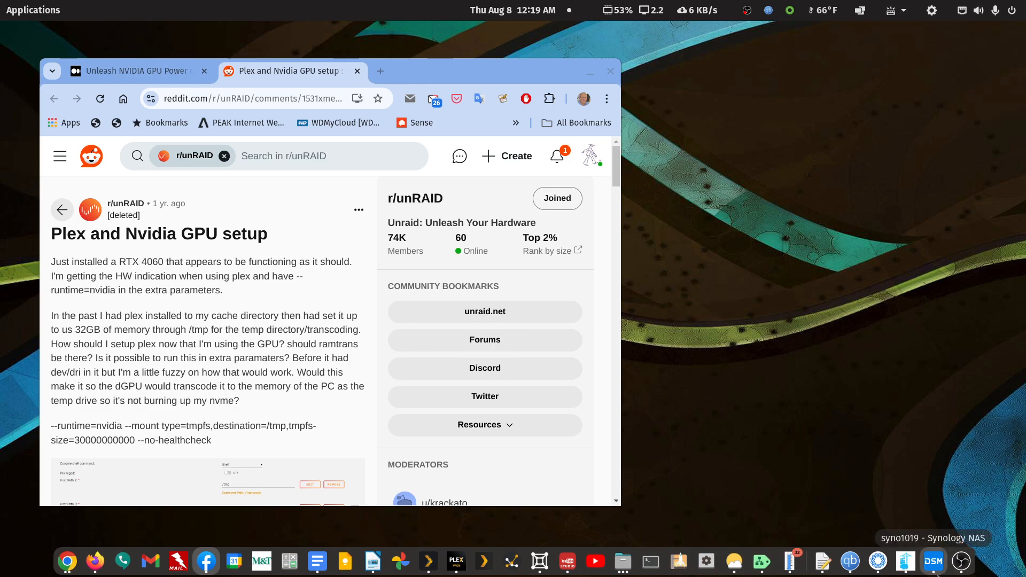